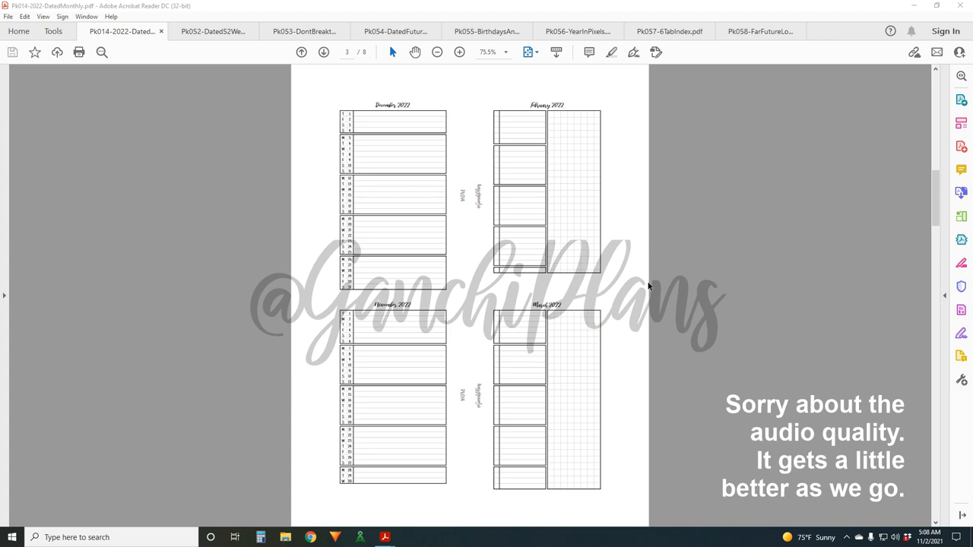
{"action": "mouse_move", "coordinate": [659, 228]}
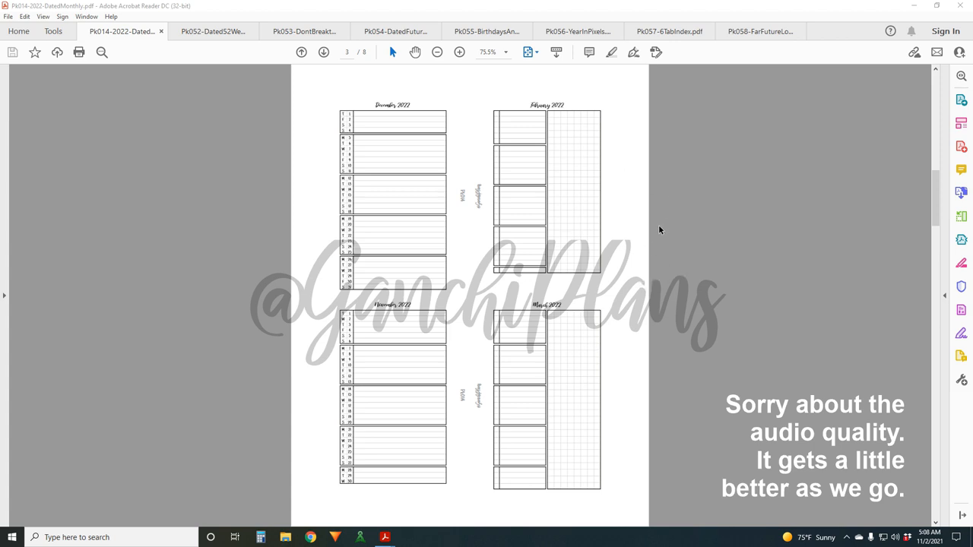
{"action": "mouse_move", "coordinate": [638, 250]}
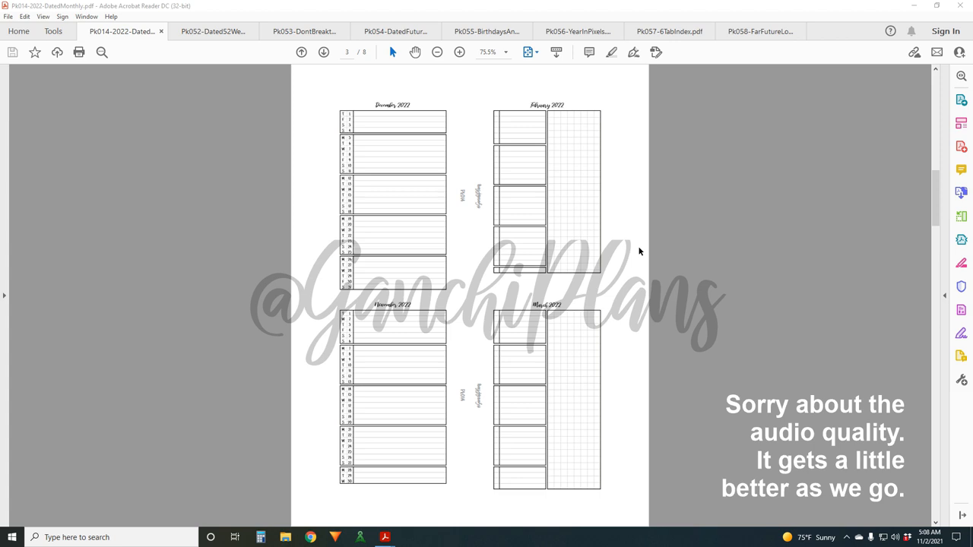
{"action": "mouse_move", "coordinate": [608, 251]}
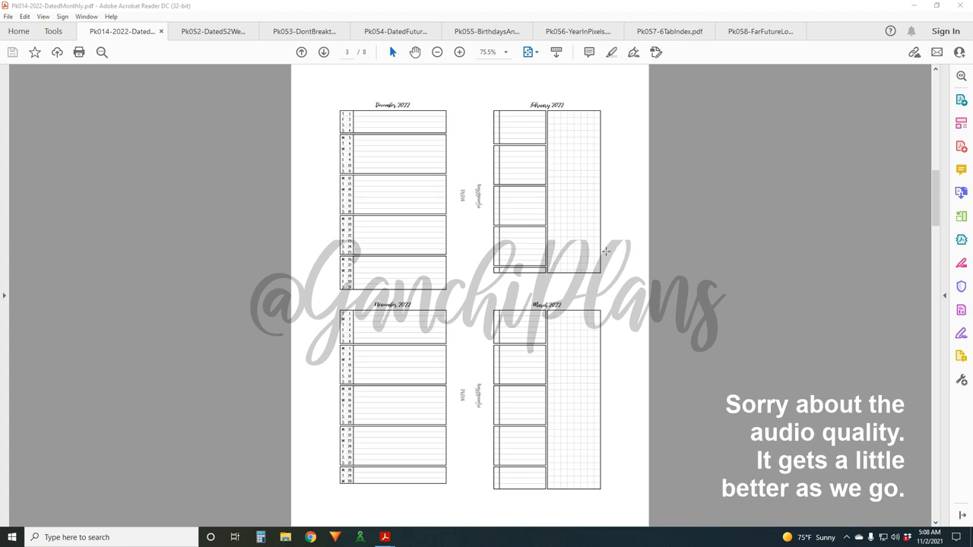
{"action": "mouse_move", "coordinate": [504, 266]}
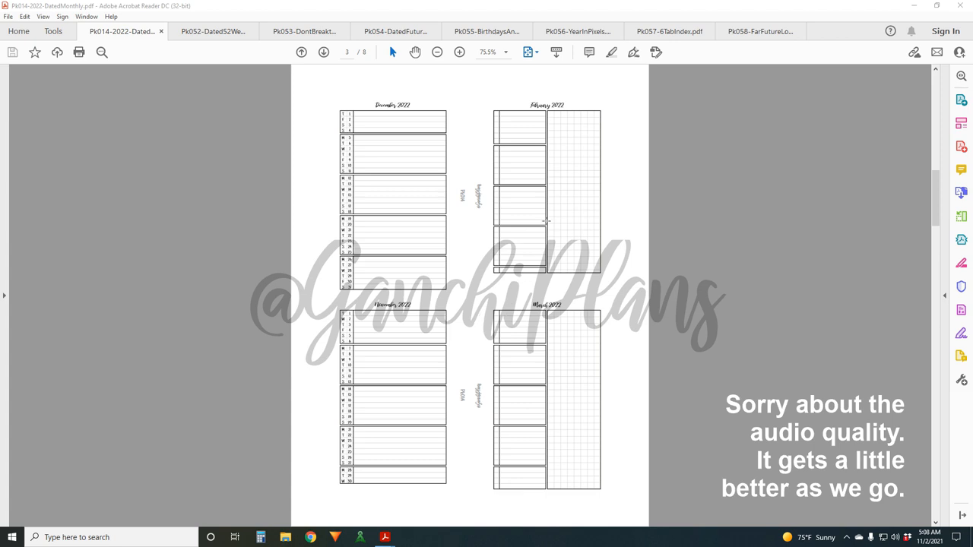
{"action": "mouse_move", "coordinate": [465, 225]}
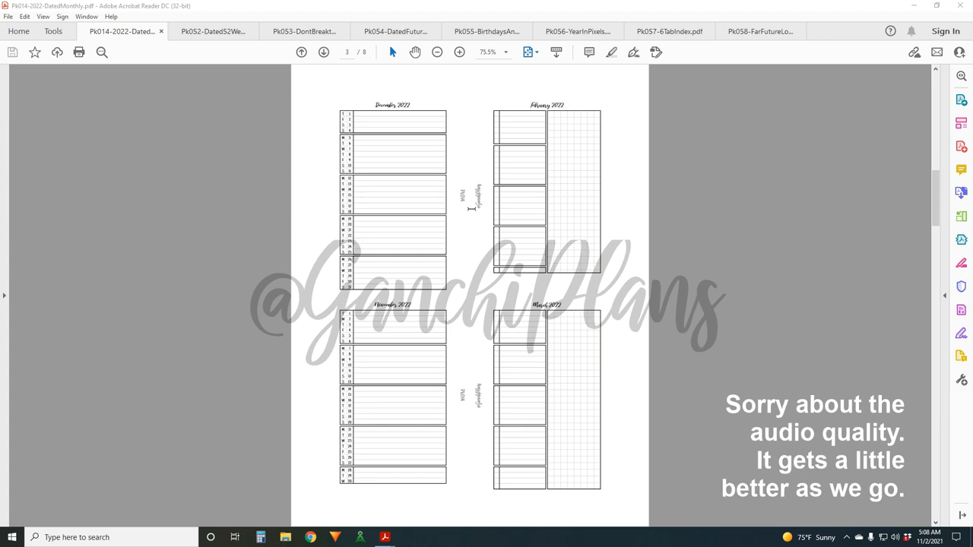
{"action": "mouse_move", "coordinate": [468, 190]}
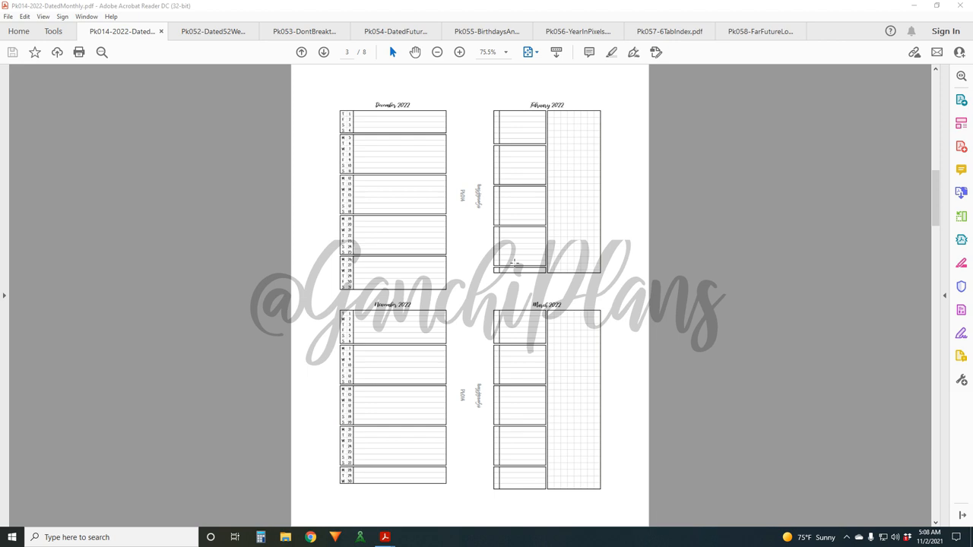
{"action": "mouse_move", "coordinate": [481, 240]}
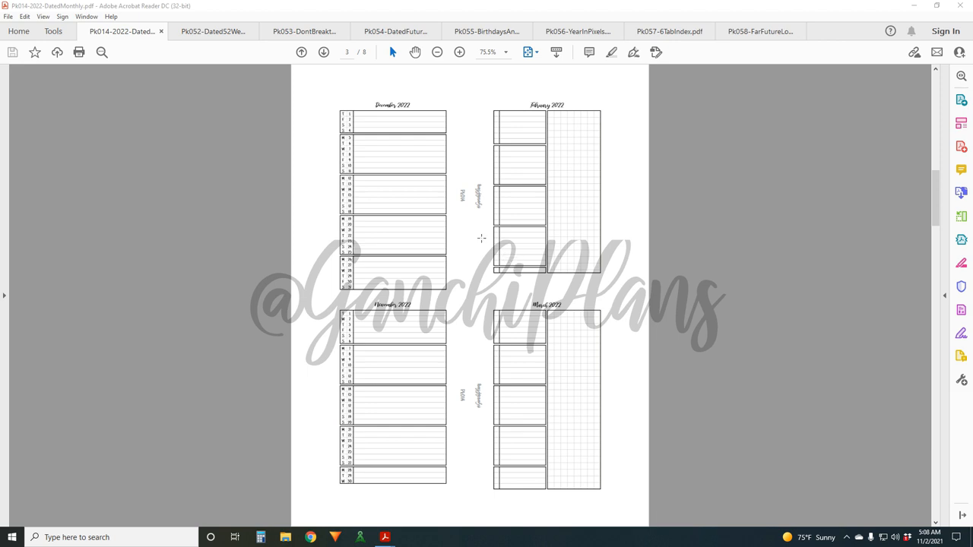
{"action": "mouse_move", "coordinate": [354, 303]}
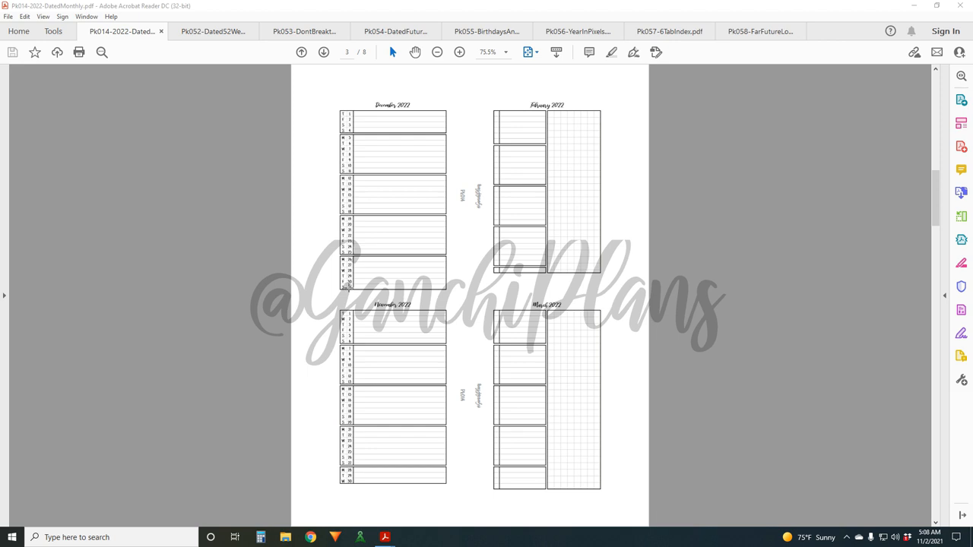
{"action": "mouse_move", "coordinate": [365, 279]}
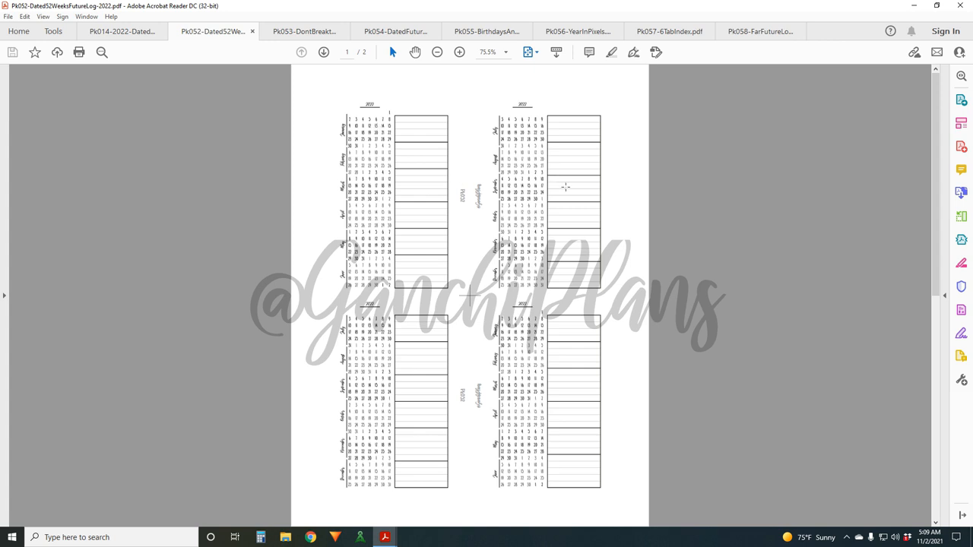
{"action": "mouse_move", "coordinate": [524, 271]}
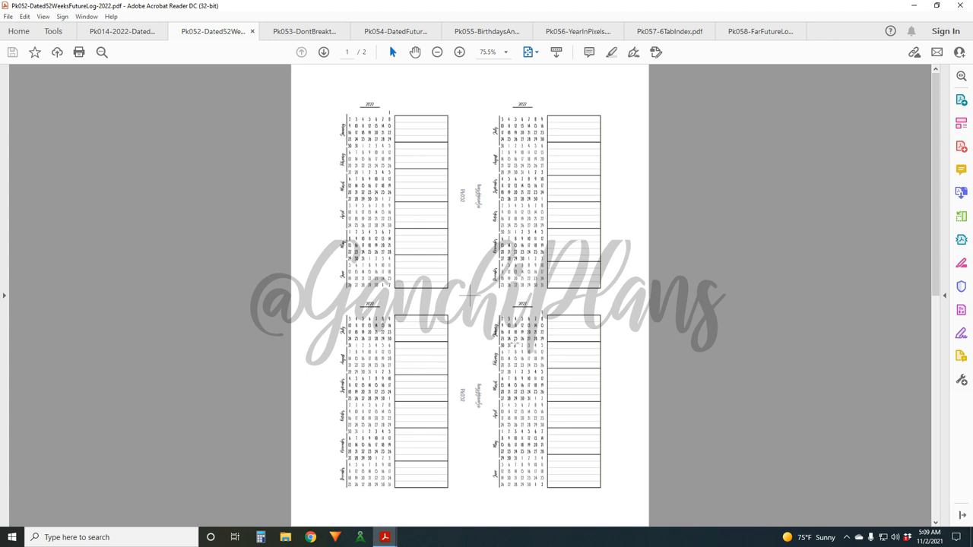
{"action": "mouse_move", "coordinate": [539, 261]}
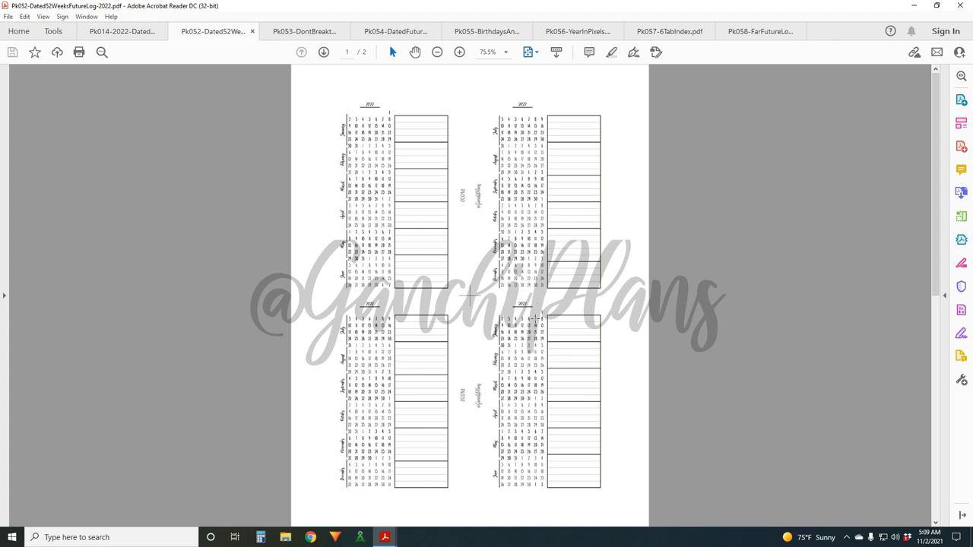
{"action": "mouse_move", "coordinate": [593, 363]}
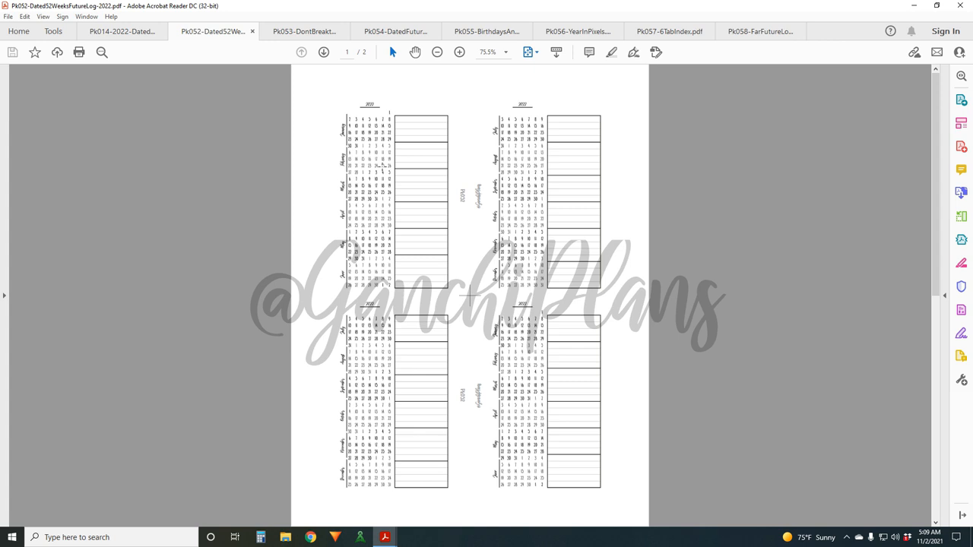
{"action": "mouse_move", "coordinate": [560, 160]}
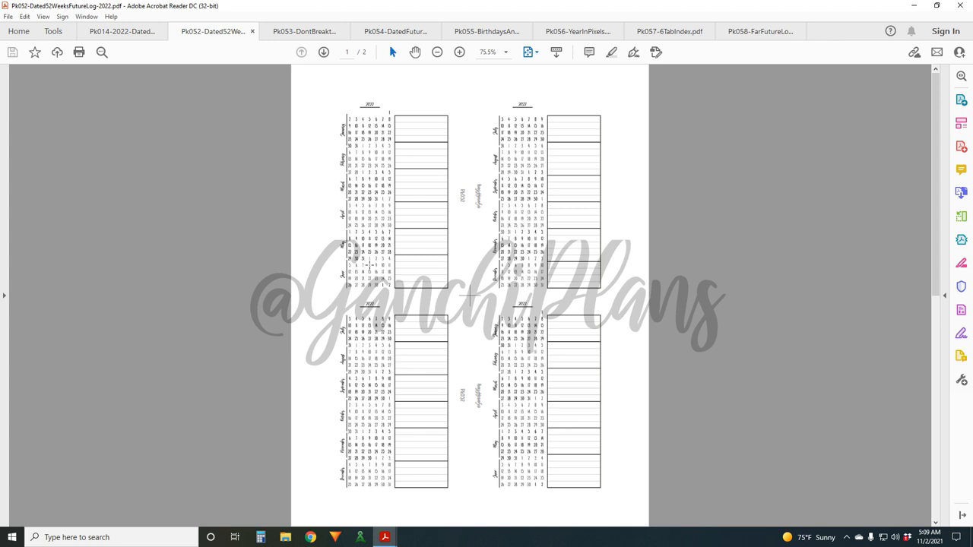
{"action": "mouse_move", "coordinate": [438, 122]}
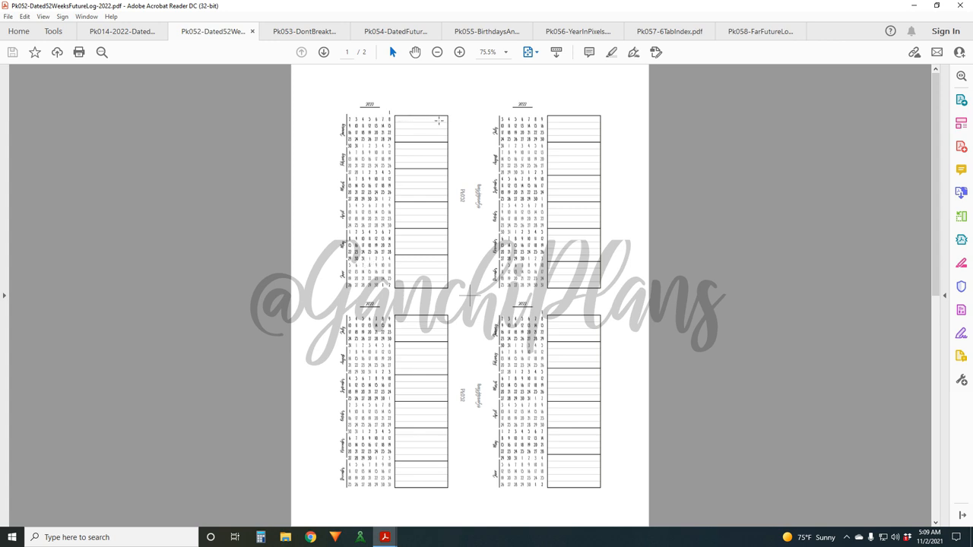
{"action": "mouse_move", "coordinate": [426, 211]}
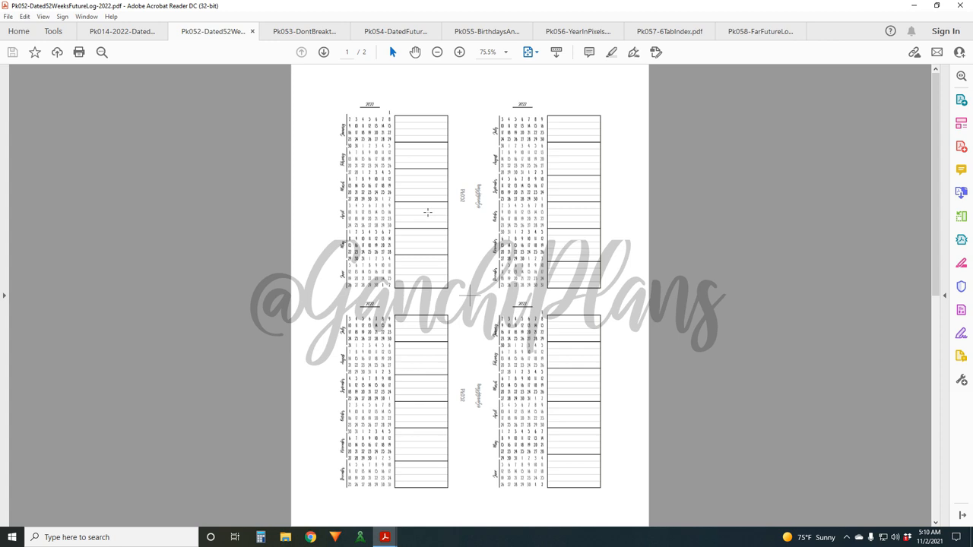
{"action": "mouse_move", "coordinate": [417, 223]}
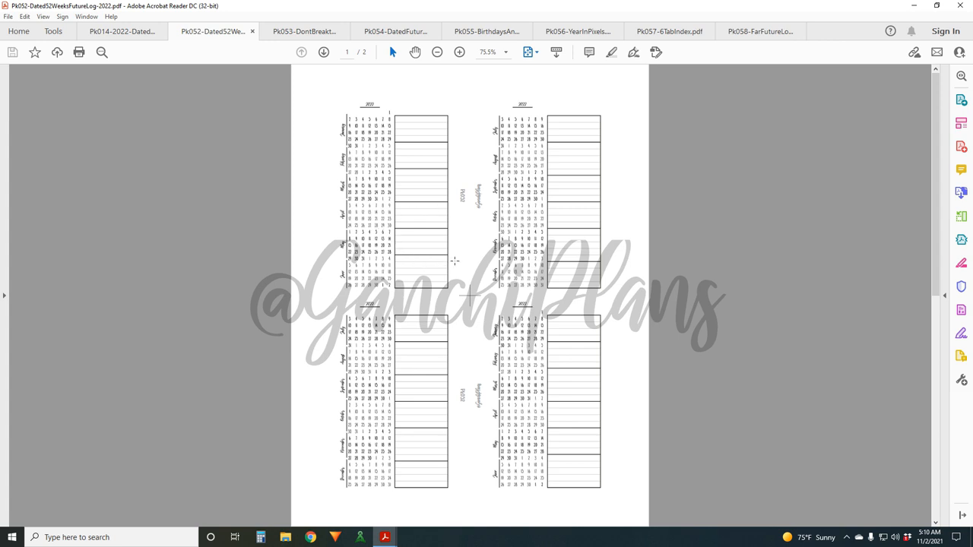
{"action": "mouse_move", "coordinate": [424, 277]}
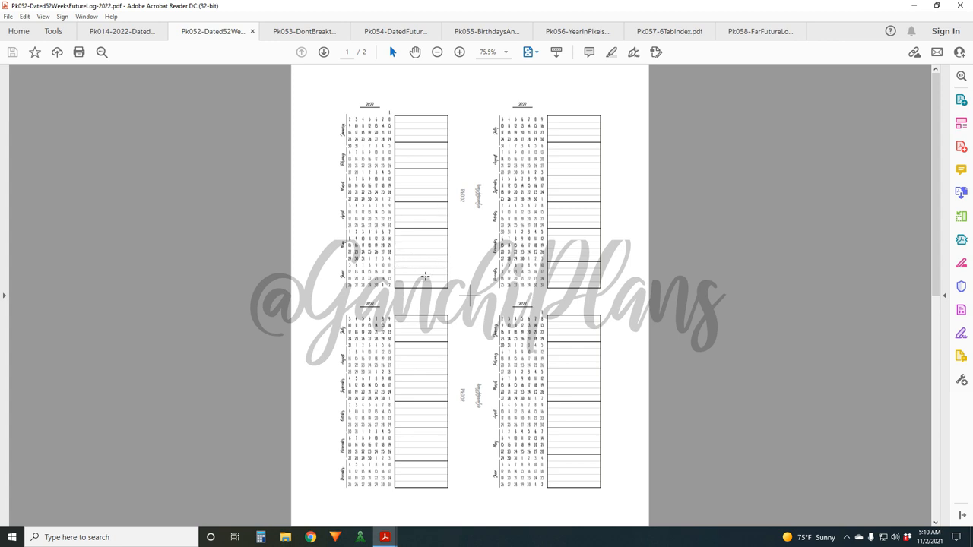
{"action": "mouse_move", "coordinate": [433, 158]}
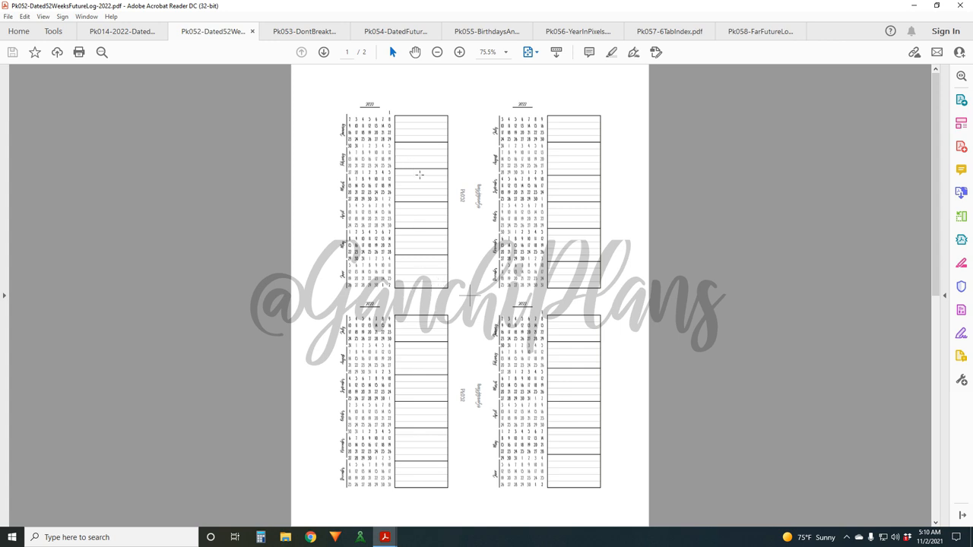
{"action": "mouse_move", "coordinate": [426, 177]}
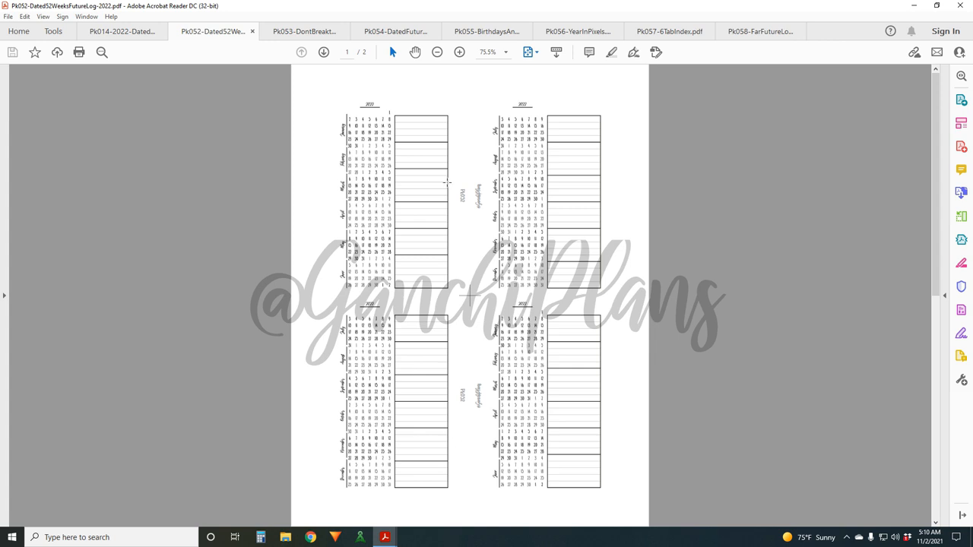
{"action": "mouse_move", "coordinate": [405, 149]}
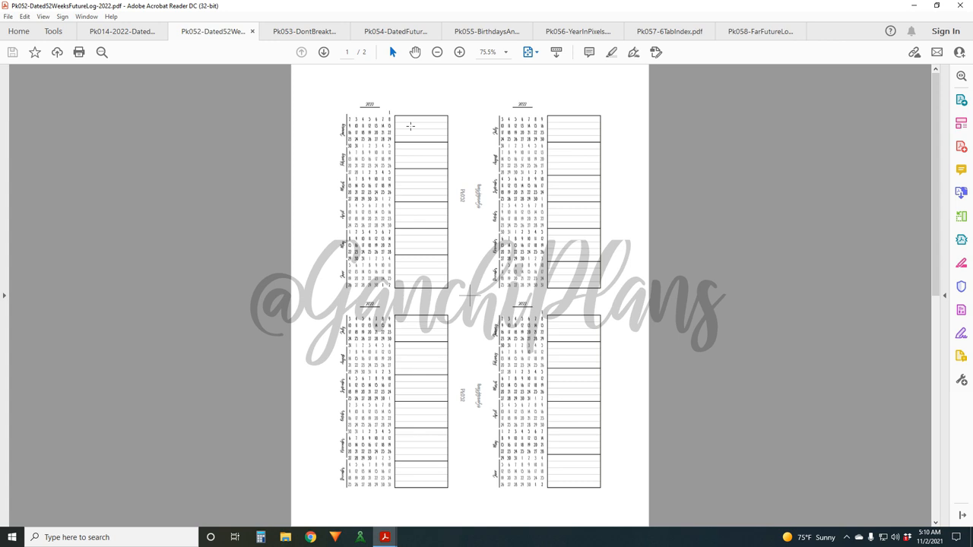
{"action": "mouse_move", "coordinate": [389, 115]}
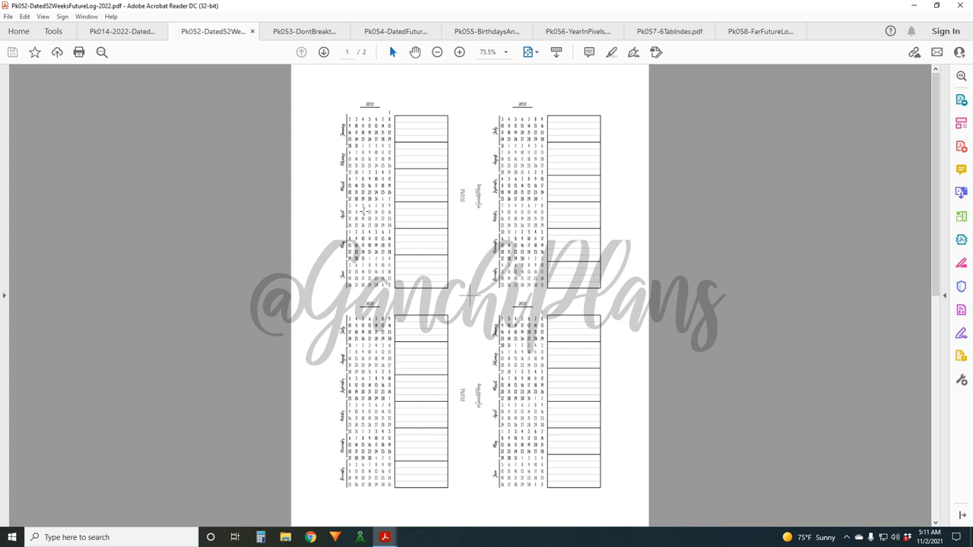
{"action": "mouse_move", "coordinate": [368, 213]}
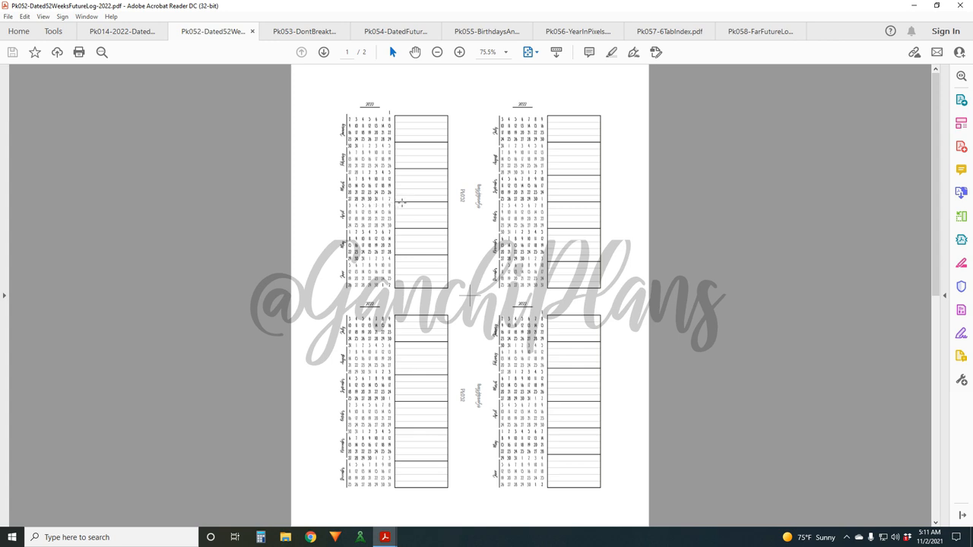
{"action": "mouse_move", "coordinate": [404, 265]}
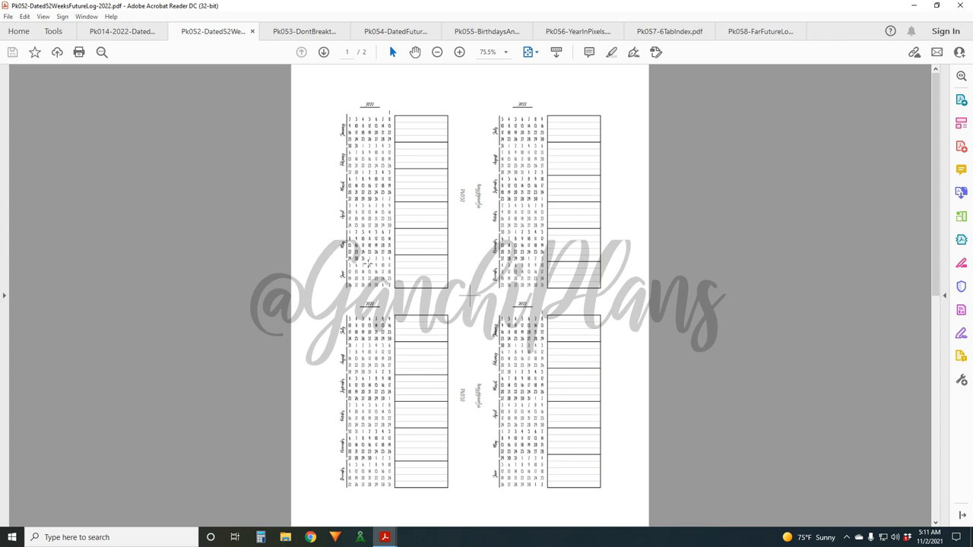
- Switch to the Don't Break the Chain 2022 habit tracker insert
{"action": "left_click", "coordinate": [312, 31]}
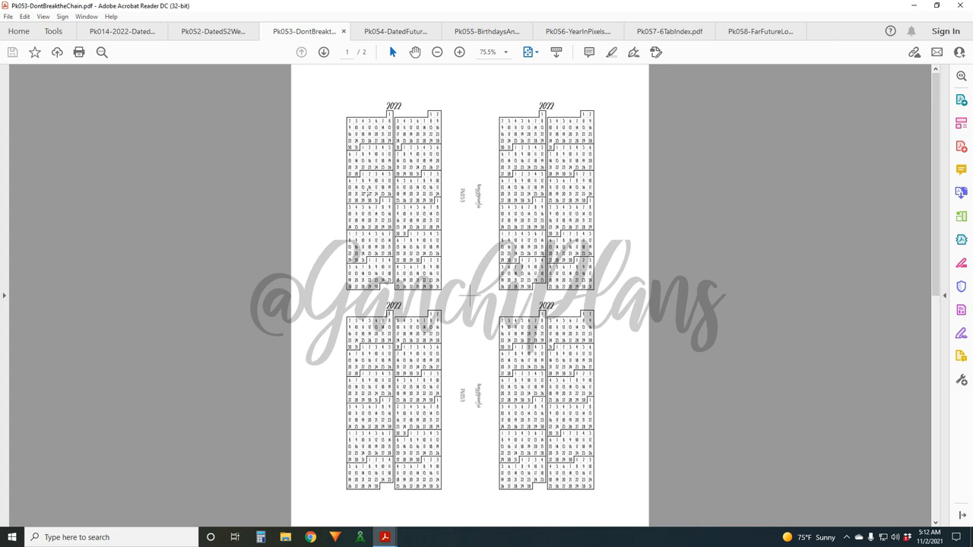
{"action": "mouse_move", "coordinate": [465, 231]}
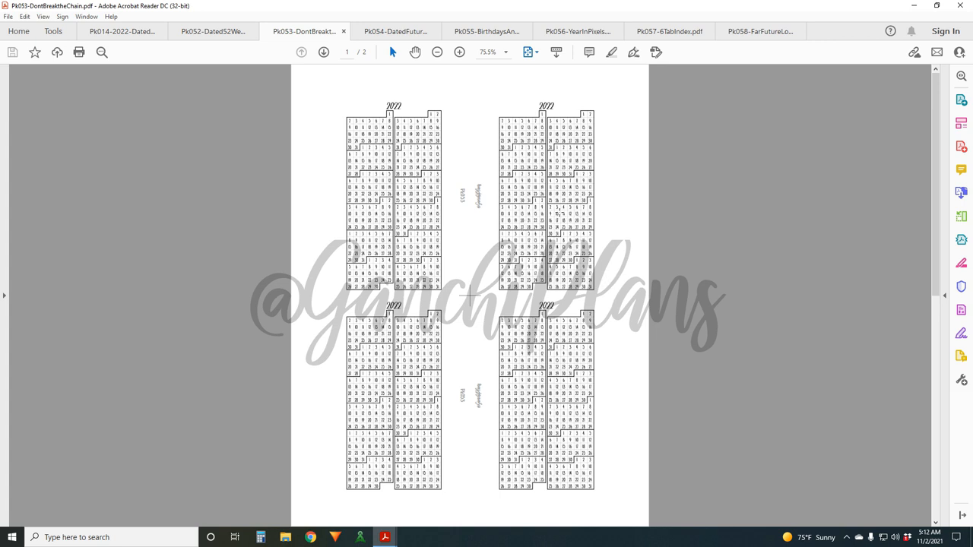
- Switch to the Dated Future Log insert and reveal its lined log page beside the calendars
{"action": "left_click", "coordinate": [396, 30]}
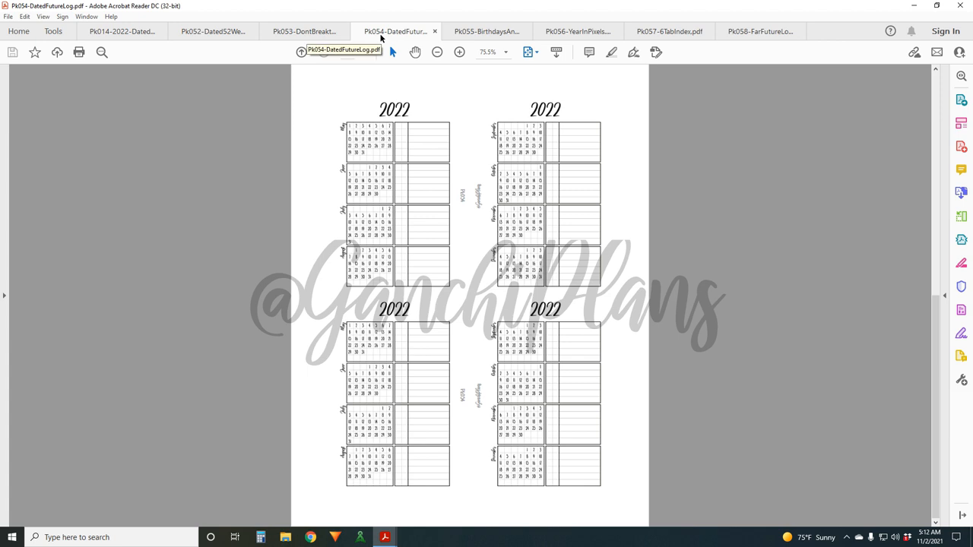
{"action": "mouse_move", "coordinate": [383, 27]}
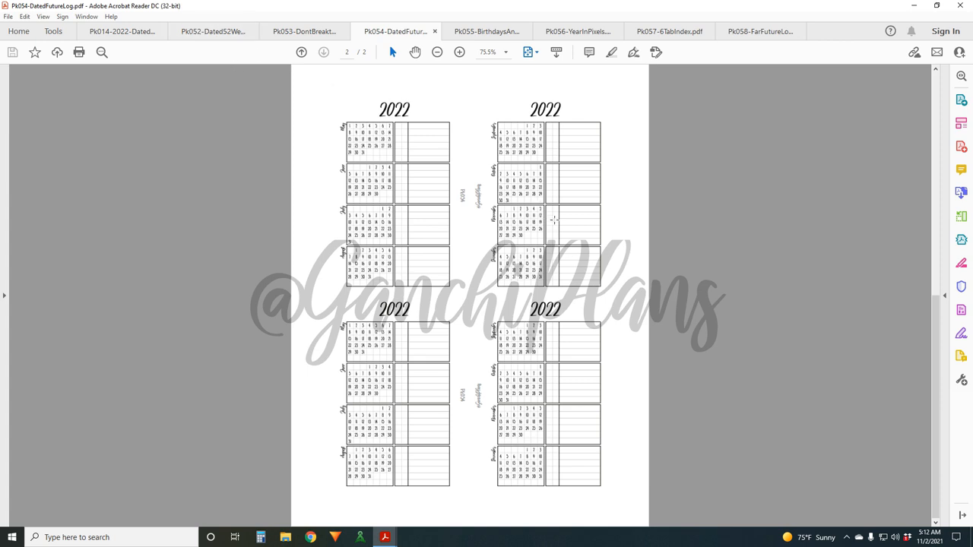
{"action": "mouse_move", "coordinate": [559, 145]}
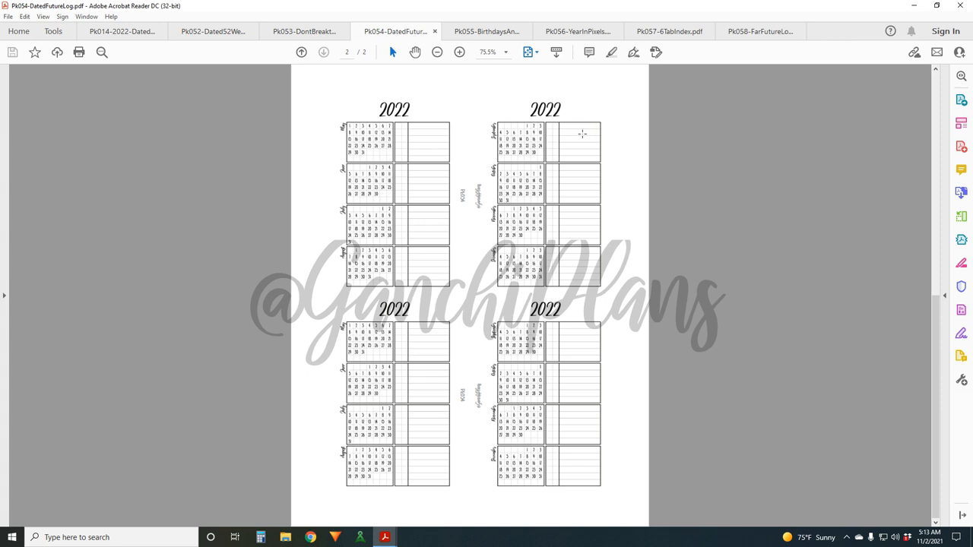
{"action": "mouse_move", "coordinate": [514, 209]}
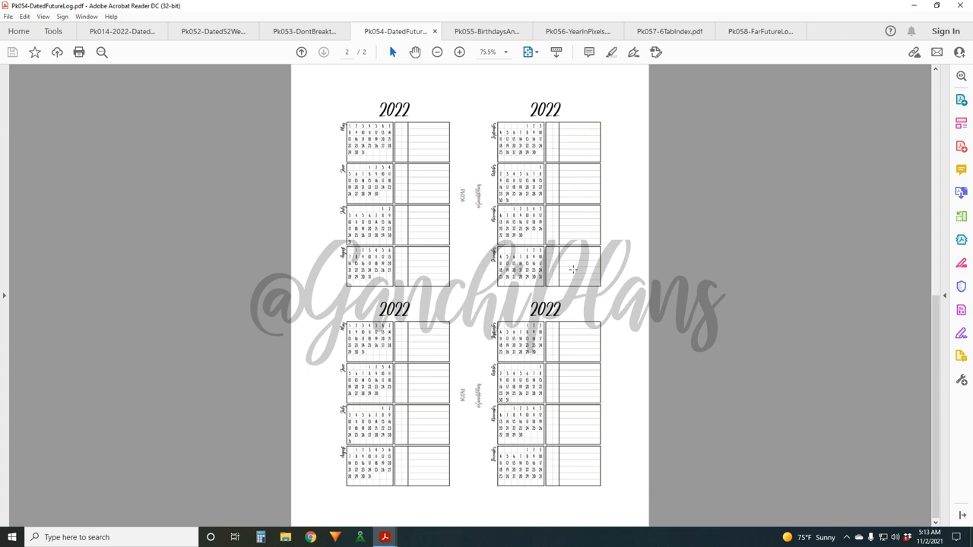
{"action": "left_click", "coordinate": [322, 52]}
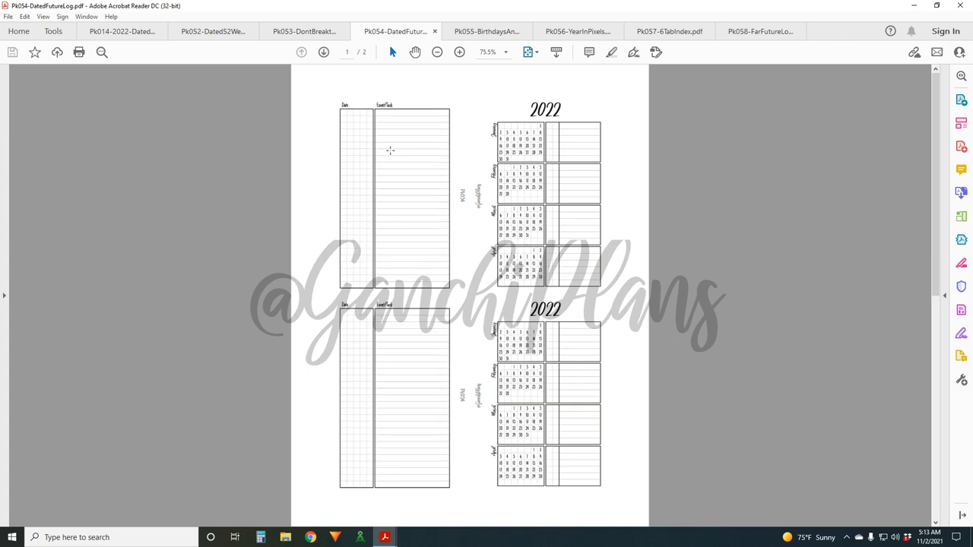
{"action": "mouse_move", "coordinate": [376, 146]}
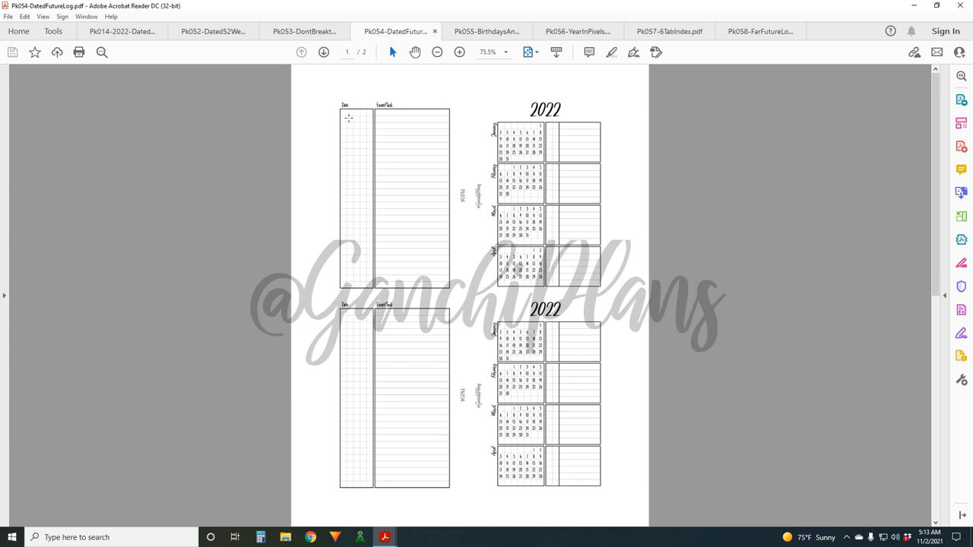
{"action": "mouse_move", "coordinate": [360, 118]}
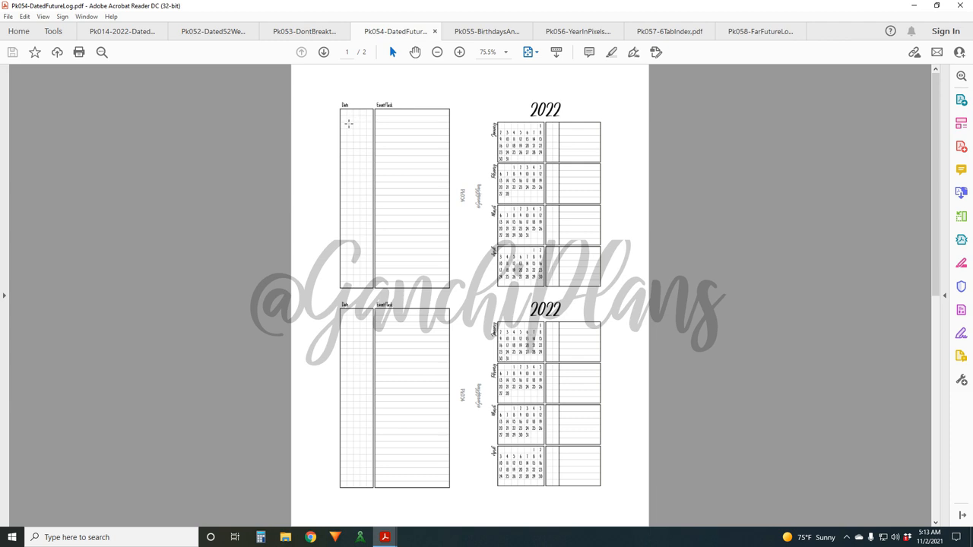
{"action": "mouse_move", "coordinate": [349, 173]}
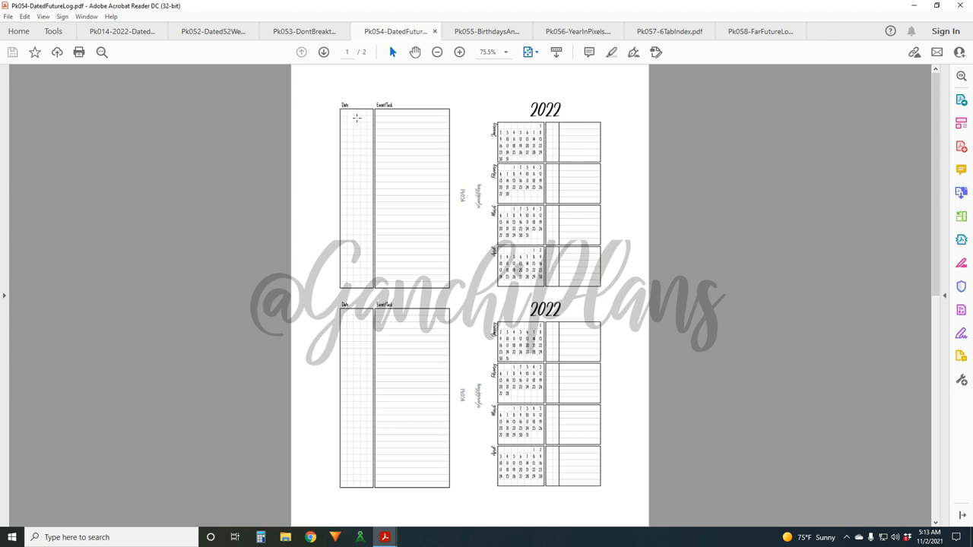
{"action": "mouse_move", "coordinate": [358, 149]}
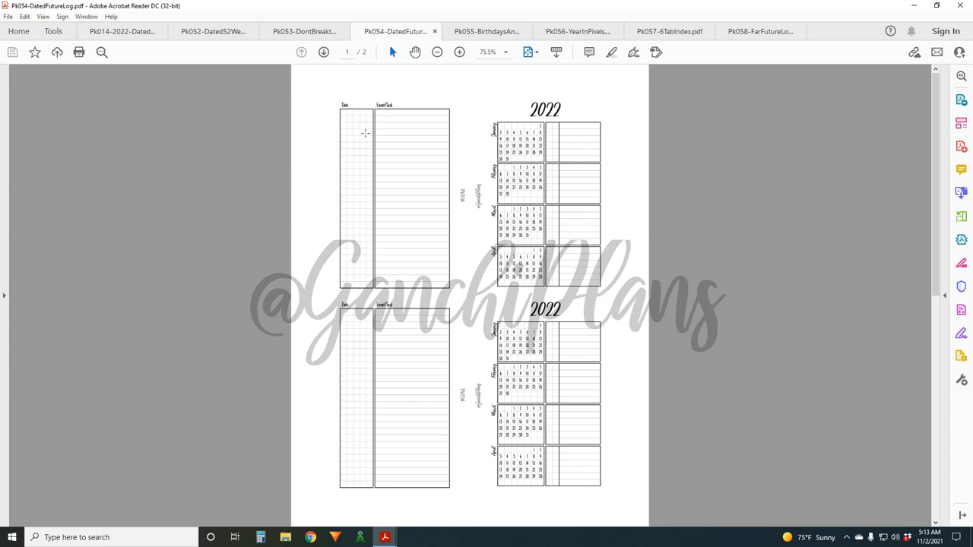
{"action": "mouse_move", "coordinate": [432, 235]}
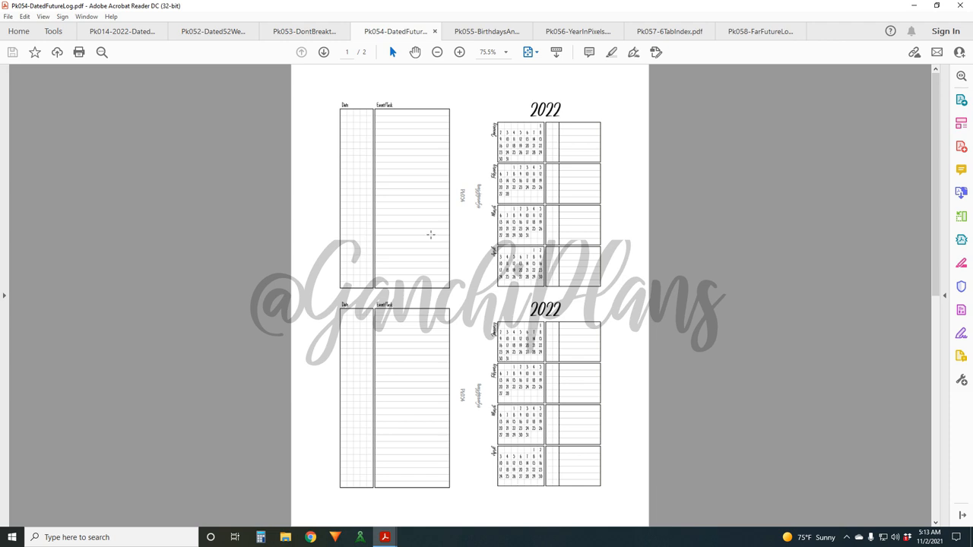
{"action": "mouse_move", "coordinate": [351, 153]}
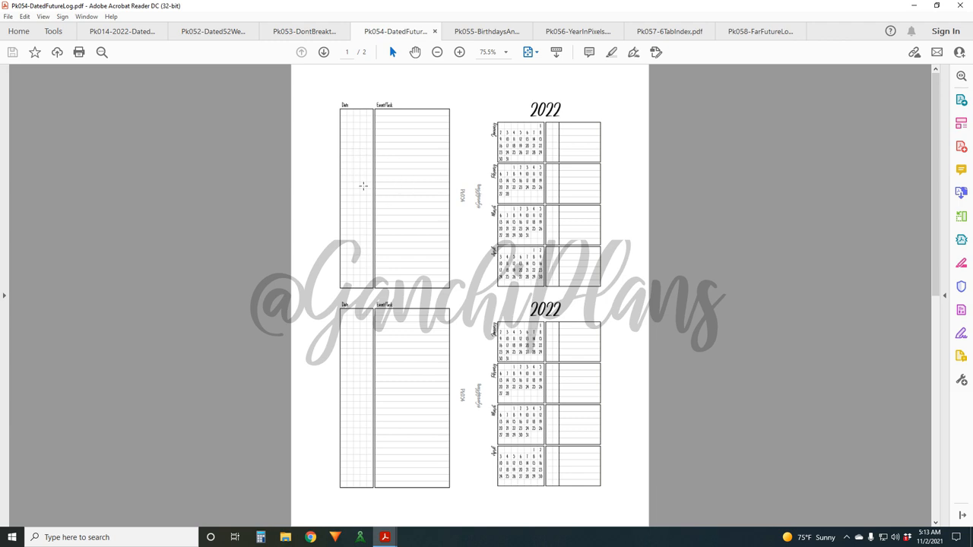
{"action": "mouse_move", "coordinate": [374, 149]}
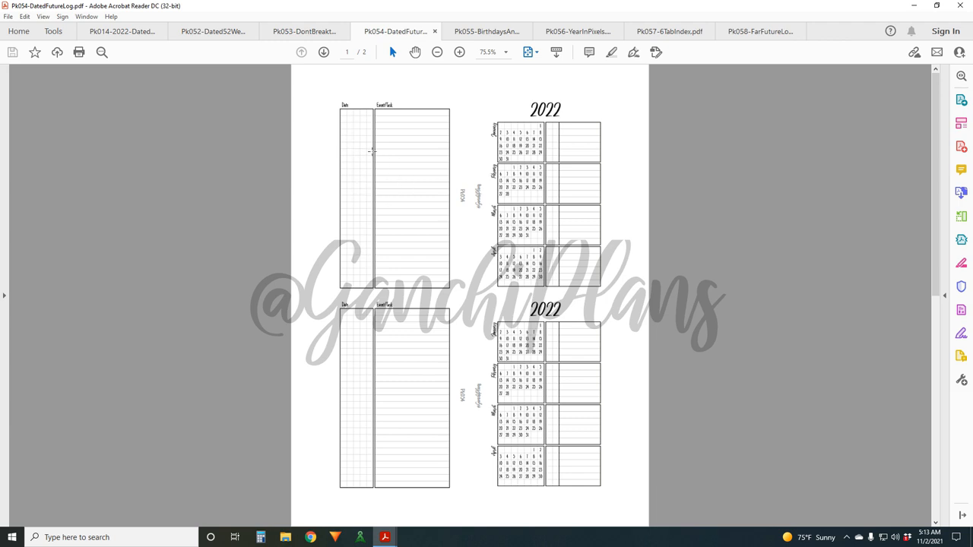
{"action": "mouse_move", "coordinate": [398, 140]}
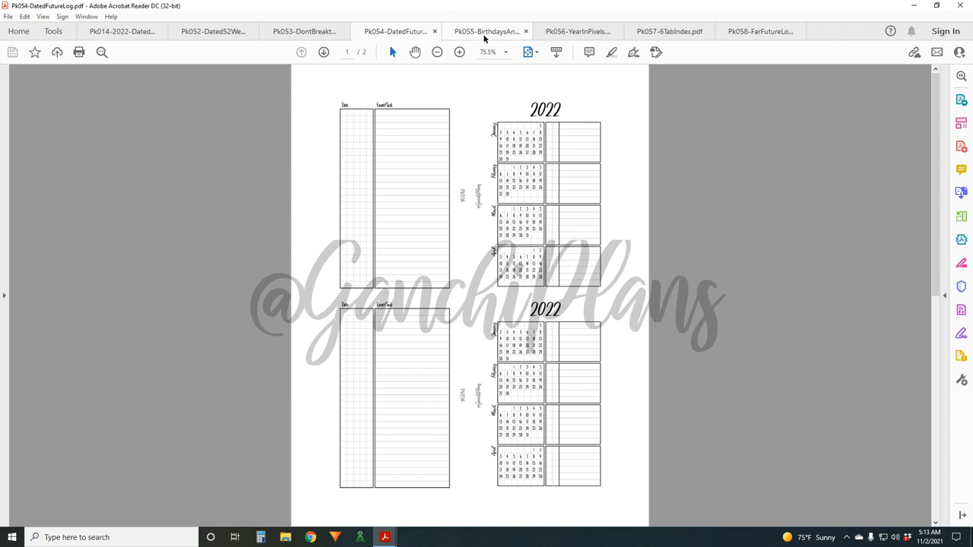
- Switch to the Birthday Anniversaries insert and flip between its two pages of lined monthly boxes
{"action": "left_click", "coordinate": [486, 31]}
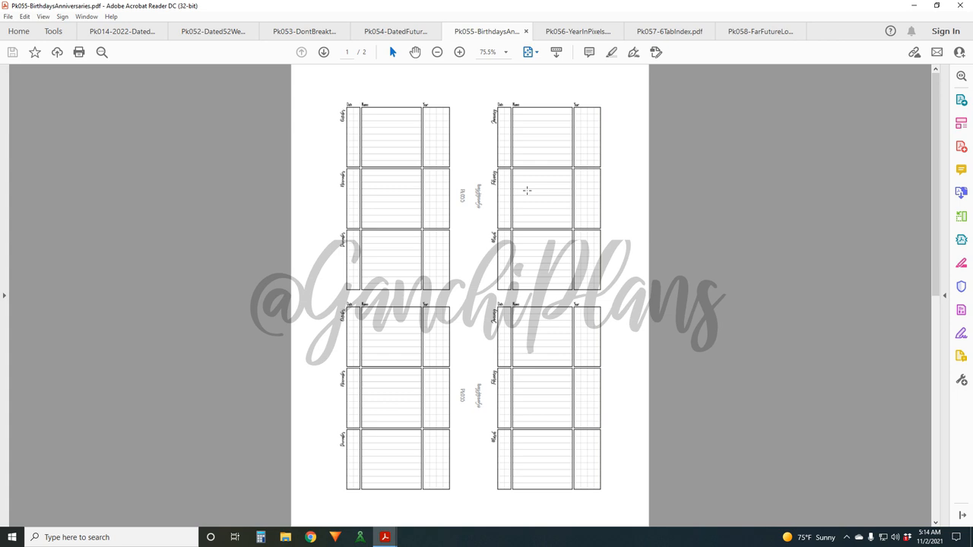
{"action": "mouse_move", "coordinate": [539, 166]}
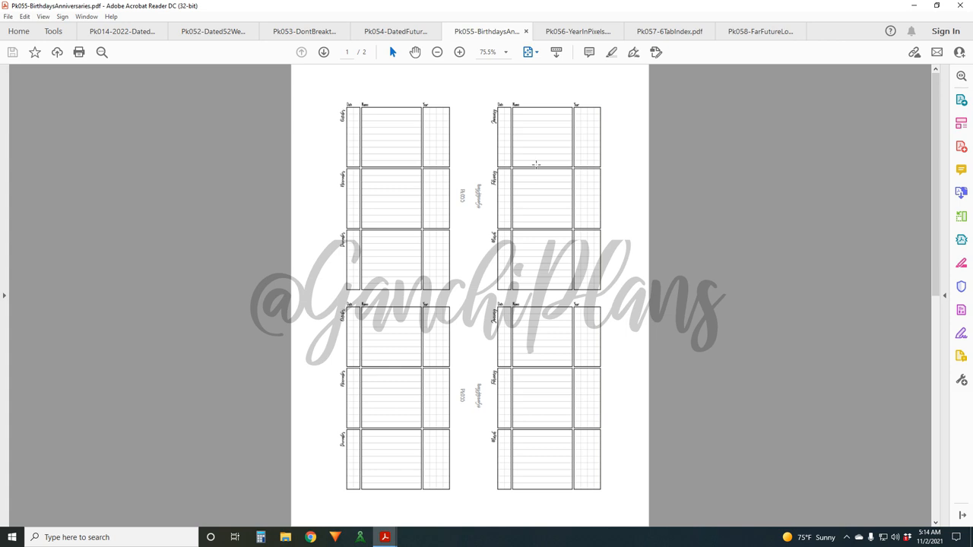
{"action": "left_click", "coordinate": [346, 52]}
{"action": "type", "text": "2"}
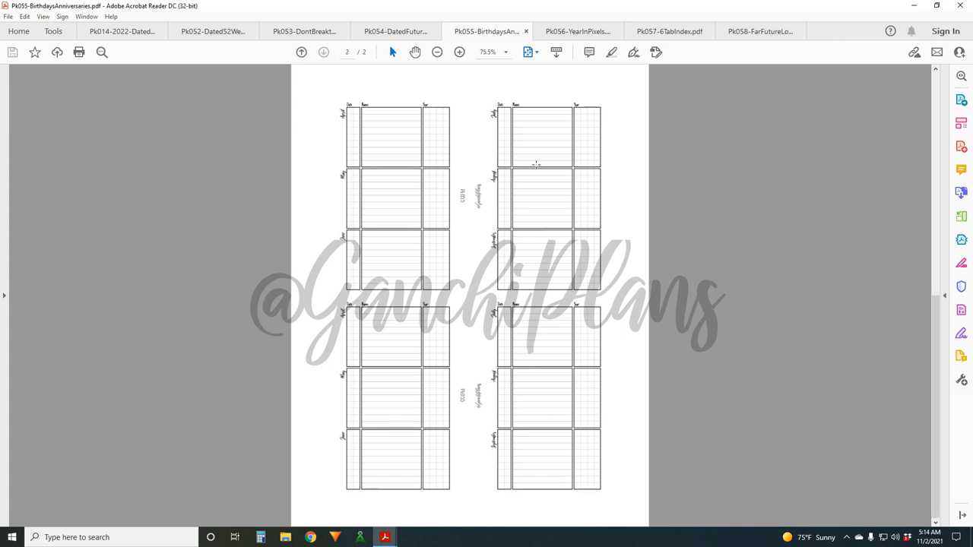
{"action": "left_click", "coordinate": [304, 52]}
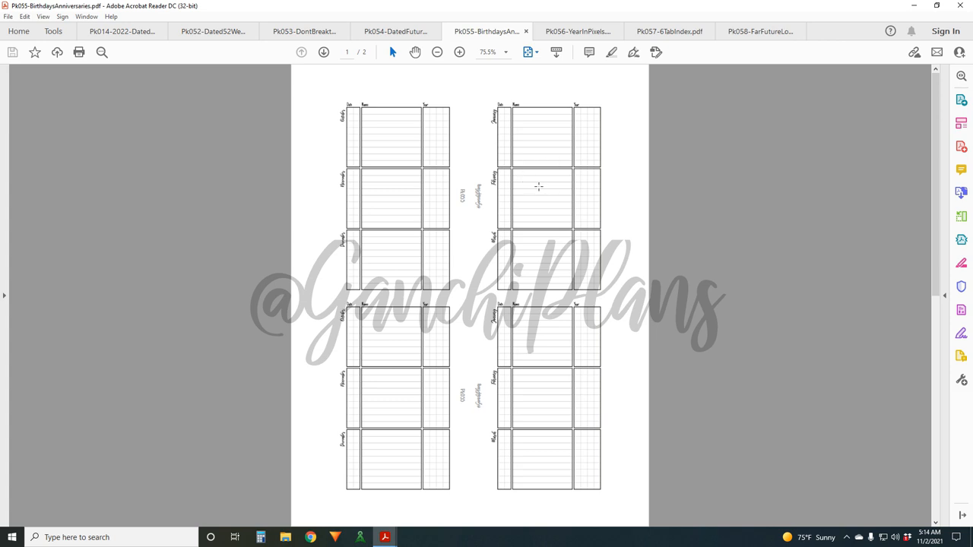
{"action": "mouse_move", "coordinate": [544, 196]}
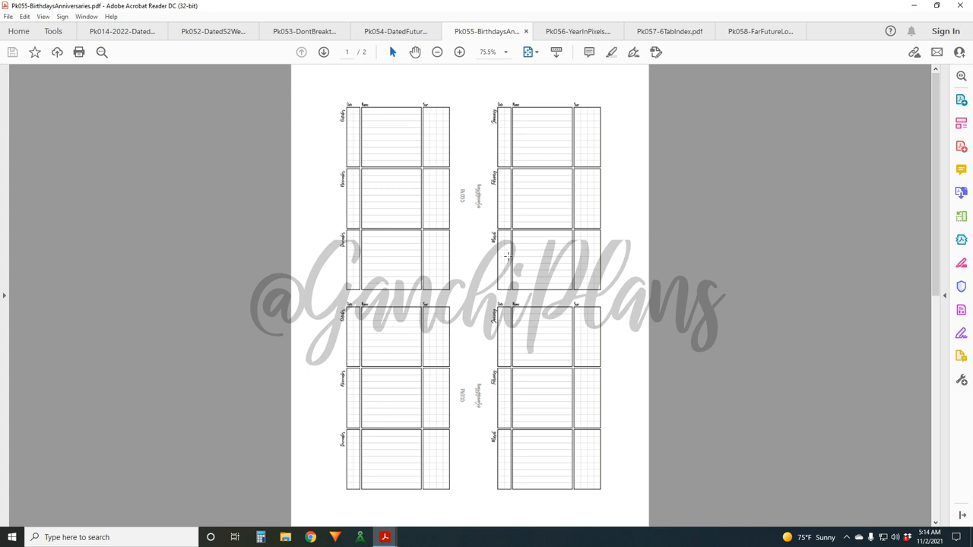
{"action": "mouse_move", "coordinate": [508, 128]}
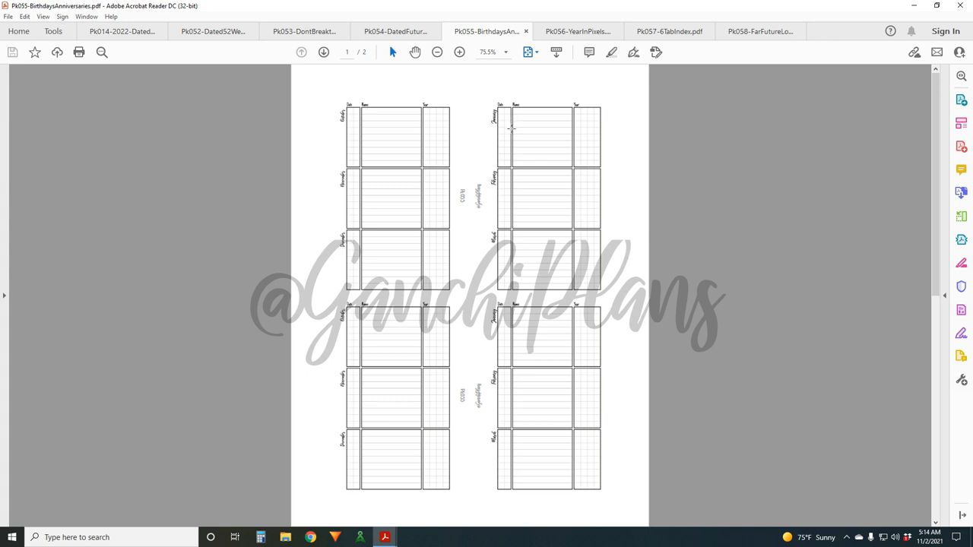
{"action": "mouse_move", "coordinate": [511, 129]}
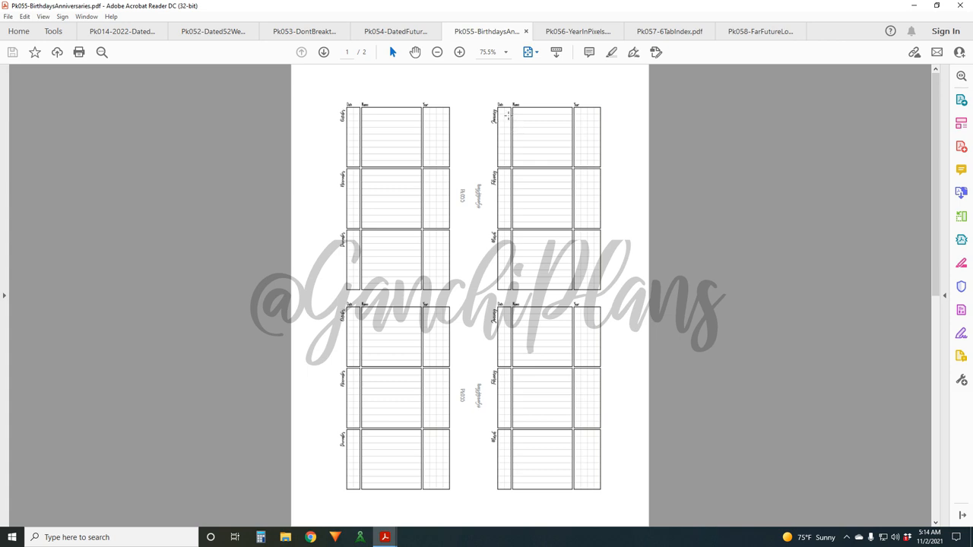
{"action": "mouse_move", "coordinate": [508, 116]}
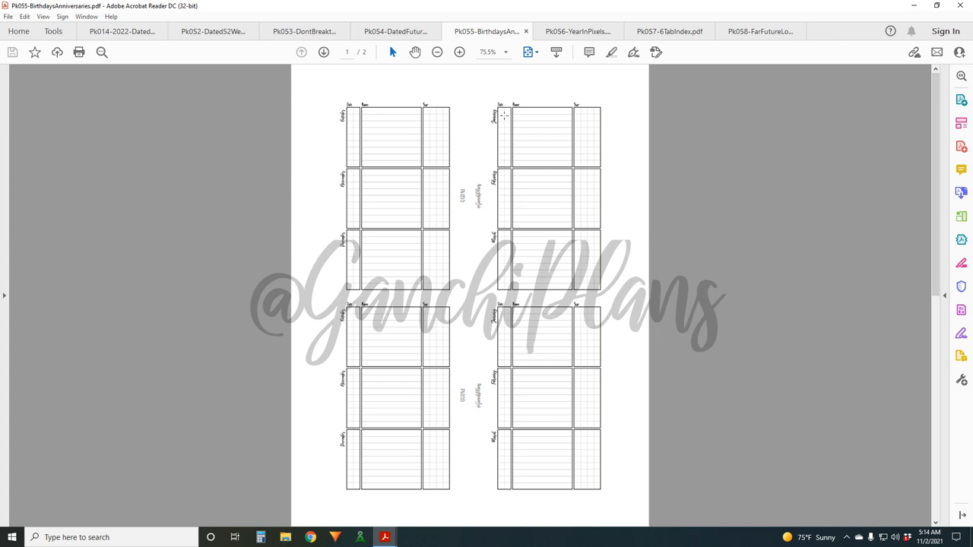
{"action": "mouse_move", "coordinate": [538, 116]}
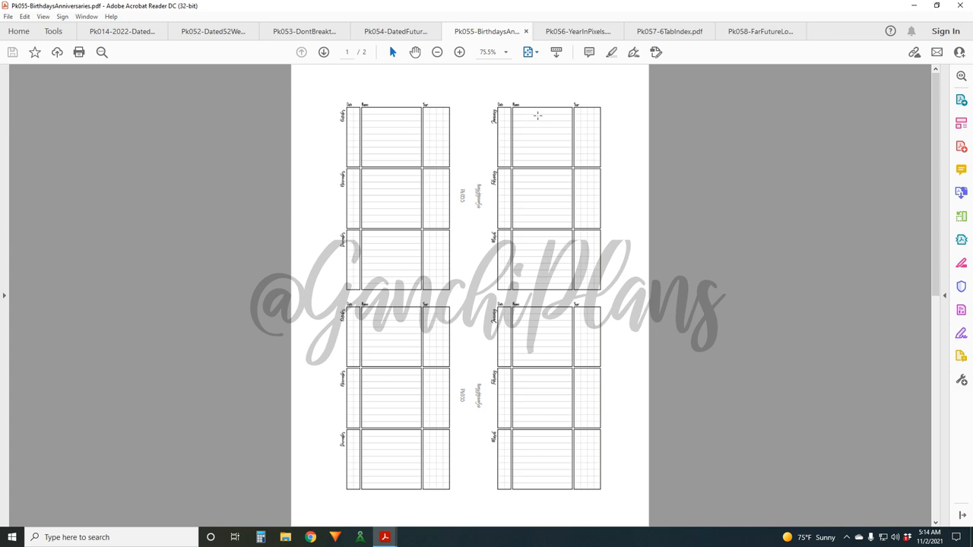
{"action": "mouse_move", "coordinate": [565, 120]}
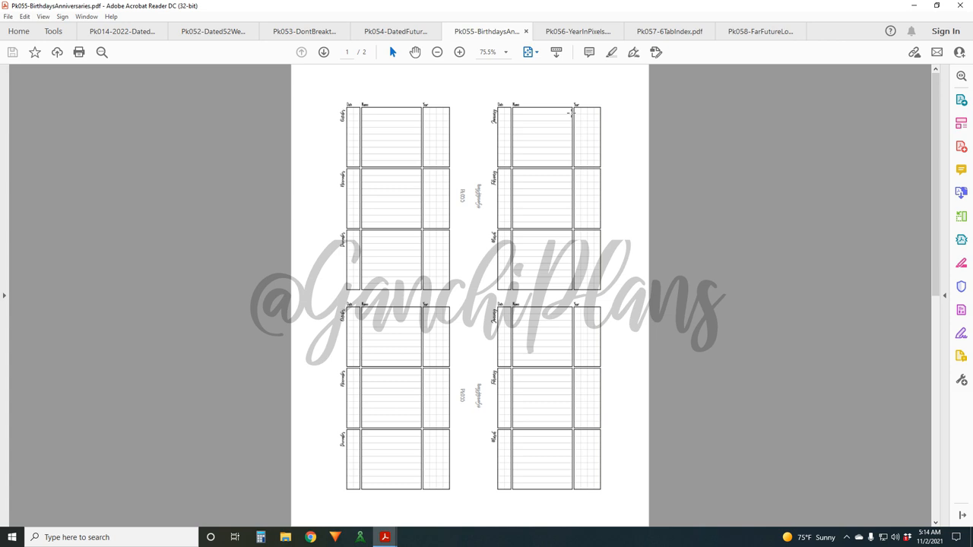
{"action": "mouse_move", "coordinate": [608, 120]}
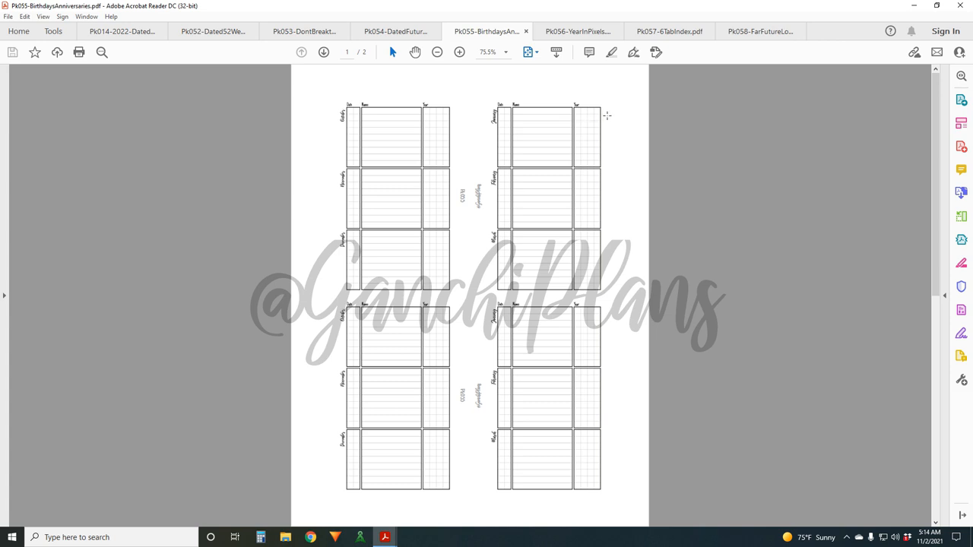
{"action": "mouse_move", "coordinate": [614, 146]}
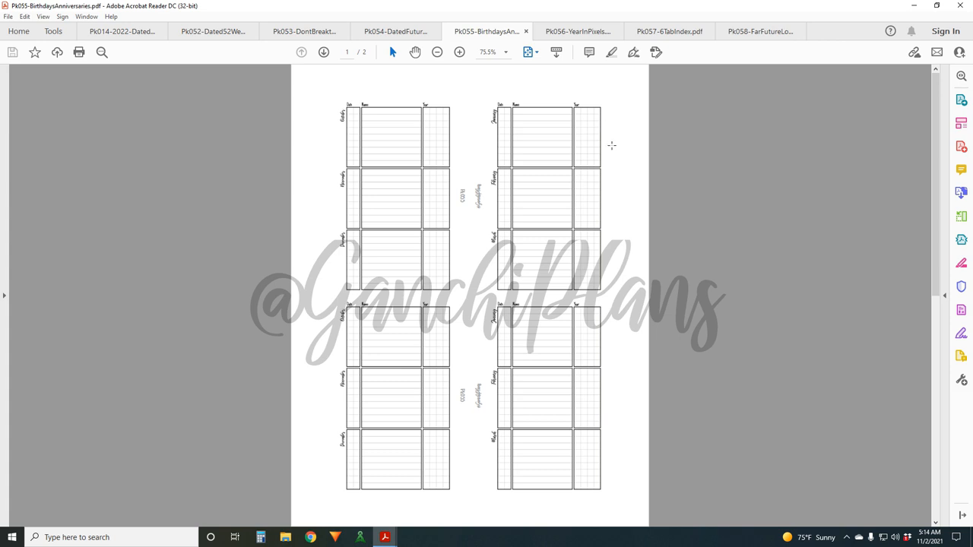
{"action": "mouse_move", "coordinate": [607, 124]}
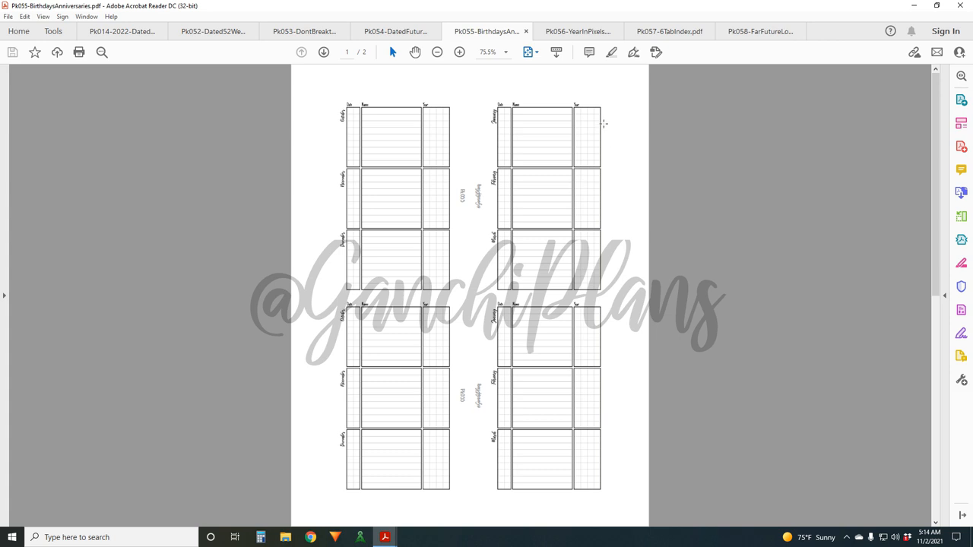
{"action": "mouse_move", "coordinate": [531, 185]}
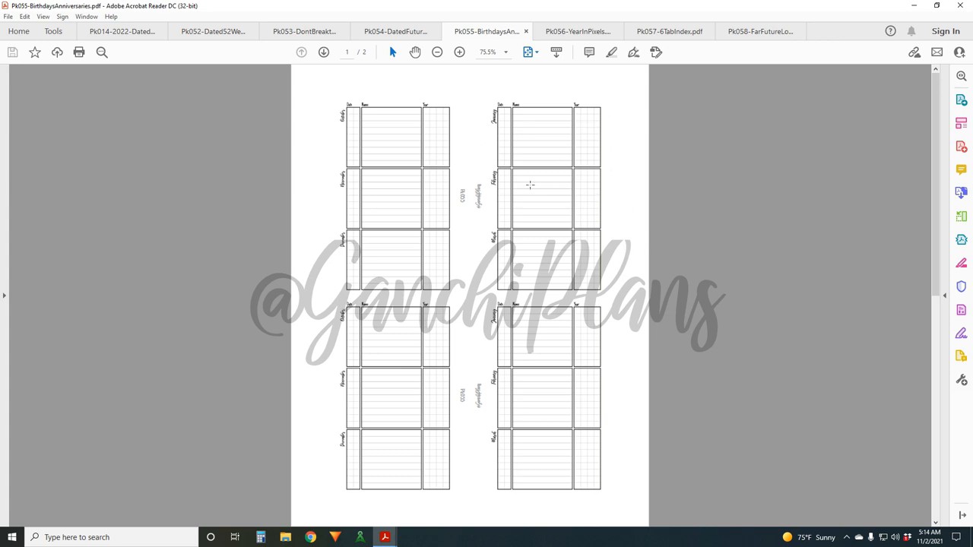
{"action": "mouse_move", "coordinate": [541, 264]}
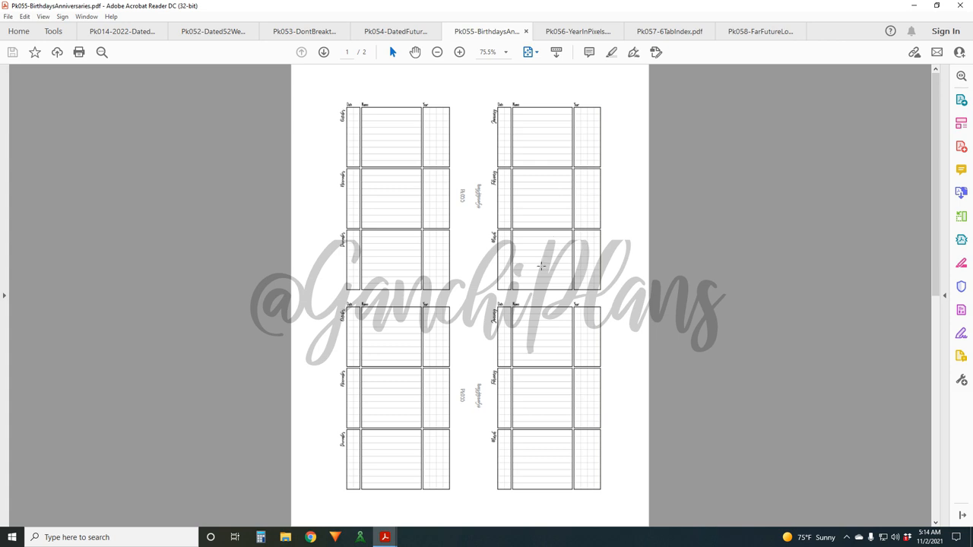
{"action": "mouse_move", "coordinate": [539, 249]}
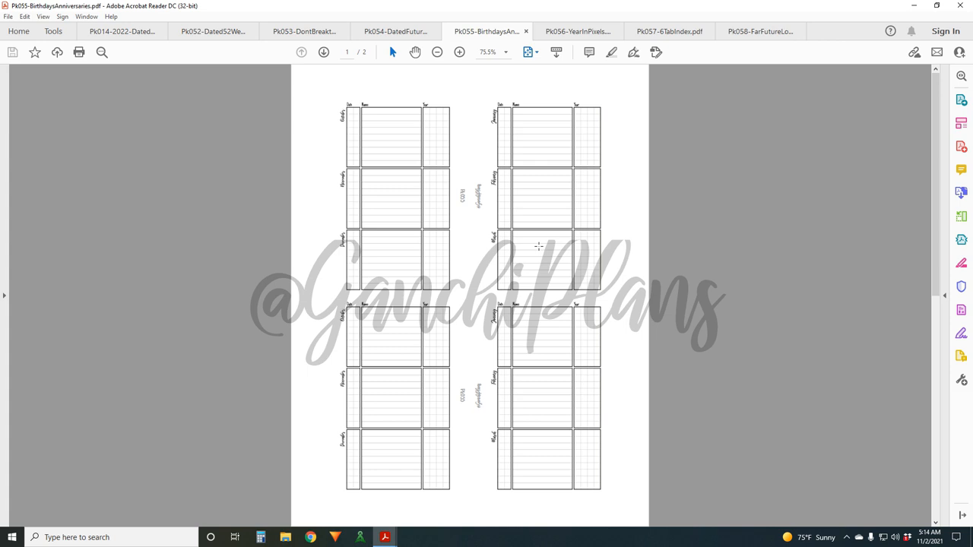
{"action": "mouse_move", "coordinate": [538, 228]}
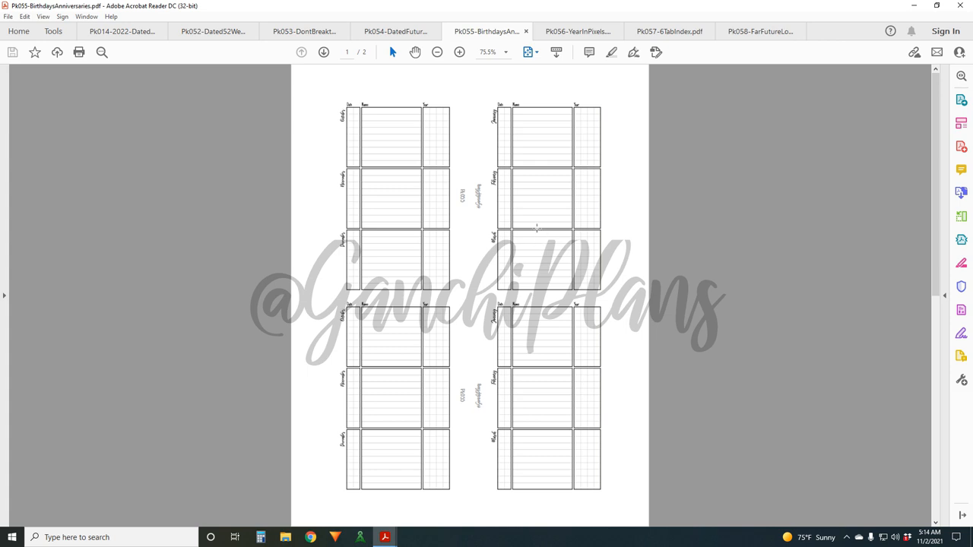
{"action": "mouse_move", "coordinate": [535, 258]}
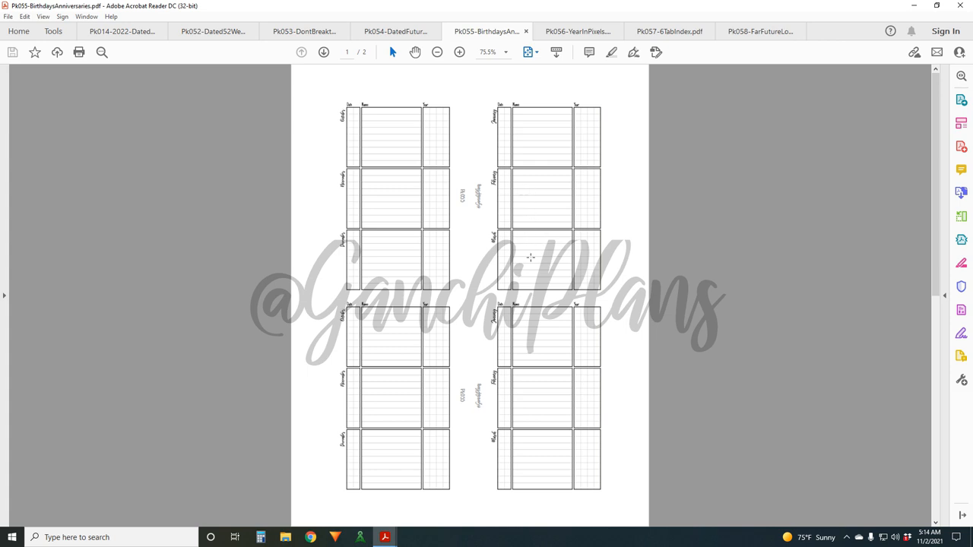
{"action": "mouse_move", "coordinate": [605, 116]}
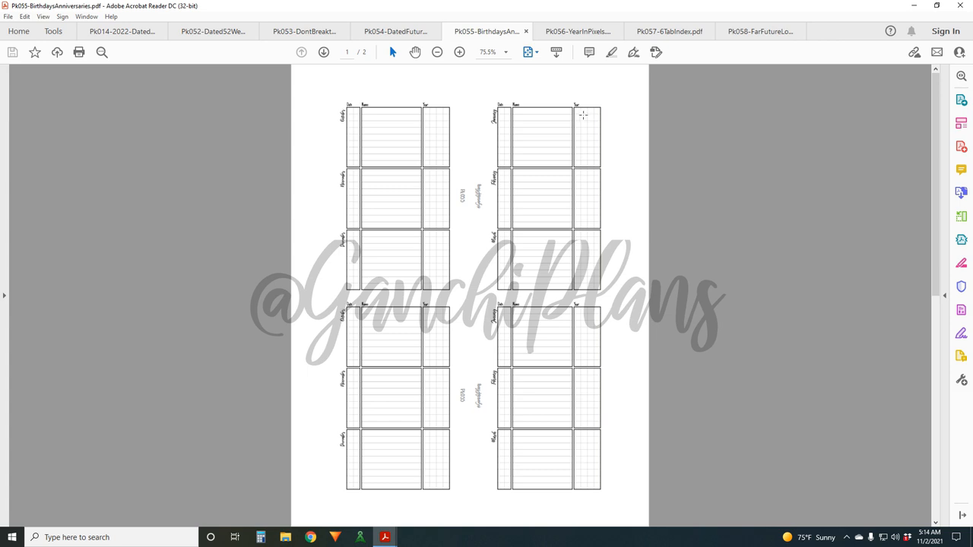
{"action": "mouse_move", "coordinate": [613, 115]}
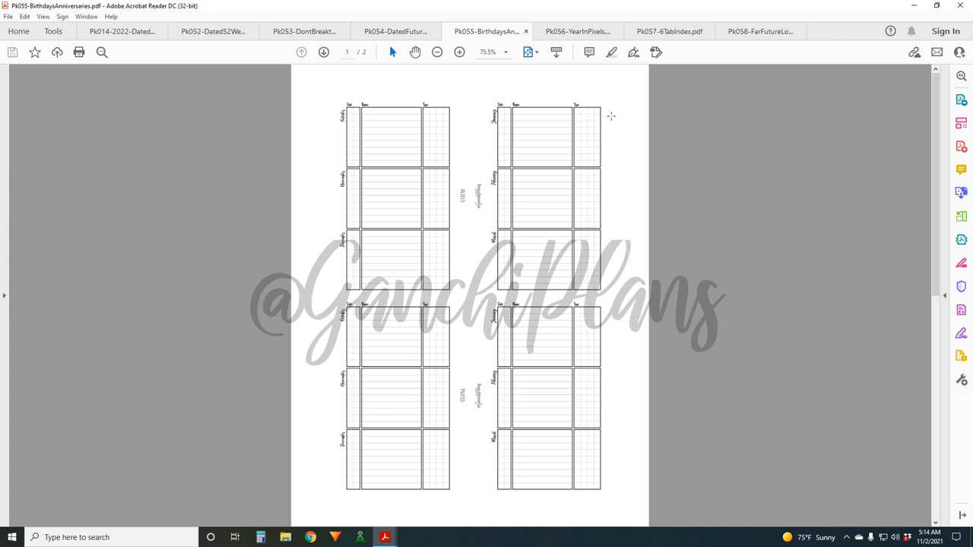
{"action": "mouse_move", "coordinate": [596, 127]}
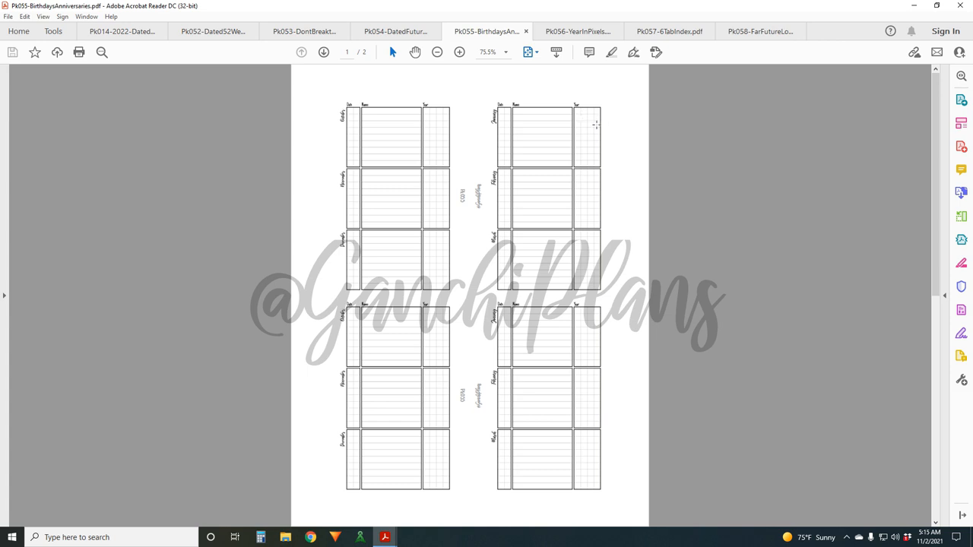
{"action": "mouse_move", "coordinate": [596, 121]}
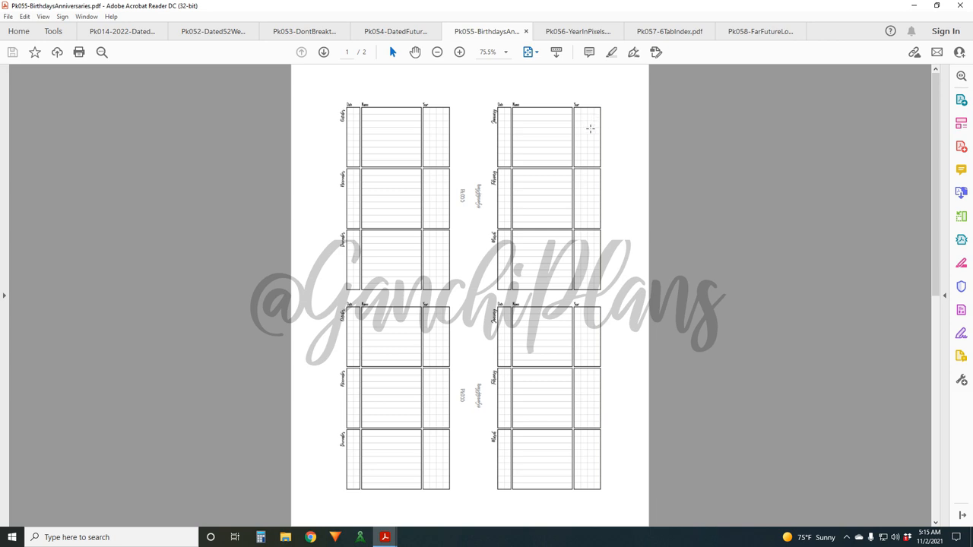
{"action": "mouse_move", "coordinate": [590, 161]}
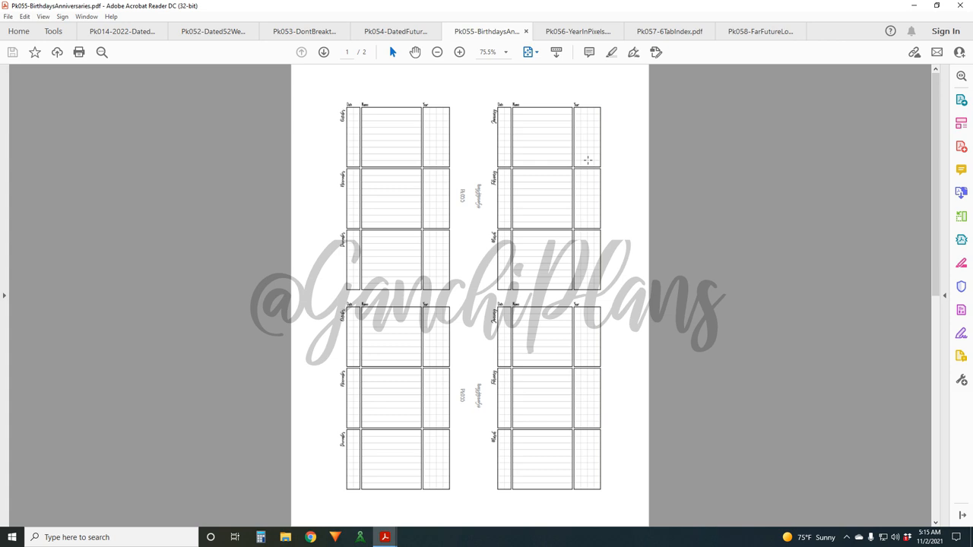
{"action": "mouse_move", "coordinate": [585, 122]}
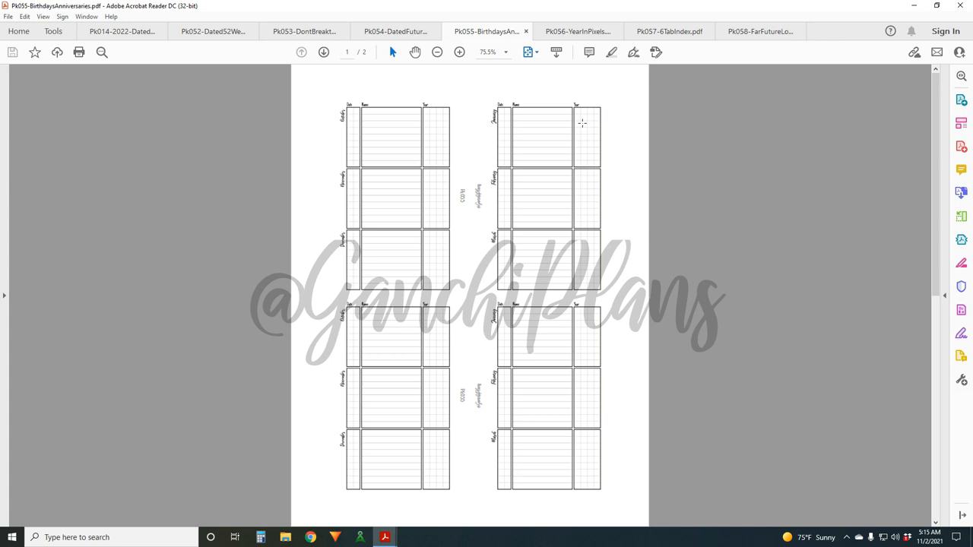
{"action": "mouse_move", "coordinate": [548, 286]}
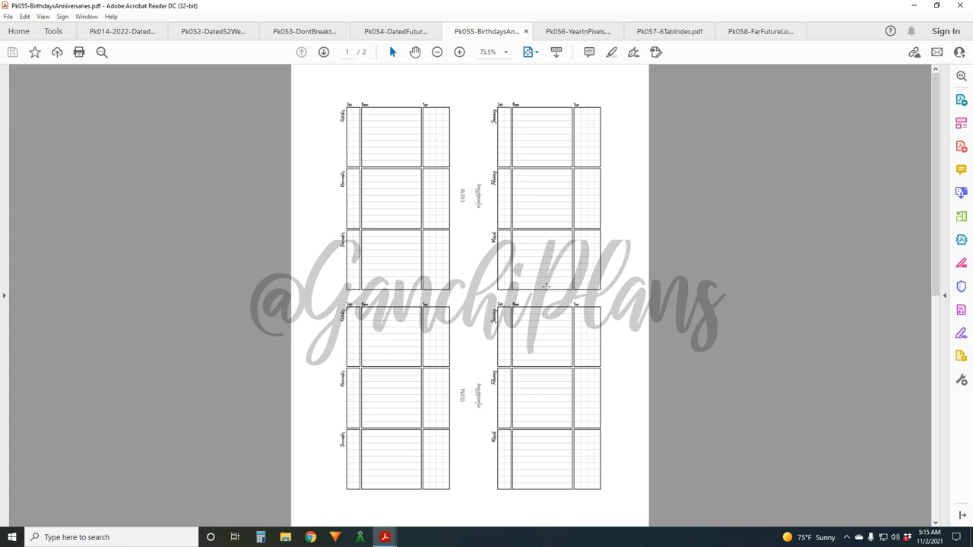
{"action": "mouse_move", "coordinate": [542, 205]}
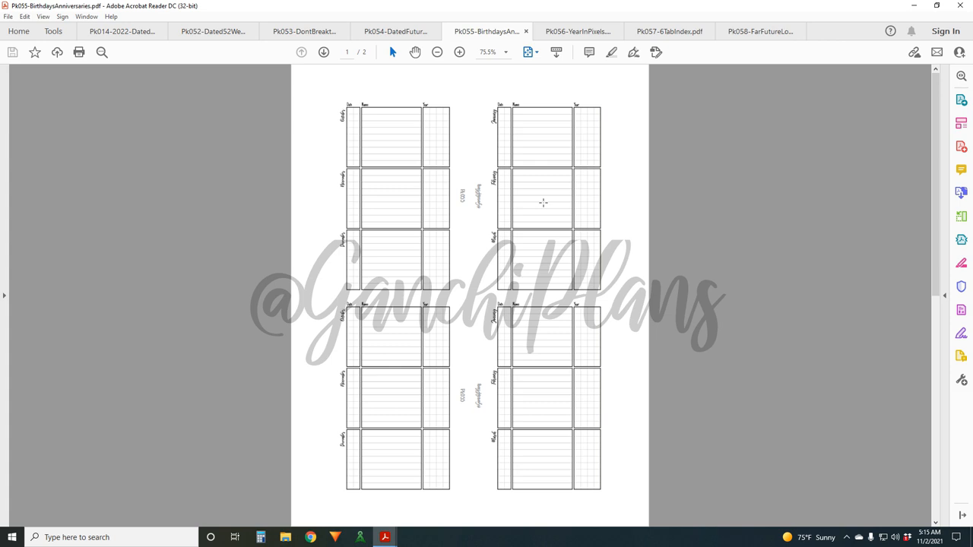
- Move on to the Year in Pixels insert document
{"action": "left_click", "coordinate": [577, 30]}
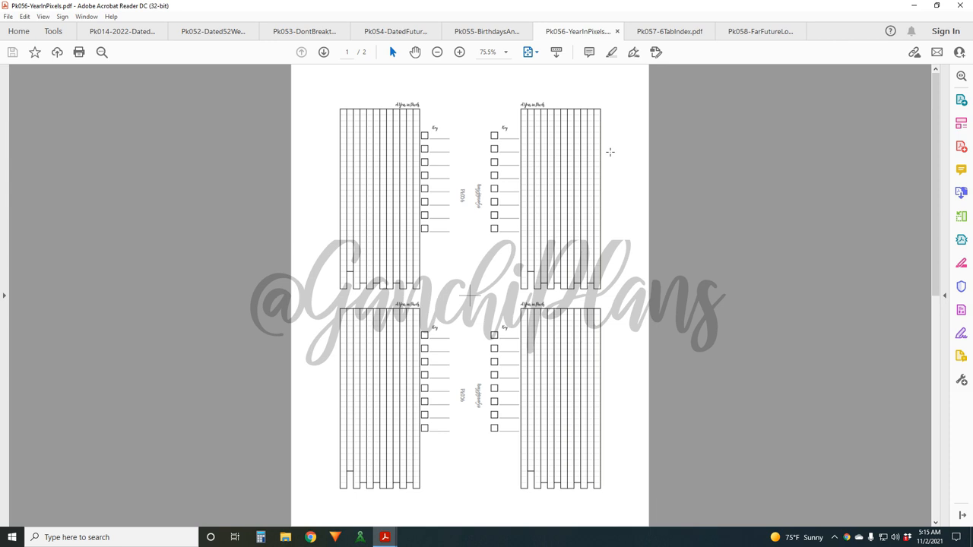
{"action": "mouse_move", "coordinate": [629, 160]}
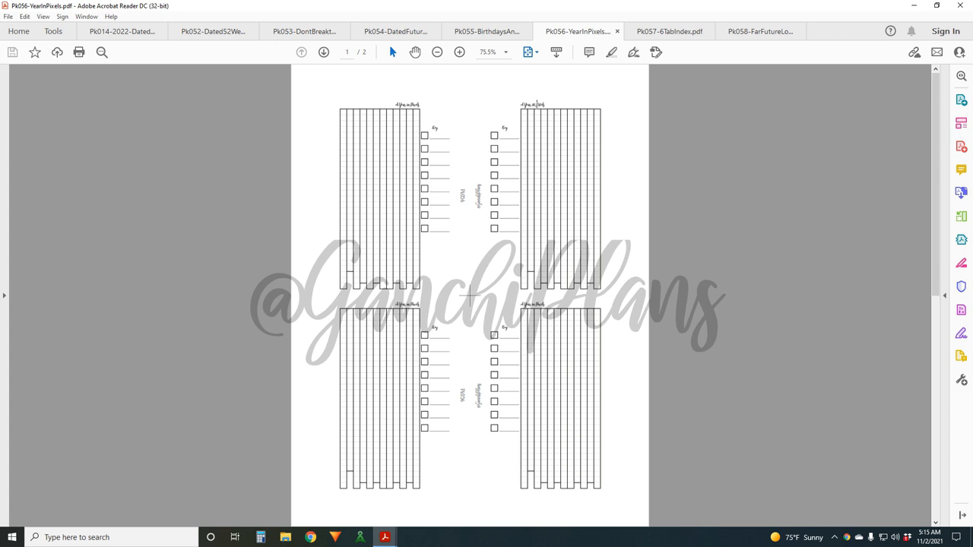
{"action": "mouse_move", "coordinate": [569, 204]}
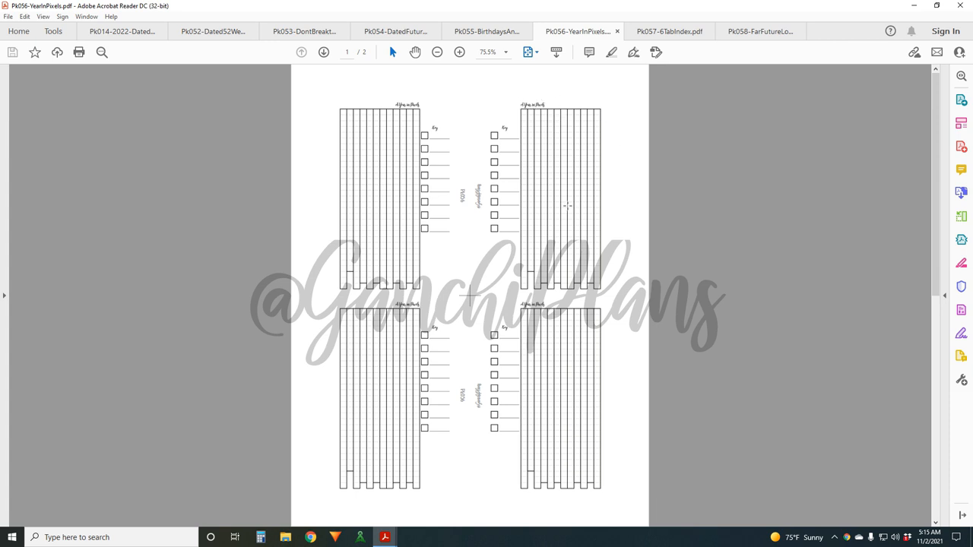
{"action": "mouse_move", "coordinate": [566, 228]}
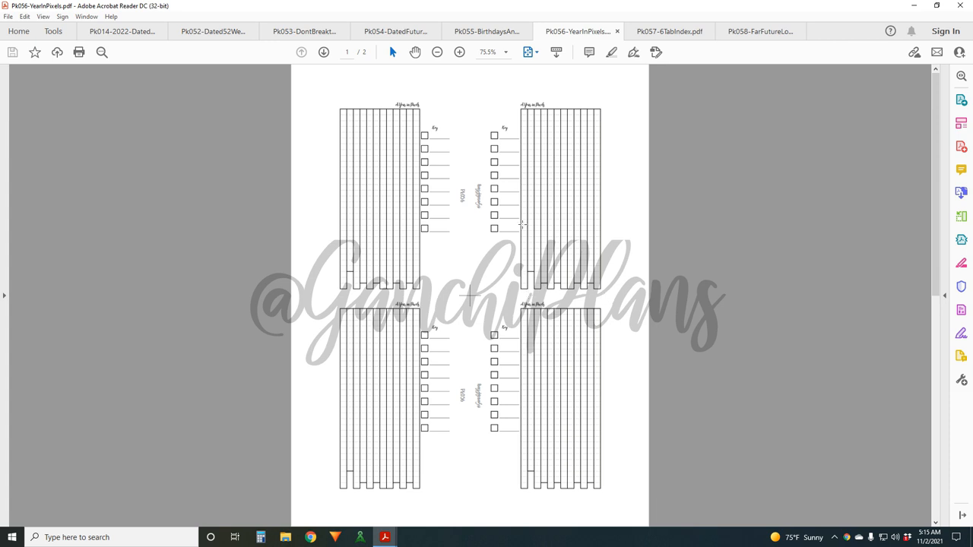
{"action": "mouse_move", "coordinate": [527, 122]}
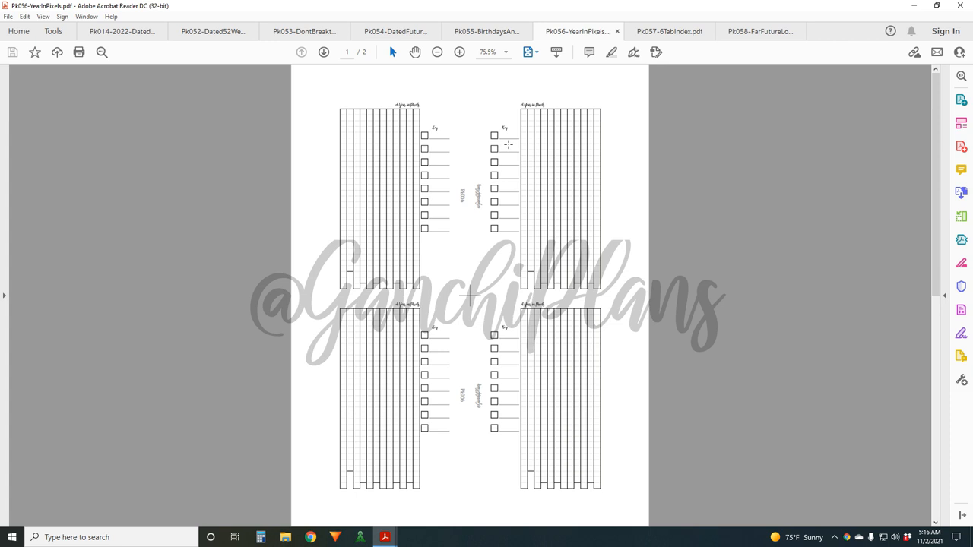
{"action": "mouse_move", "coordinate": [525, 298]}
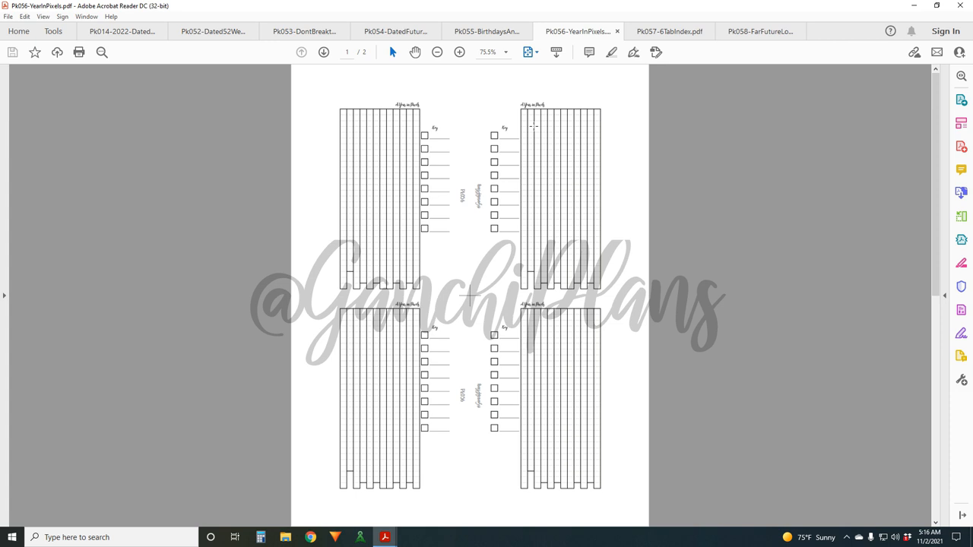
{"action": "mouse_move", "coordinate": [524, 168]}
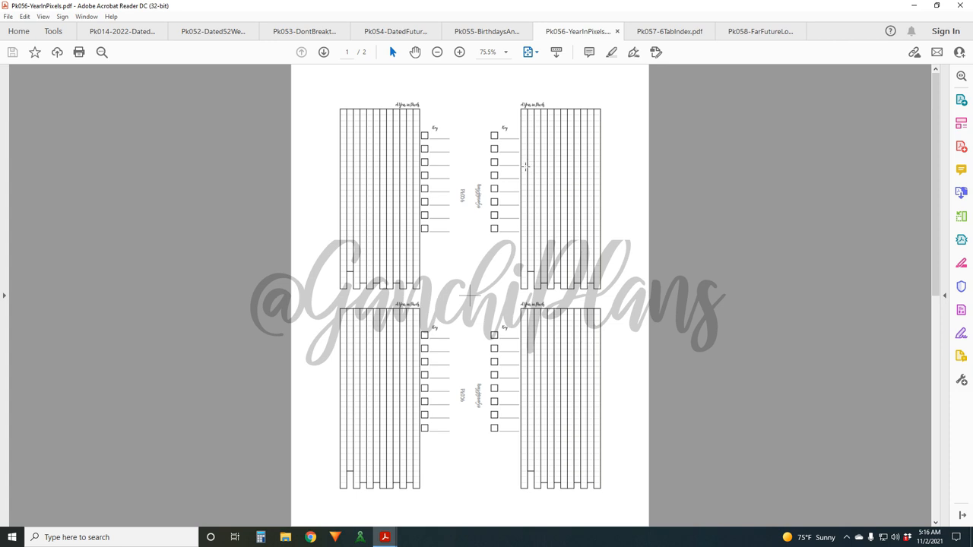
{"action": "mouse_move", "coordinate": [537, 126]}
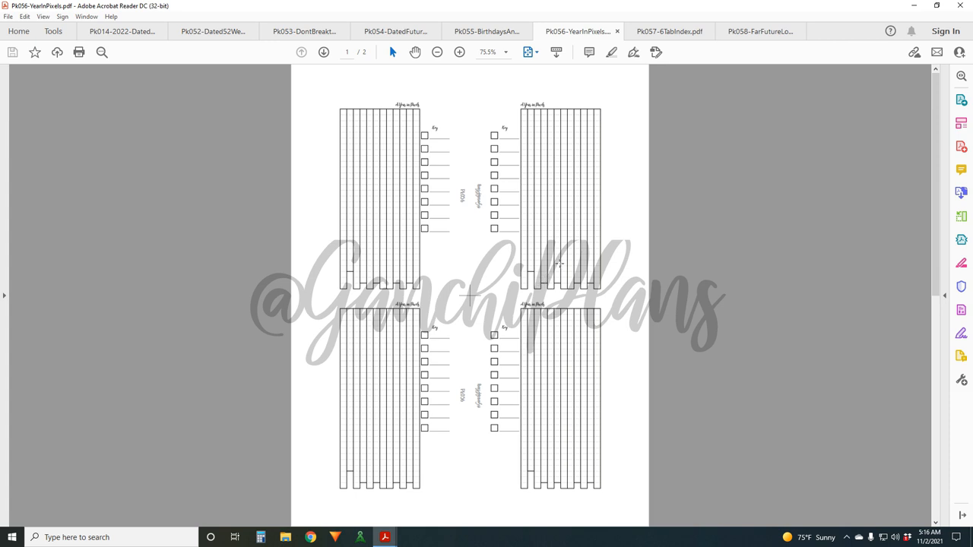
{"action": "mouse_move", "coordinate": [548, 249]}
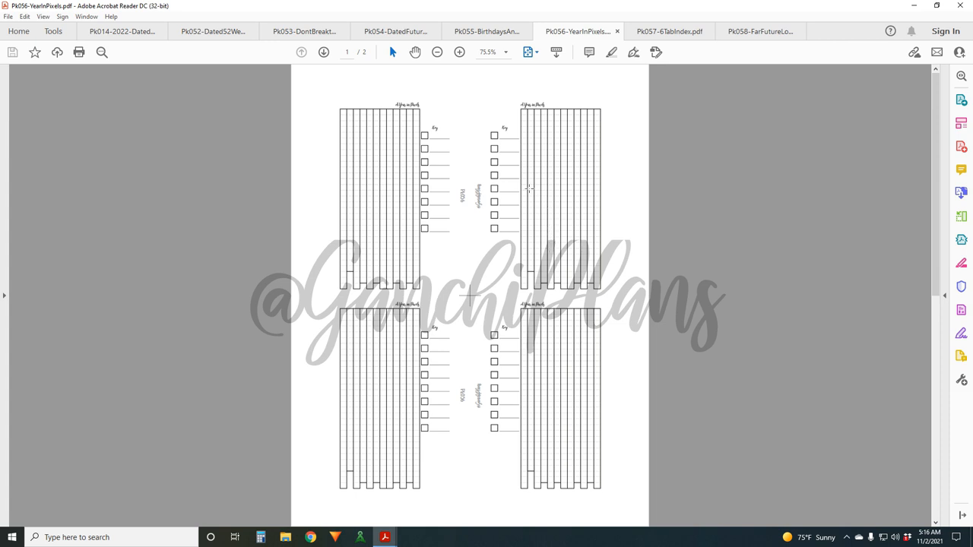
{"action": "mouse_move", "coordinate": [540, 201]}
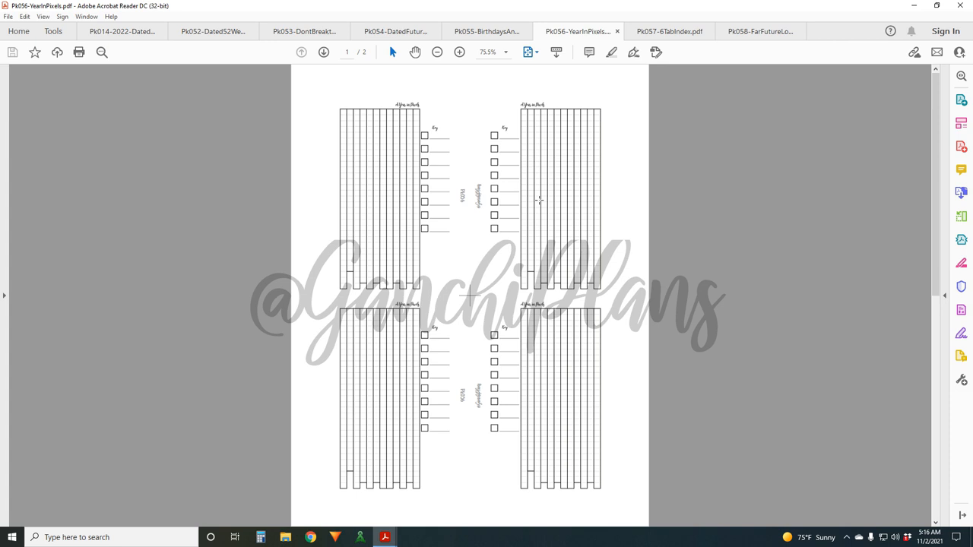
{"action": "mouse_move", "coordinate": [602, 255]}
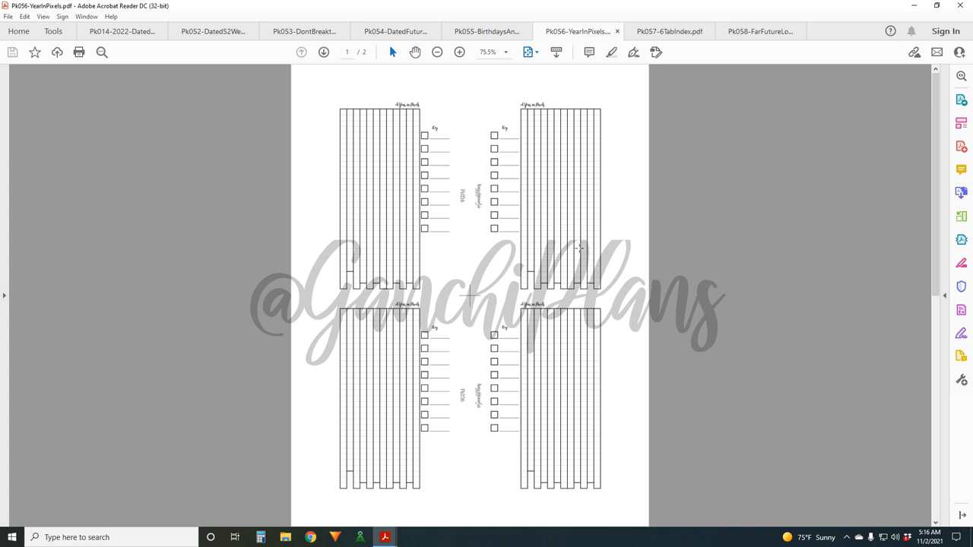
{"action": "mouse_move", "coordinate": [544, 226]}
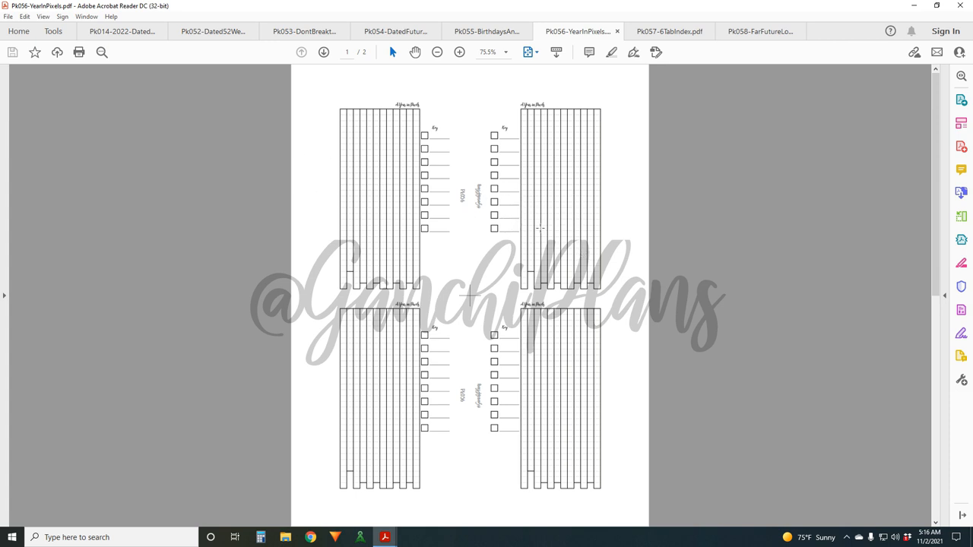
{"action": "mouse_move", "coordinate": [544, 246]}
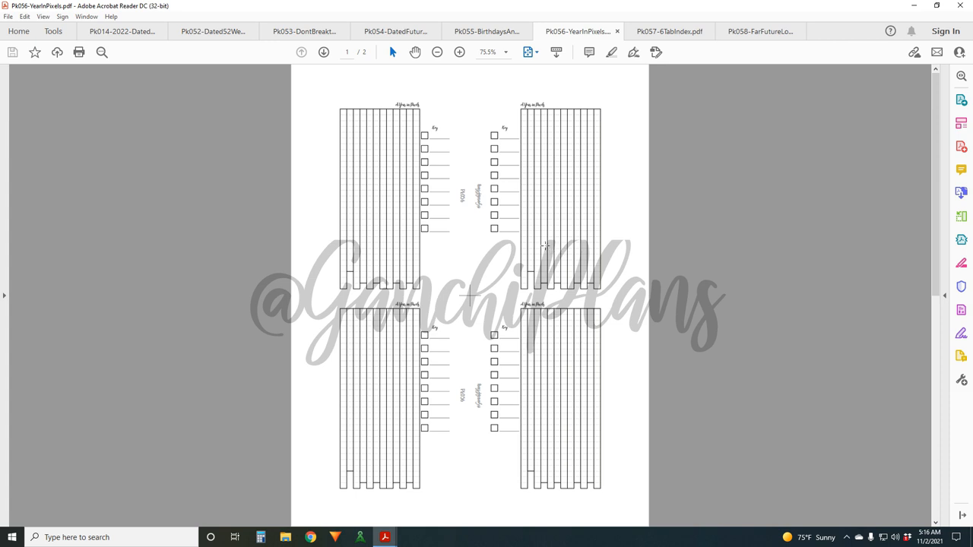
{"action": "mouse_move", "coordinate": [504, 137]}
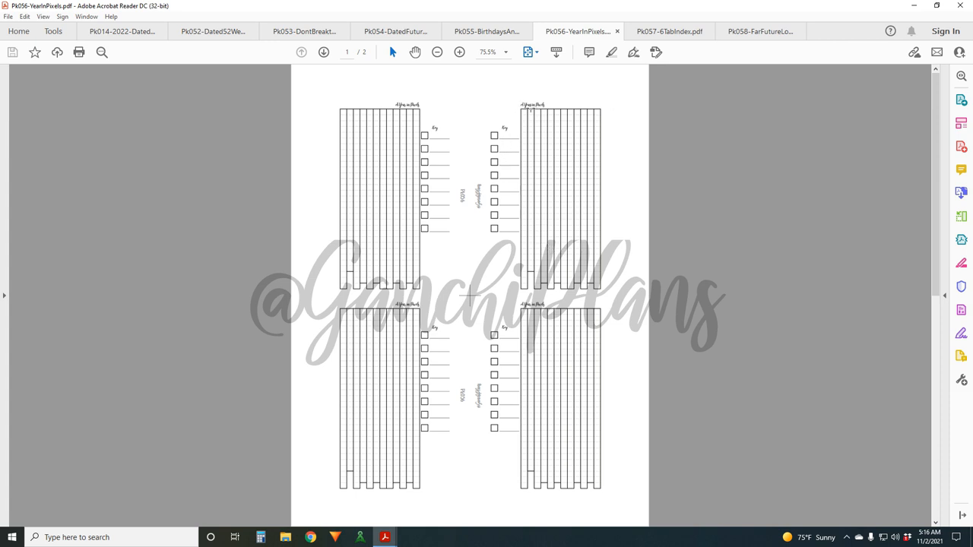
{"action": "mouse_move", "coordinate": [578, 30]}
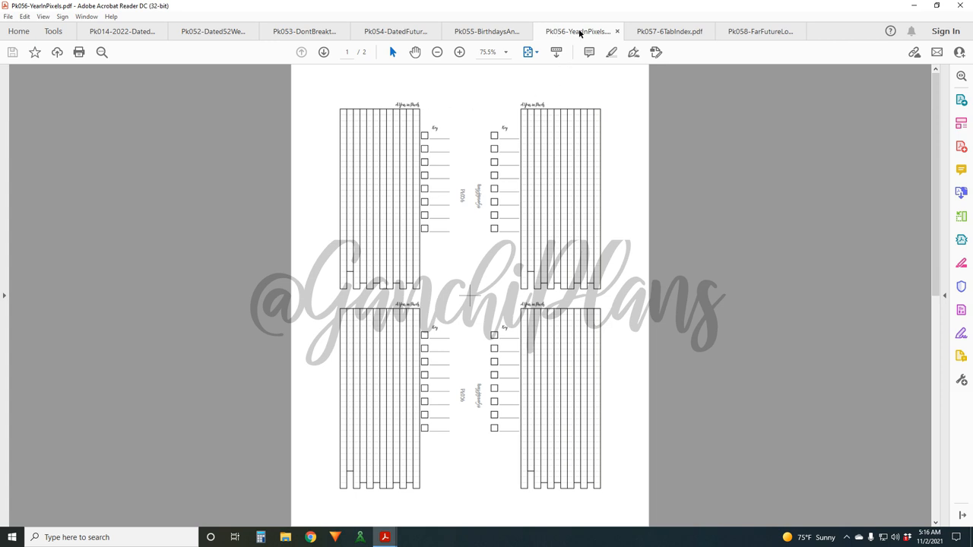
- Switch from Year in Pixels to the 6 Tab Index insert document
{"action": "left_click", "coordinate": [669, 30]}
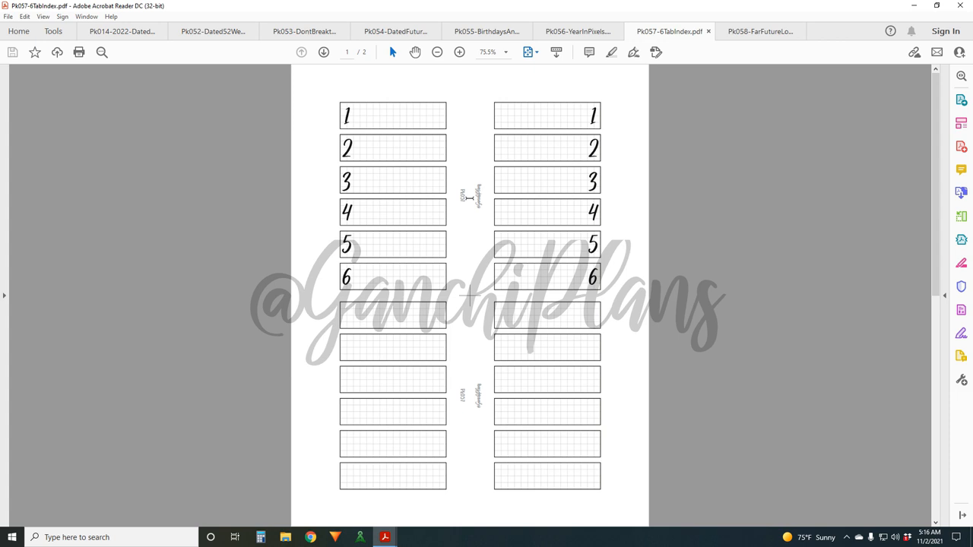
{"action": "mouse_move", "coordinate": [474, 217]}
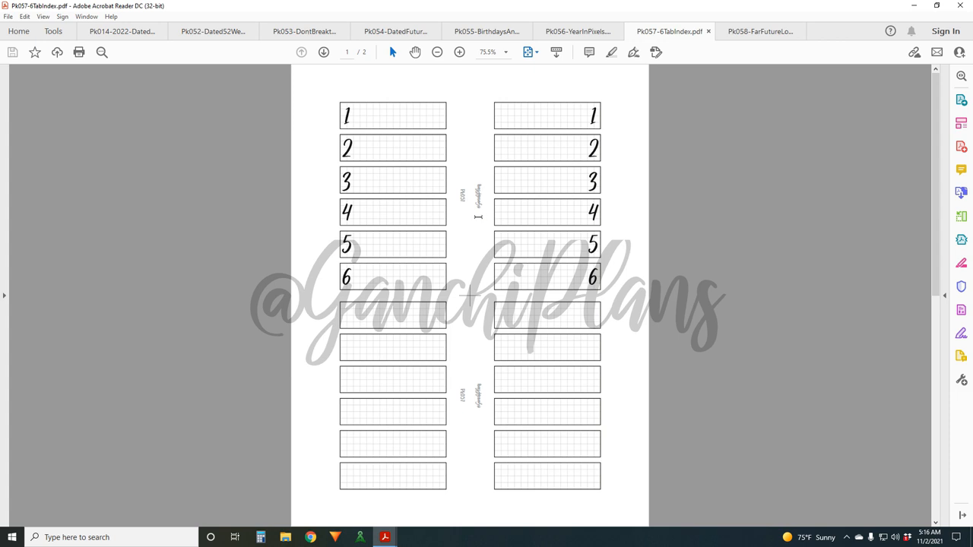
{"action": "mouse_move", "coordinate": [514, 189]}
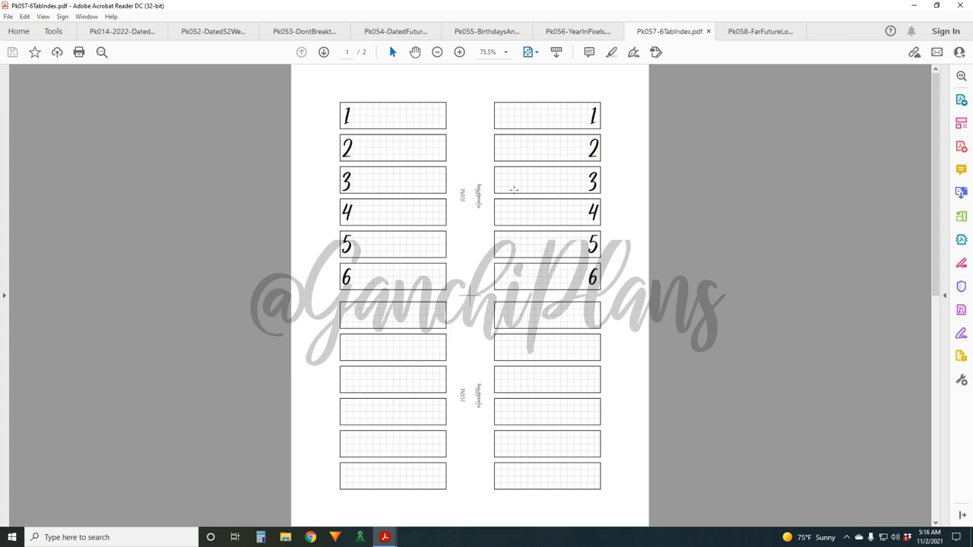
{"action": "mouse_move", "coordinate": [566, 210]}
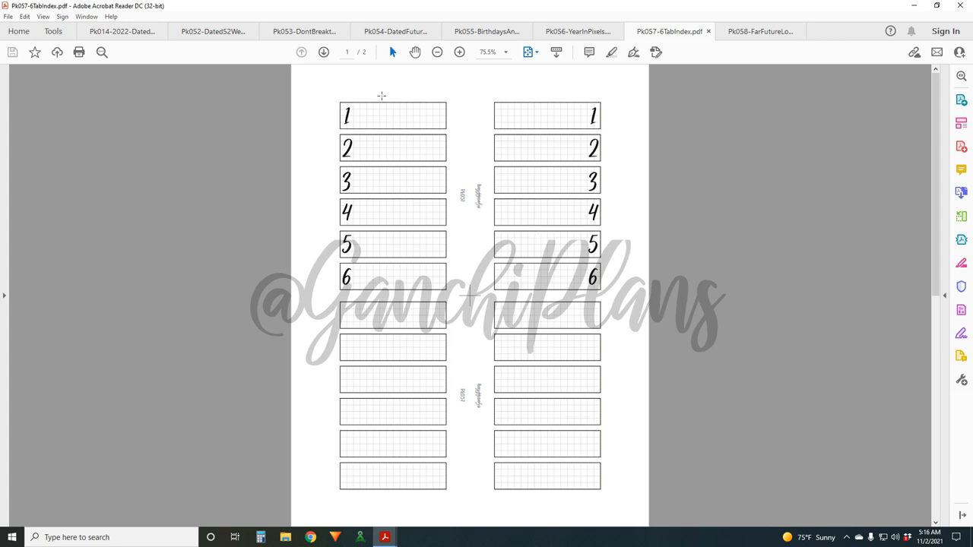
{"action": "mouse_move", "coordinate": [392, 210]}
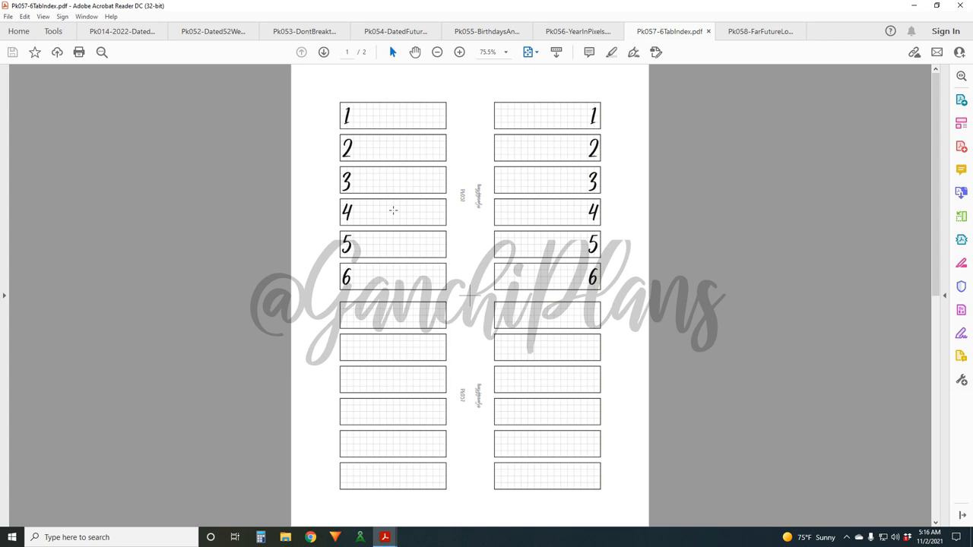
{"action": "mouse_move", "coordinate": [417, 198]}
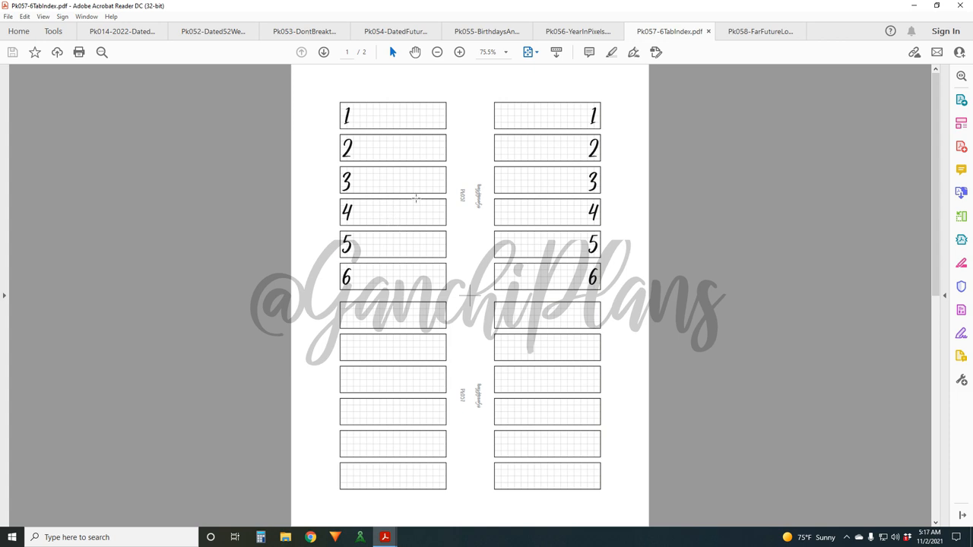
{"action": "mouse_move", "coordinate": [328, 119]}
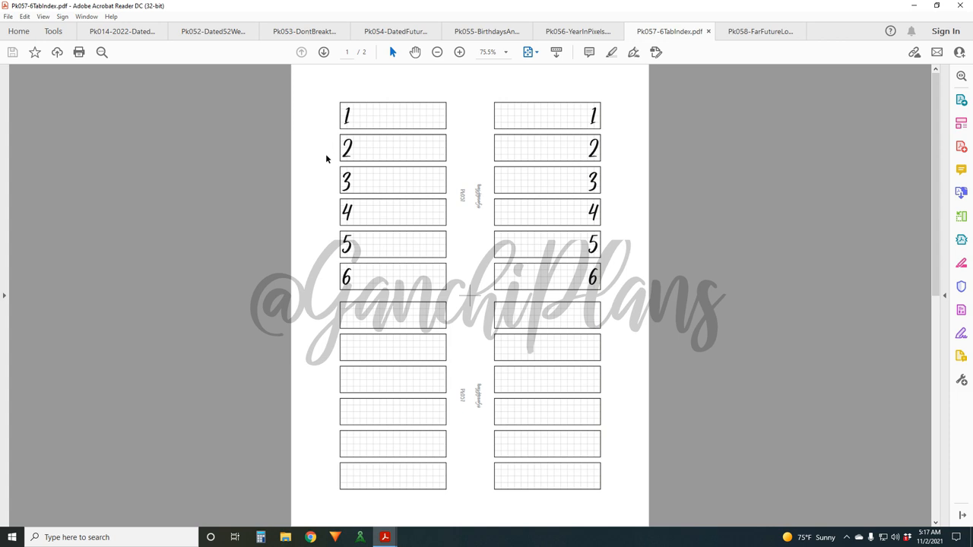
{"action": "mouse_move", "coordinate": [327, 148]}
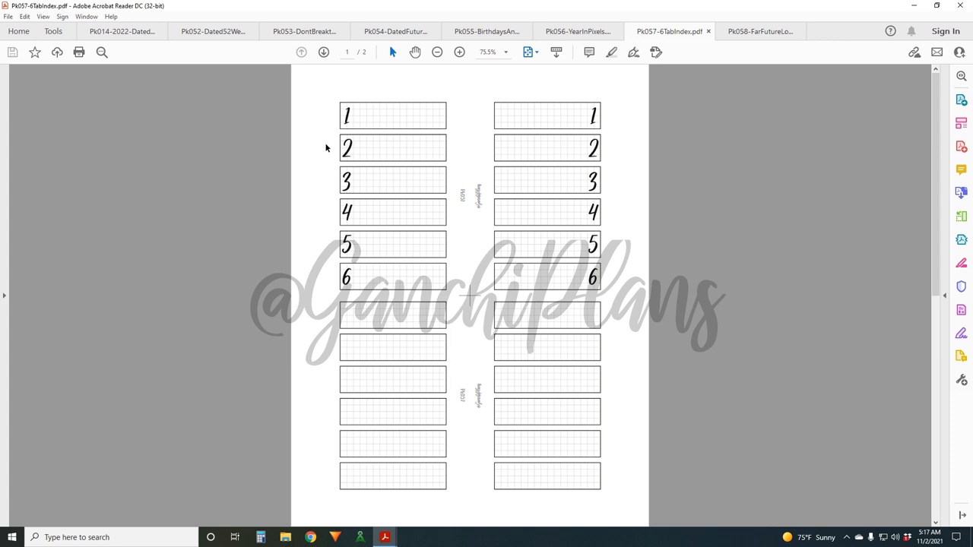
{"action": "mouse_move", "coordinate": [338, 242]}
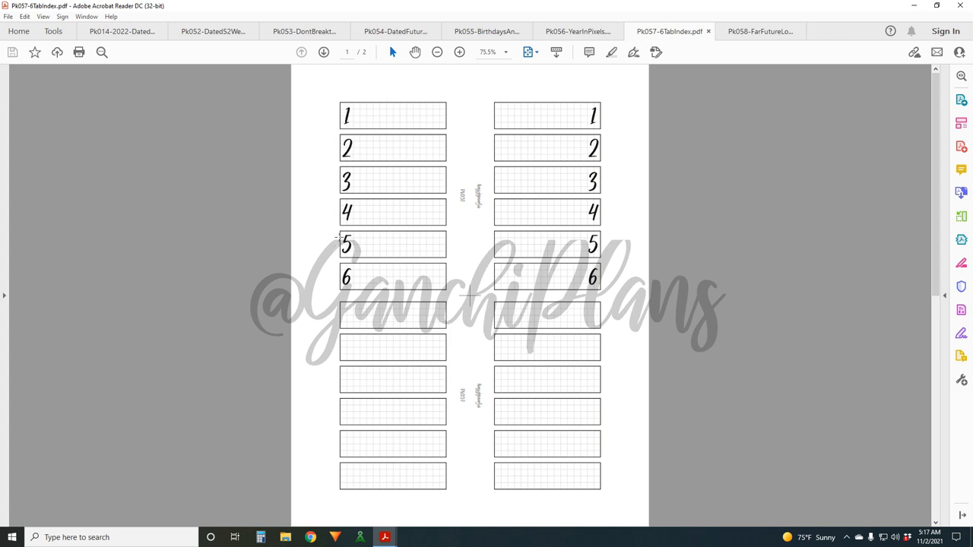
{"action": "mouse_move", "coordinate": [338, 237]}
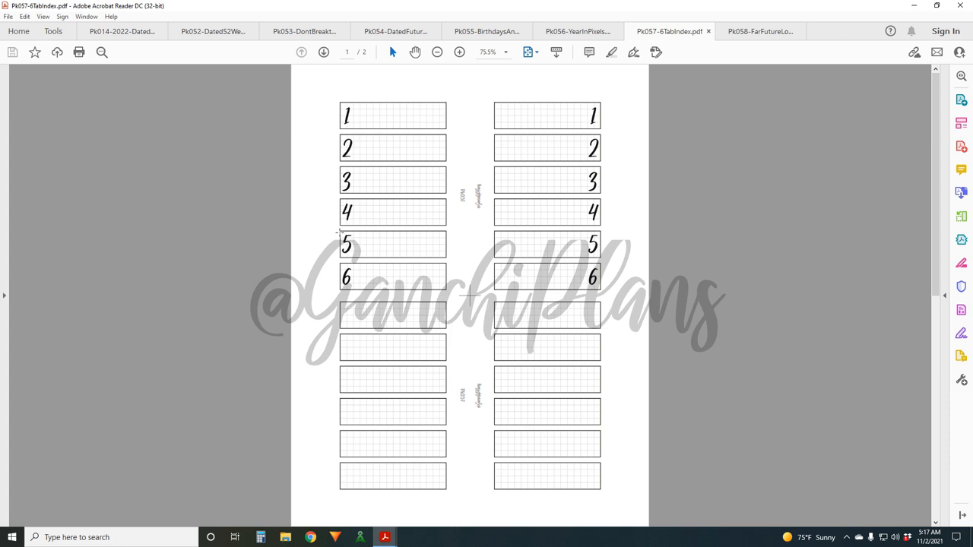
{"action": "mouse_move", "coordinate": [427, 242]}
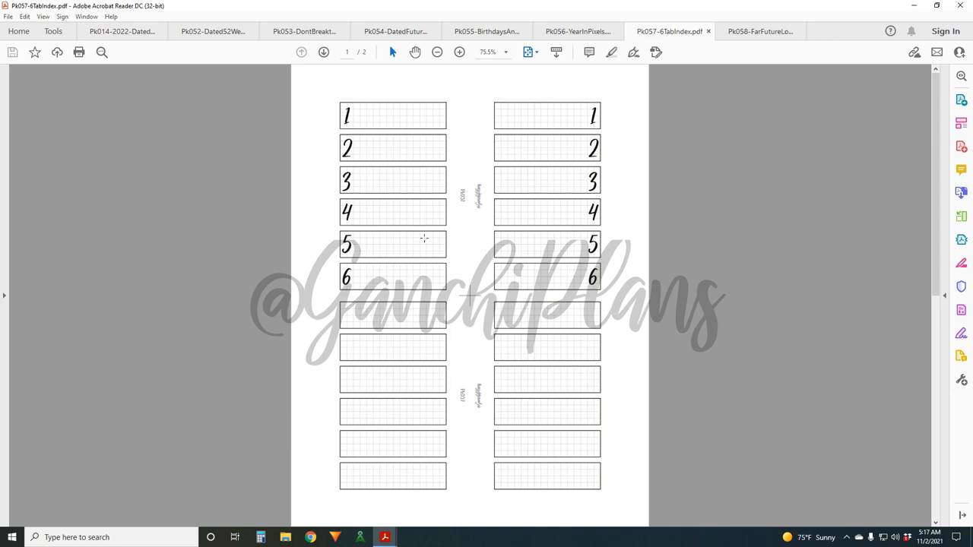
{"action": "mouse_move", "coordinate": [386, 118]}
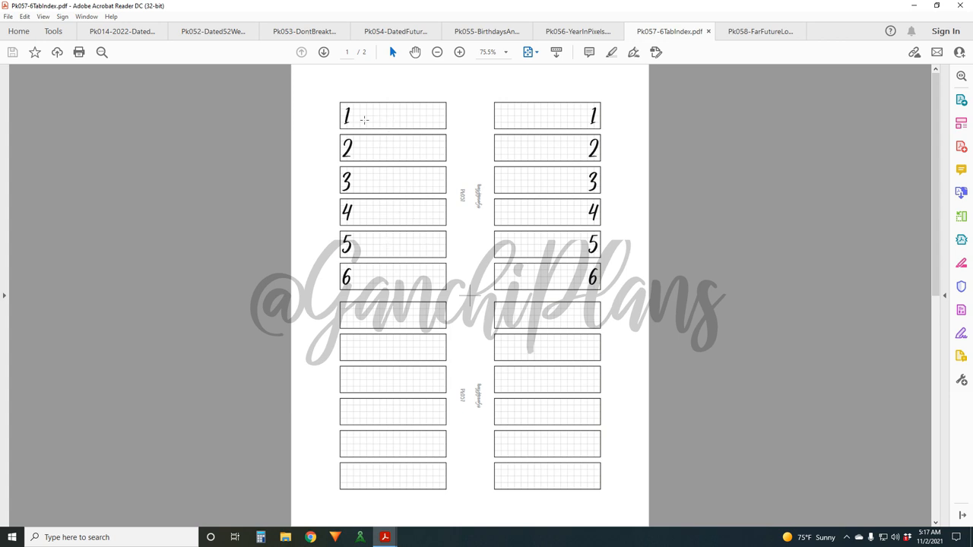
{"action": "mouse_move", "coordinate": [398, 122]}
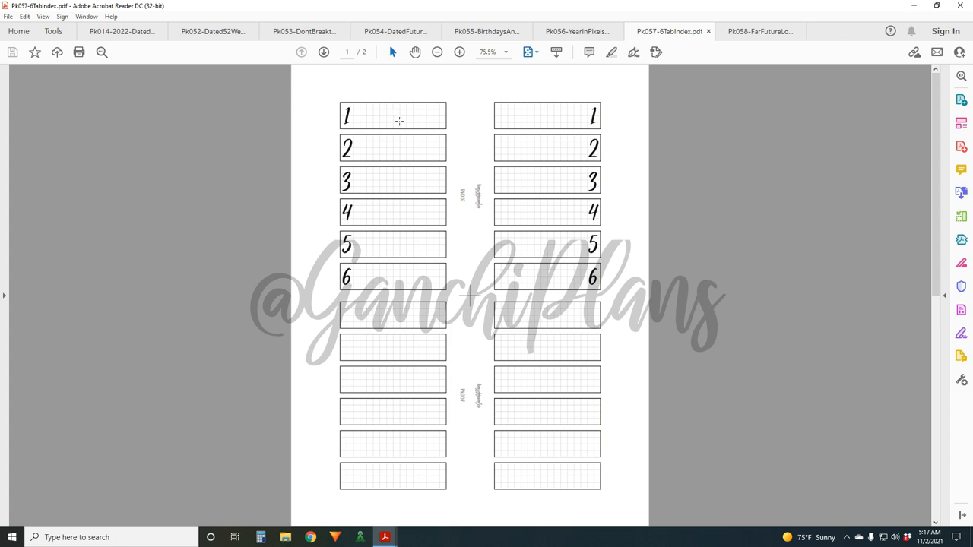
{"action": "mouse_move", "coordinate": [427, 179]}
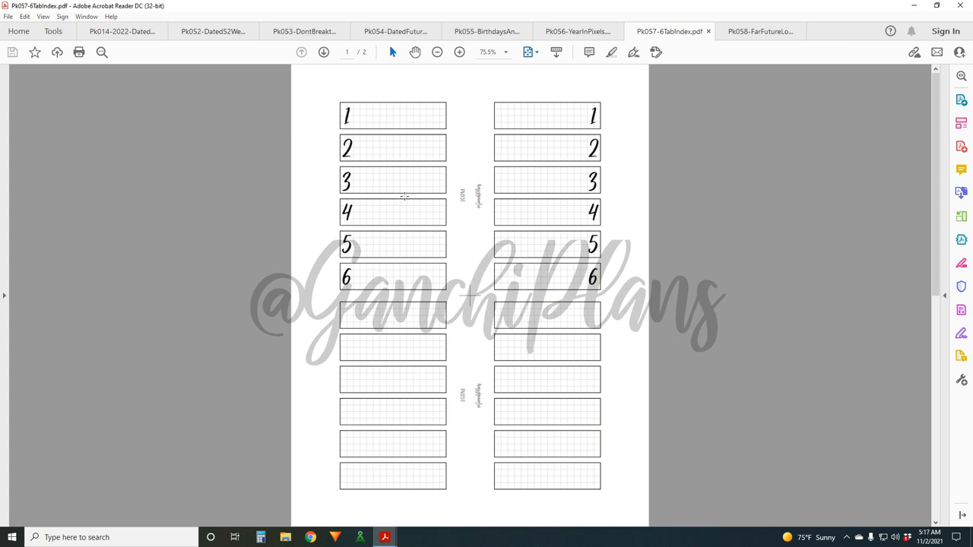
{"action": "mouse_move", "coordinate": [432, 201]}
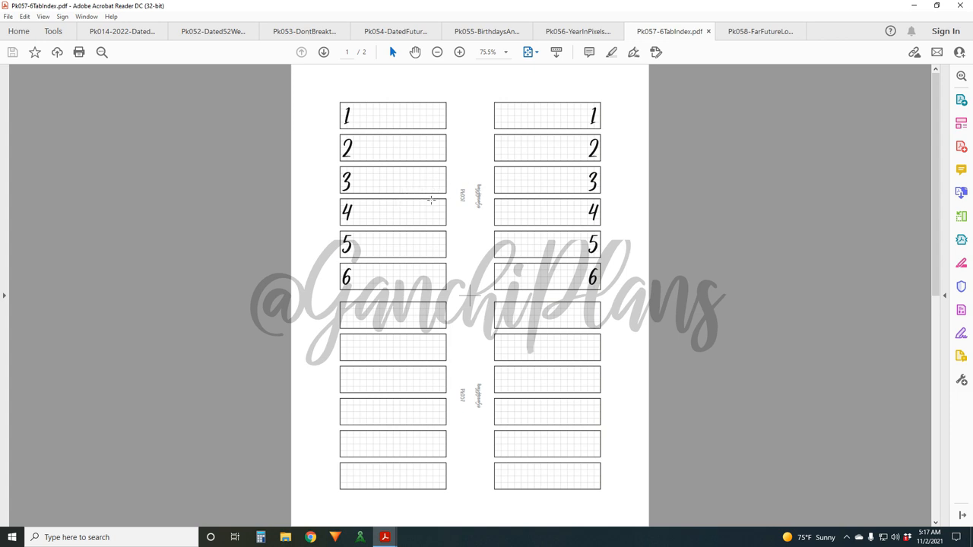
{"action": "mouse_move", "coordinate": [423, 219]}
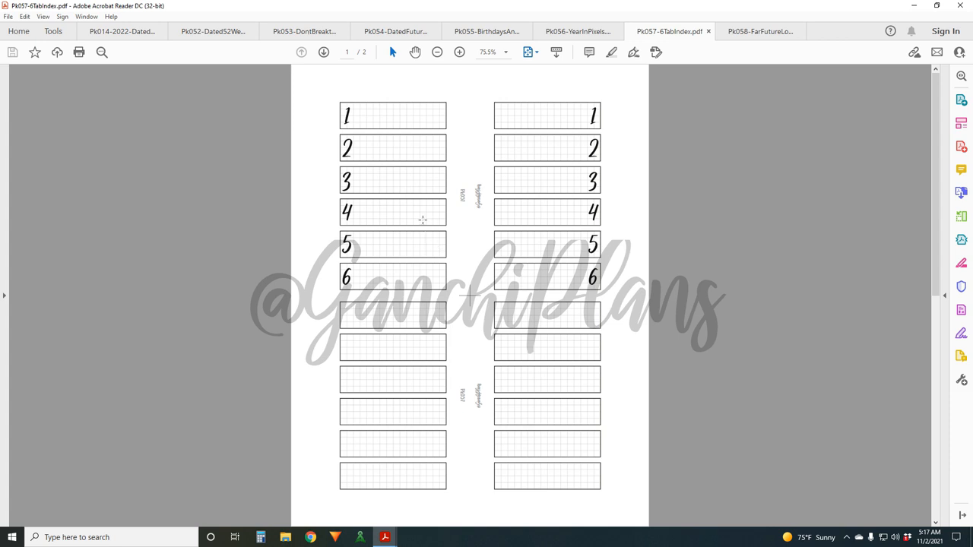
{"action": "mouse_move", "coordinate": [375, 134]}
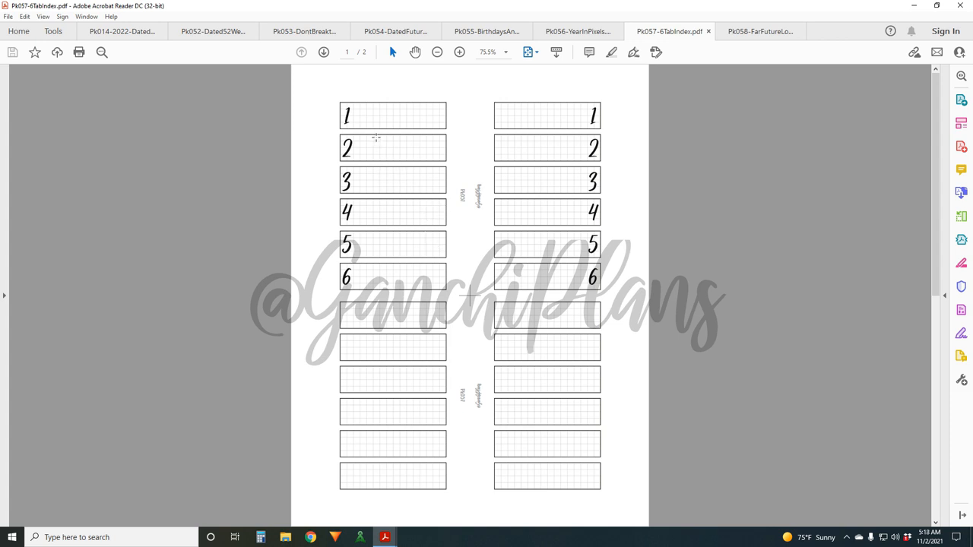
{"action": "mouse_move", "coordinate": [392, 169]}
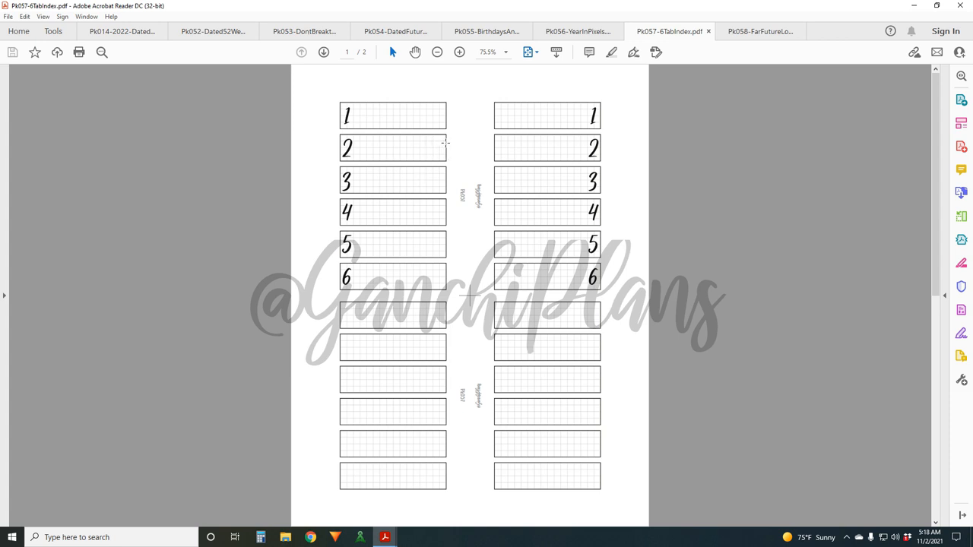
{"action": "mouse_move", "coordinate": [417, 156]}
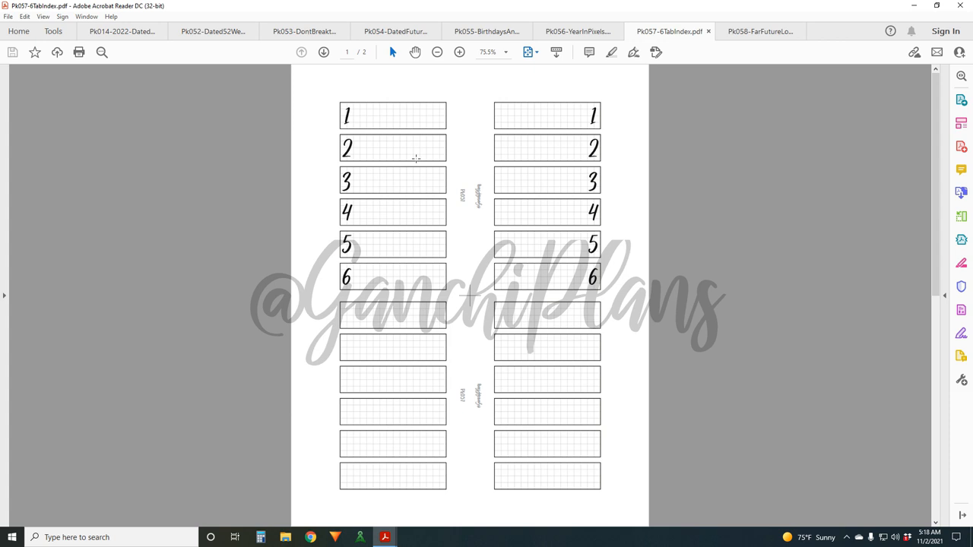
{"action": "mouse_move", "coordinate": [379, 140]}
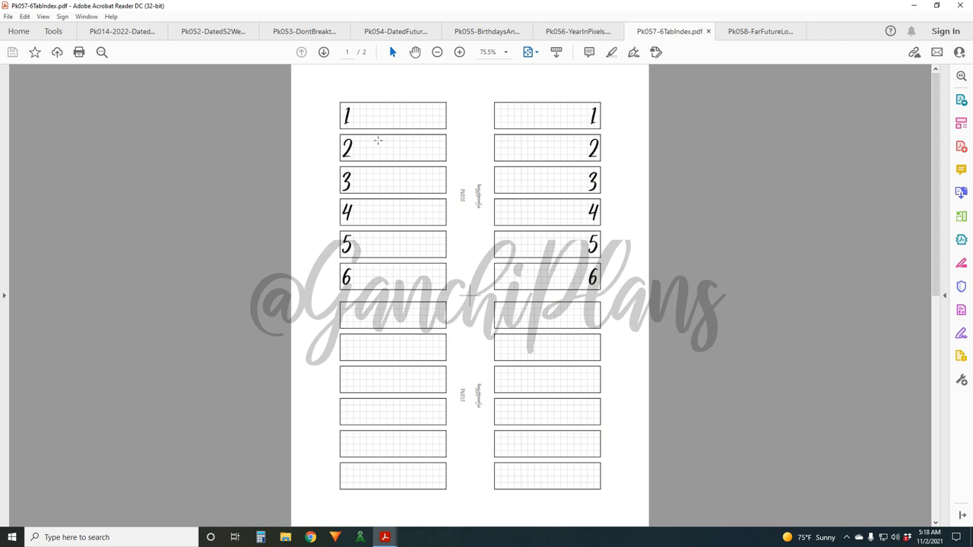
{"action": "mouse_move", "coordinate": [395, 164]}
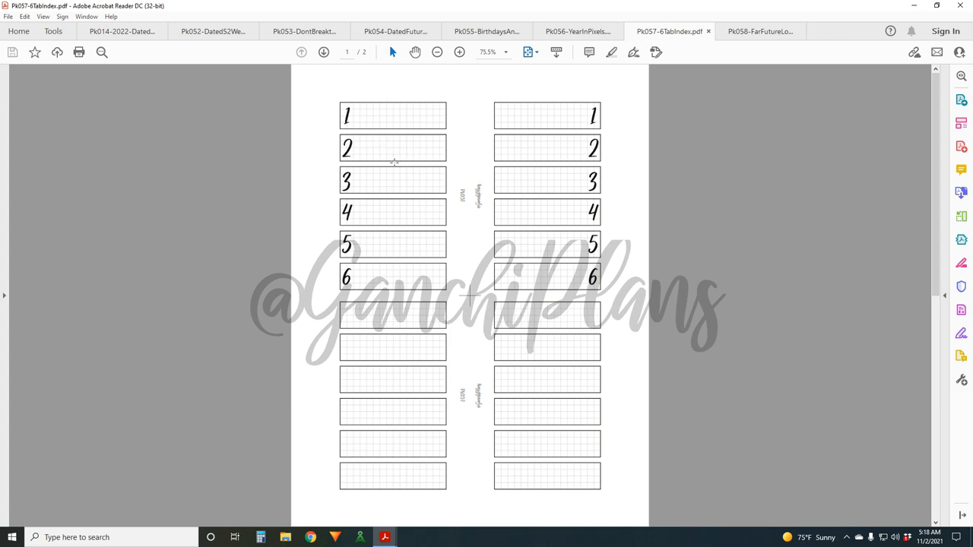
{"action": "mouse_move", "coordinate": [399, 164]}
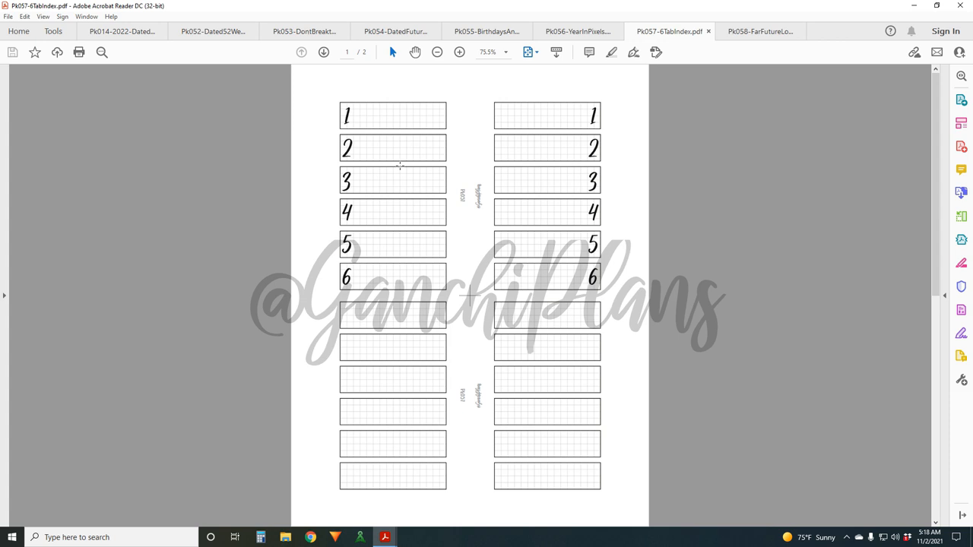
{"action": "mouse_move", "coordinate": [390, 180]}
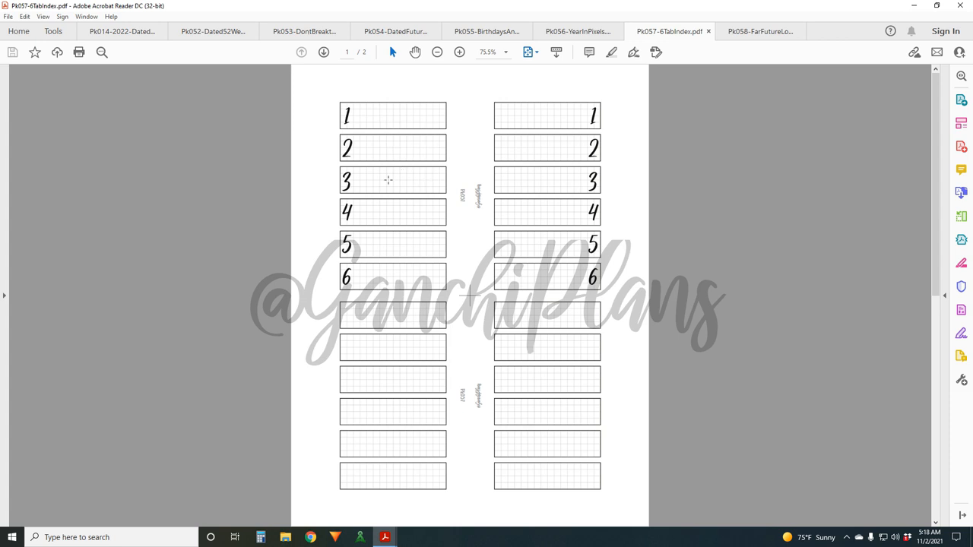
{"action": "mouse_move", "coordinate": [360, 182]}
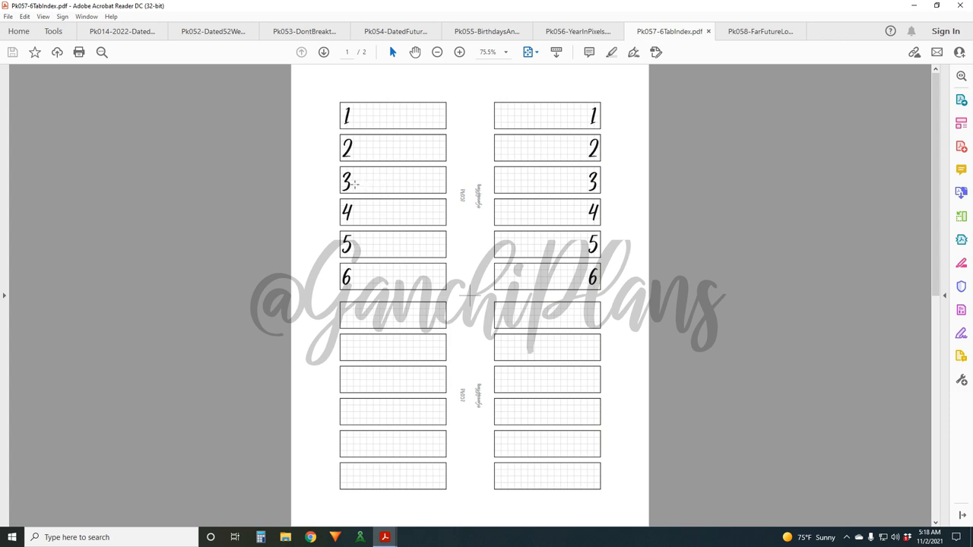
{"action": "mouse_move", "coordinate": [371, 164]}
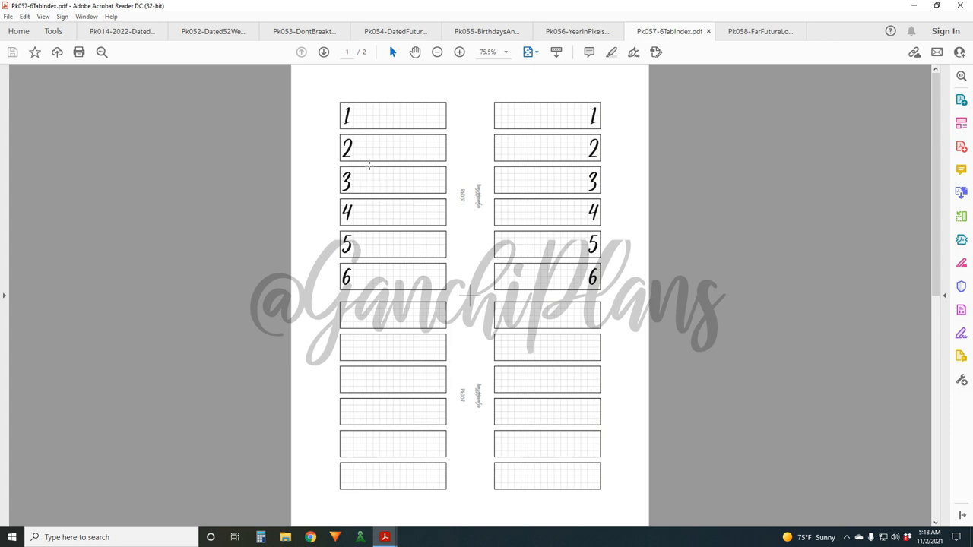
{"action": "mouse_move", "coordinate": [426, 149]}
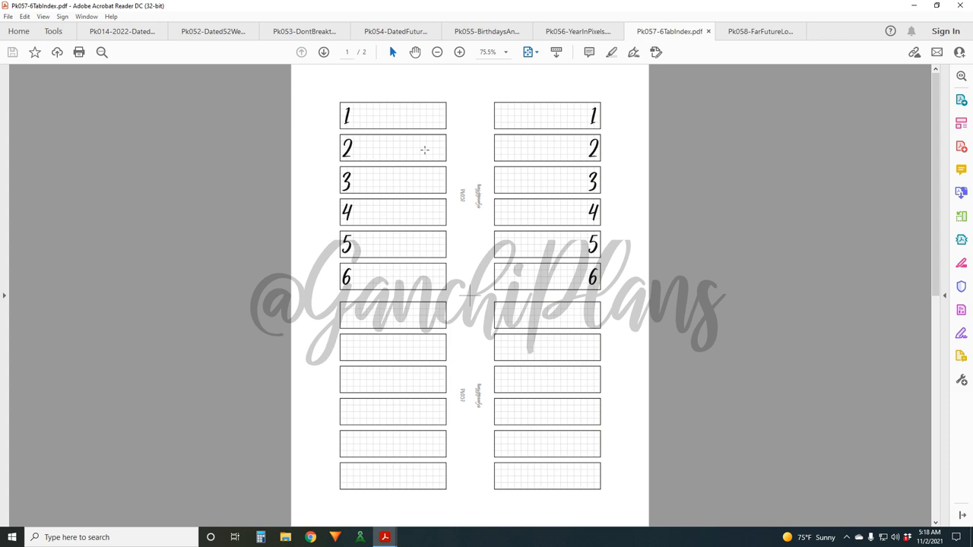
{"action": "mouse_move", "coordinate": [417, 123]}
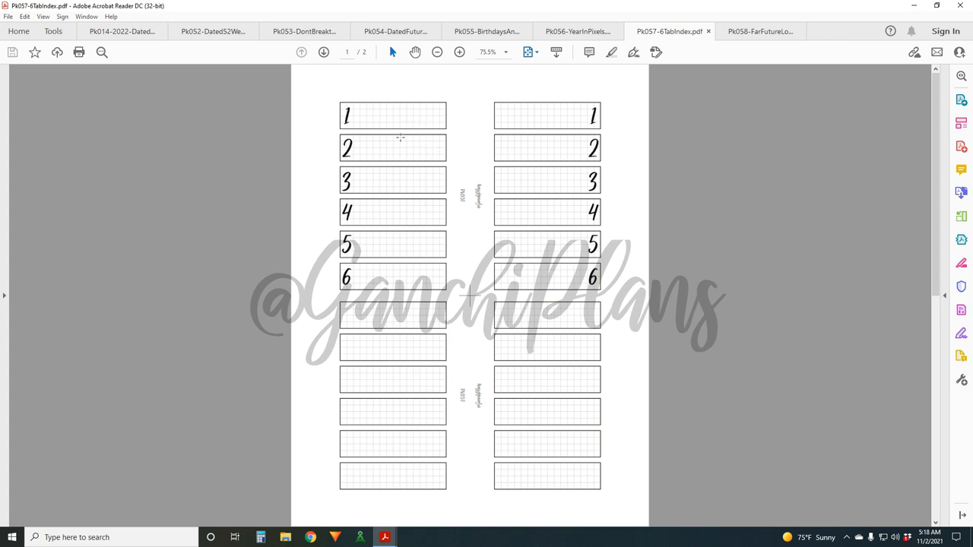
{"action": "mouse_move", "coordinate": [543, 406]}
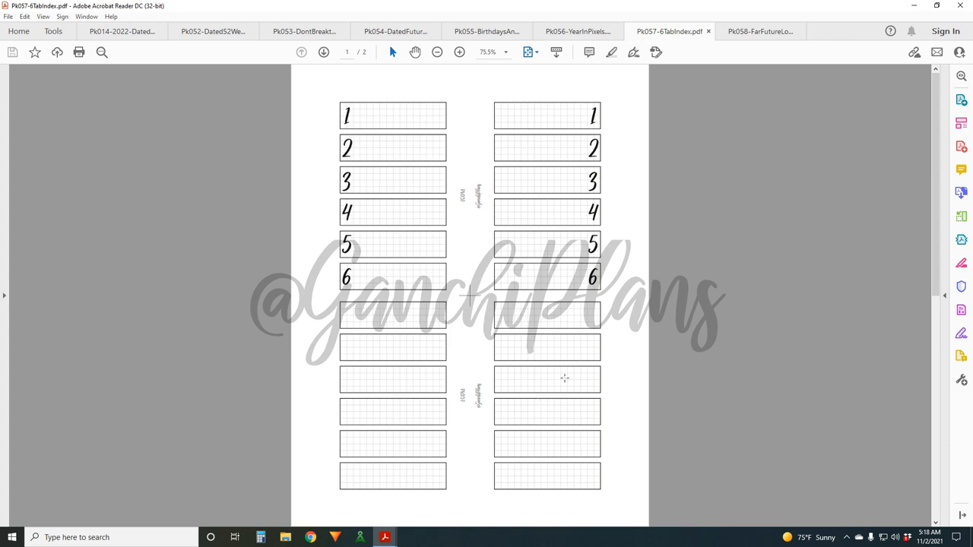
{"action": "mouse_move", "coordinate": [409, 152]}
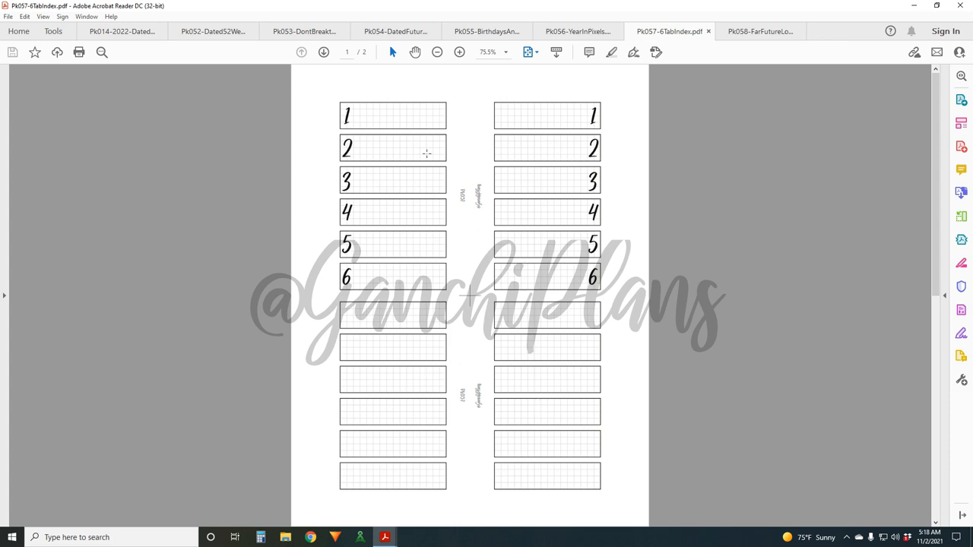
{"action": "mouse_move", "coordinate": [400, 119]}
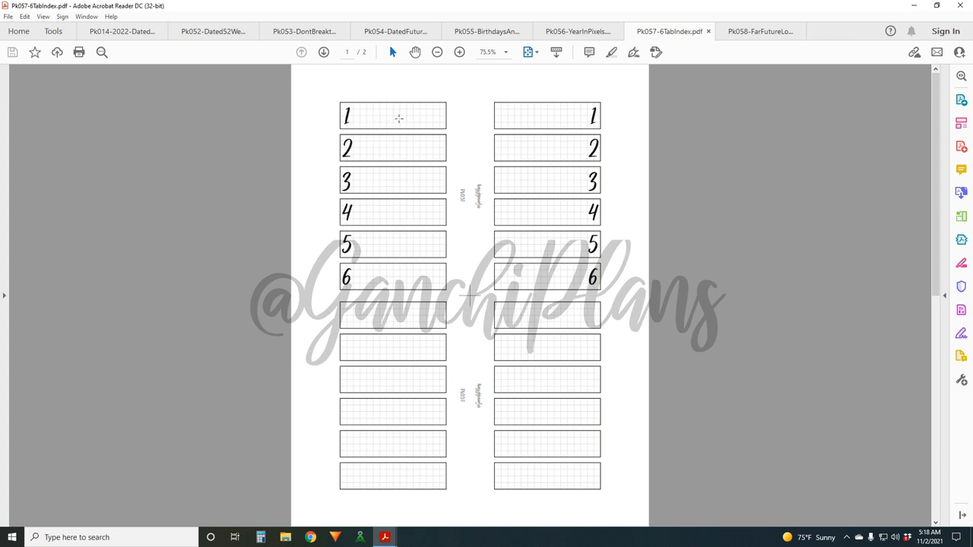
{"action": "mouse_move", "coordinate": [382, 259]}
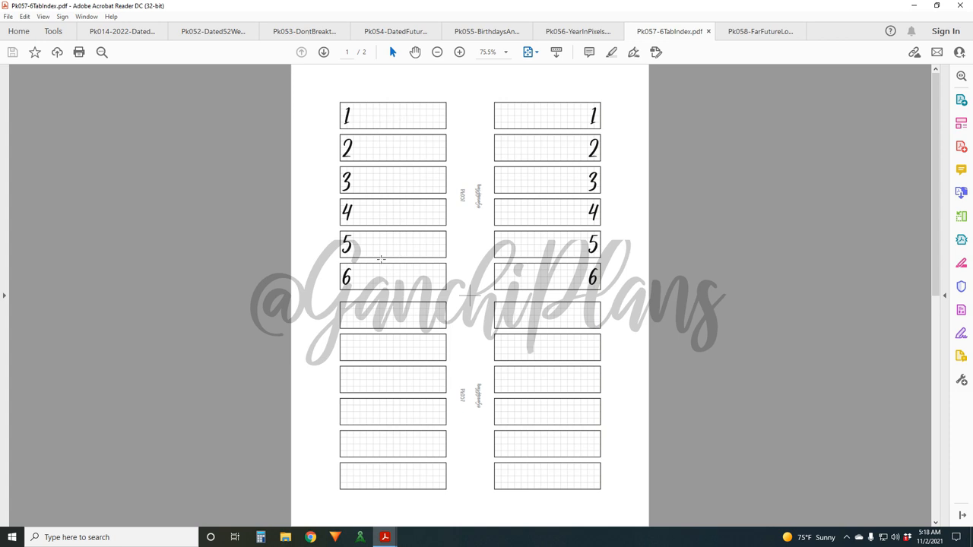
{"action": "mouse_move", "coordinate": [435, 272]}
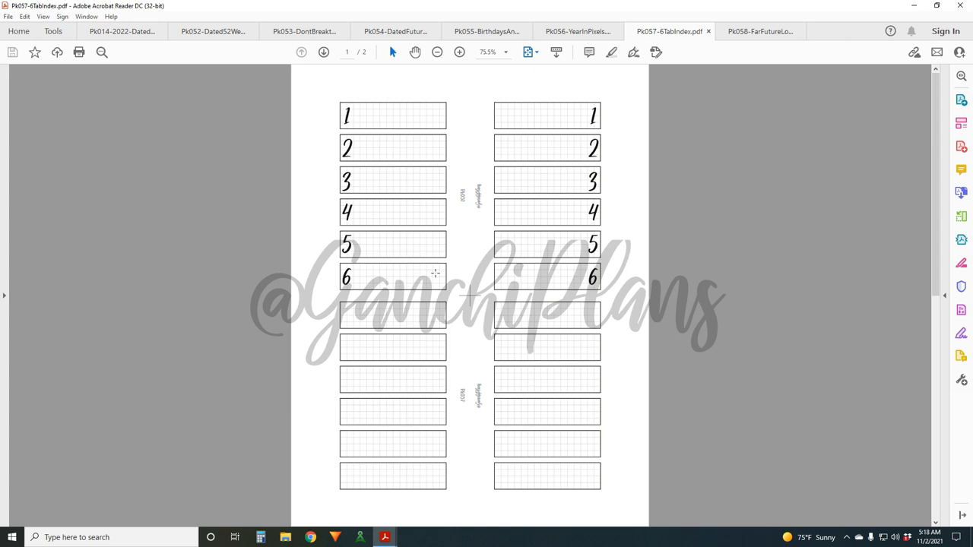
{"action": "mouse_move", "coordinate": [383, 128]}
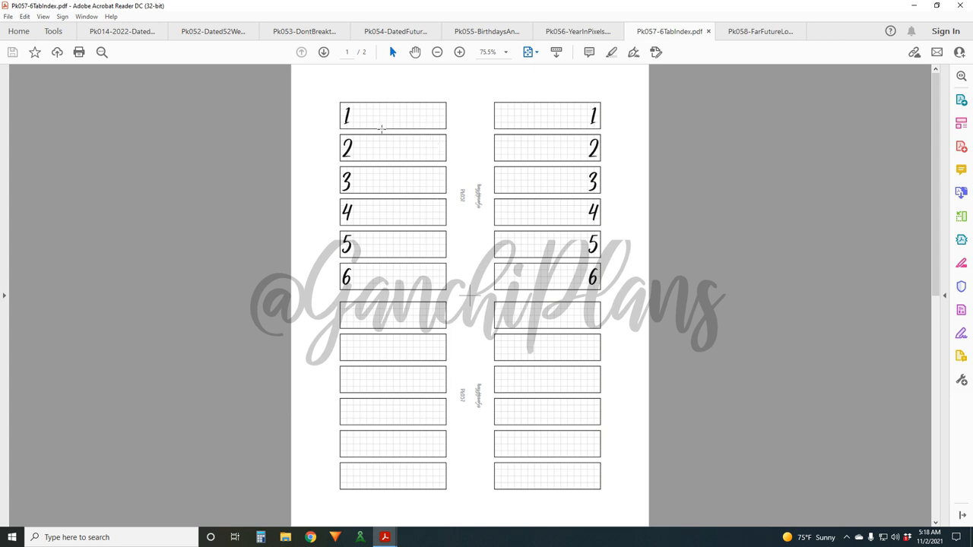
{"action": "mouse_move", "coordinate": [391, 120]}
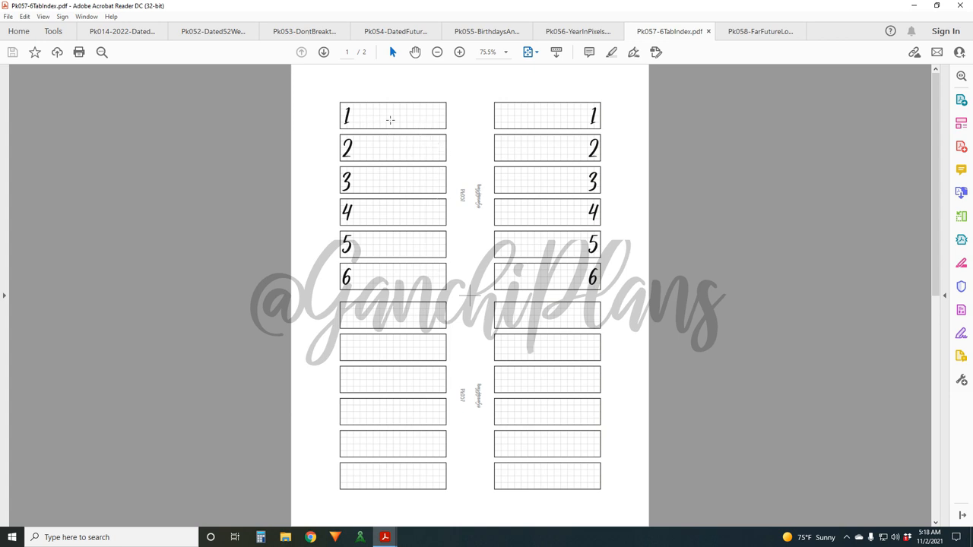
{"action": "mouse_move", "coordinate": [386, 197]}
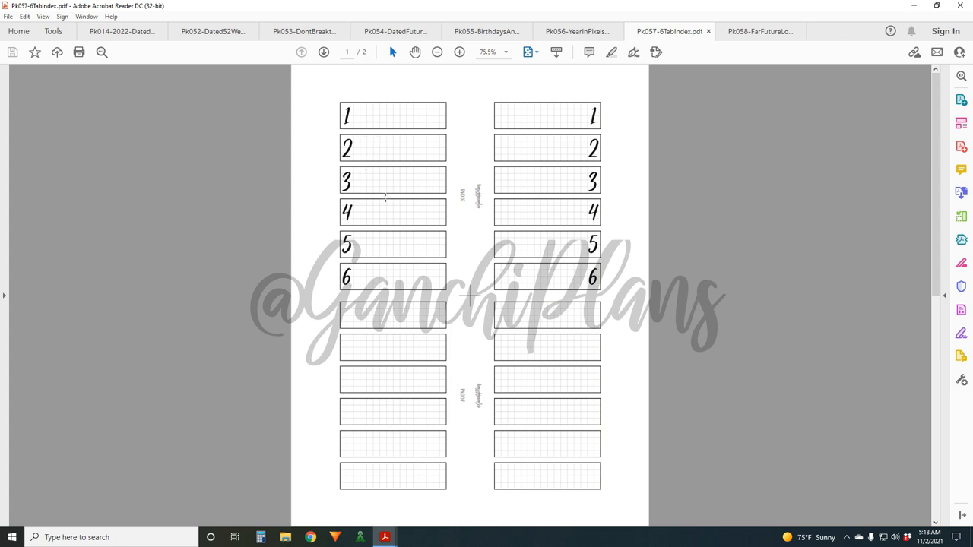
{"action": "mouse_move", "coordinate": [388, 157]}
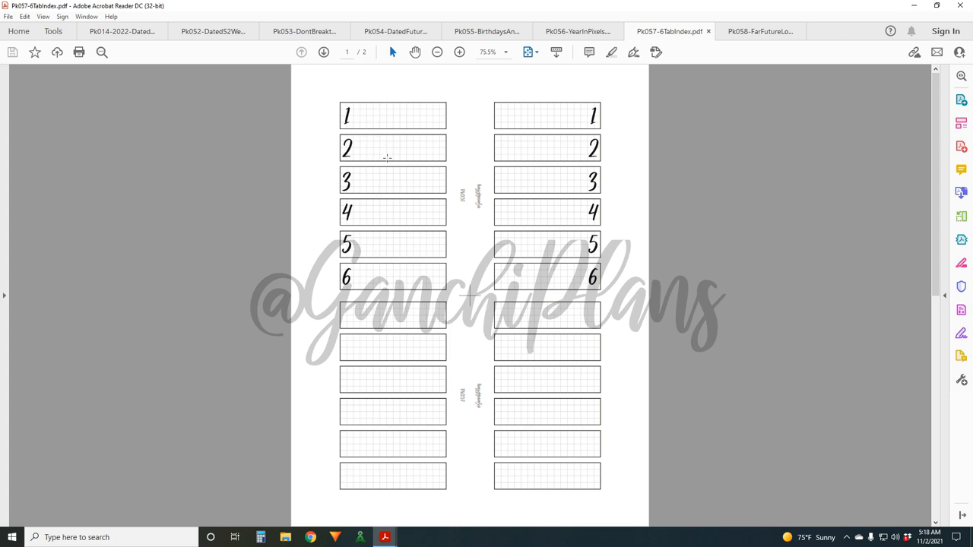
{"action": "mouse_move", "coordinate": [401, 284]}
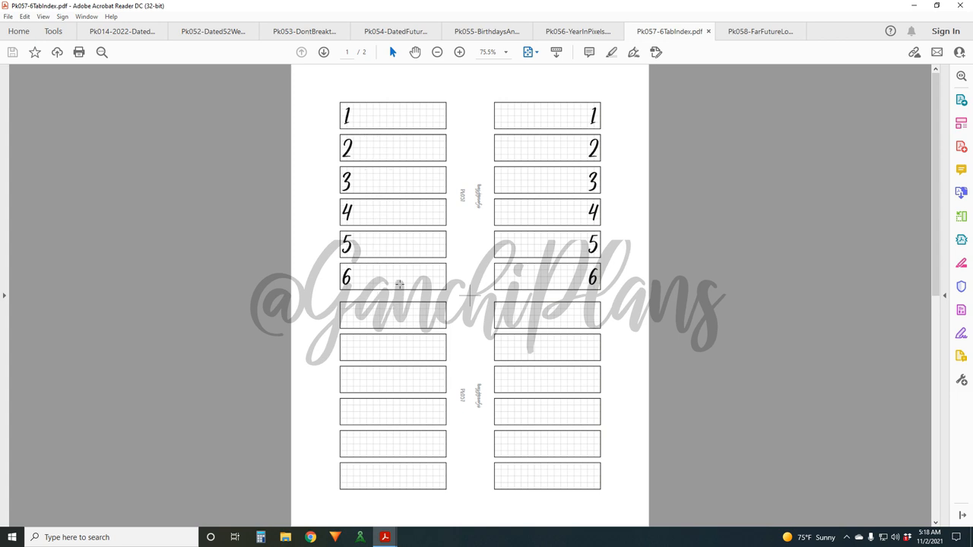
{"action": "mouse_move", "coordinate": [410, 289]}
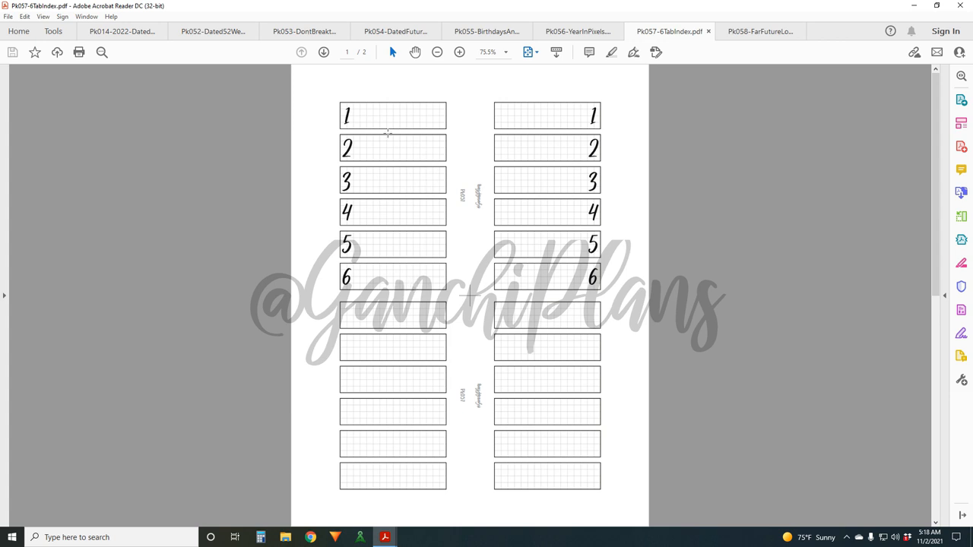
{"action": "mouse_move", "coordinate": [392, 292]}
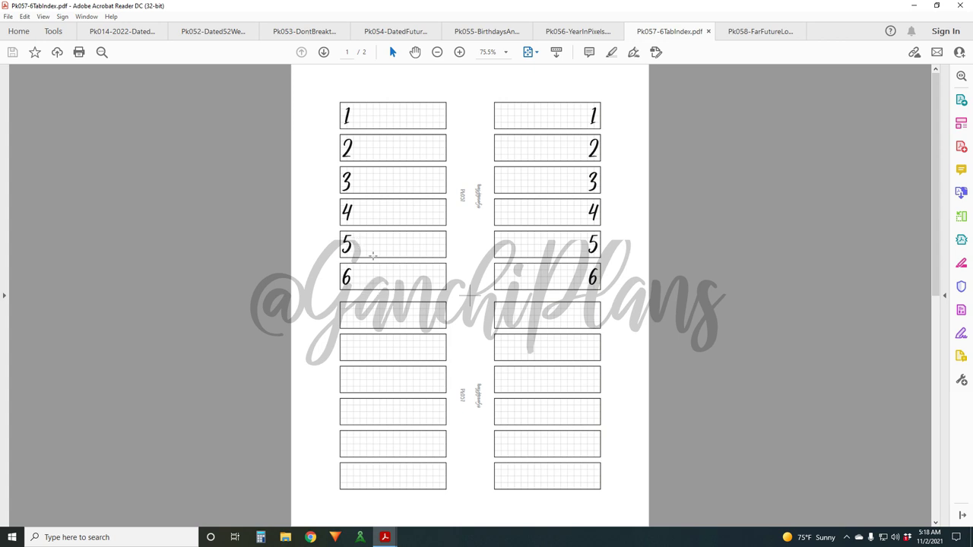
{"action": "mouse_move", "coordinate": [390, 137]}
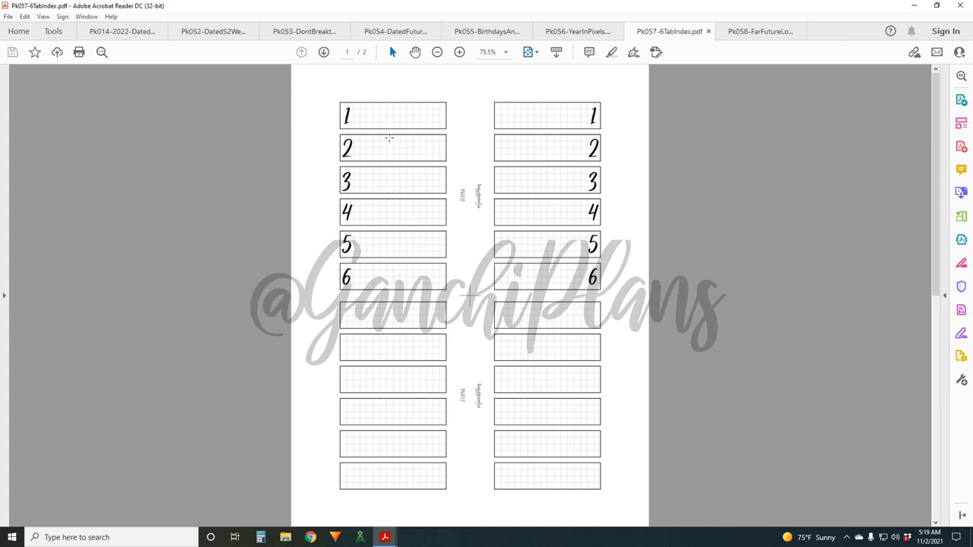
{"action": "mouse_move", "coordinate": [377, 270]}
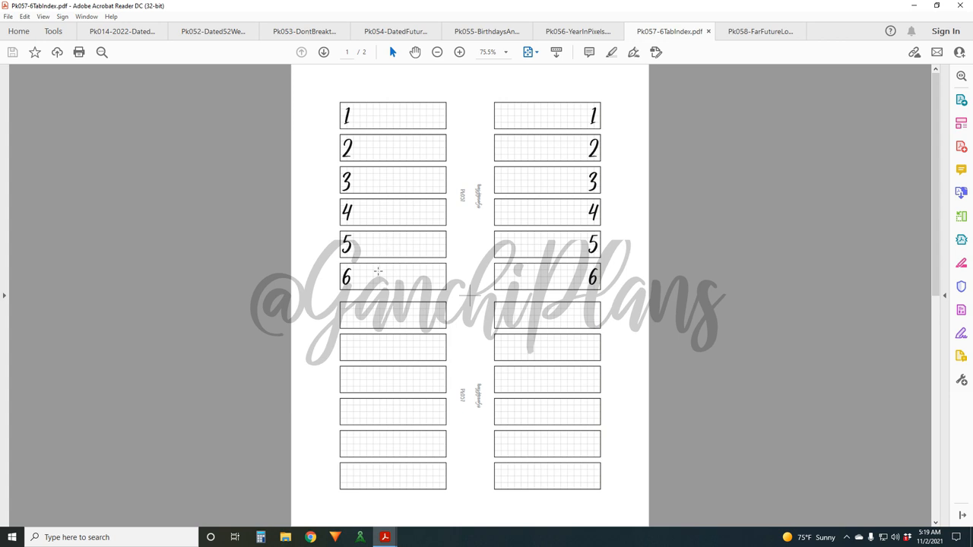
{"action": "mouse_move", "coordinate": [407, 248]}
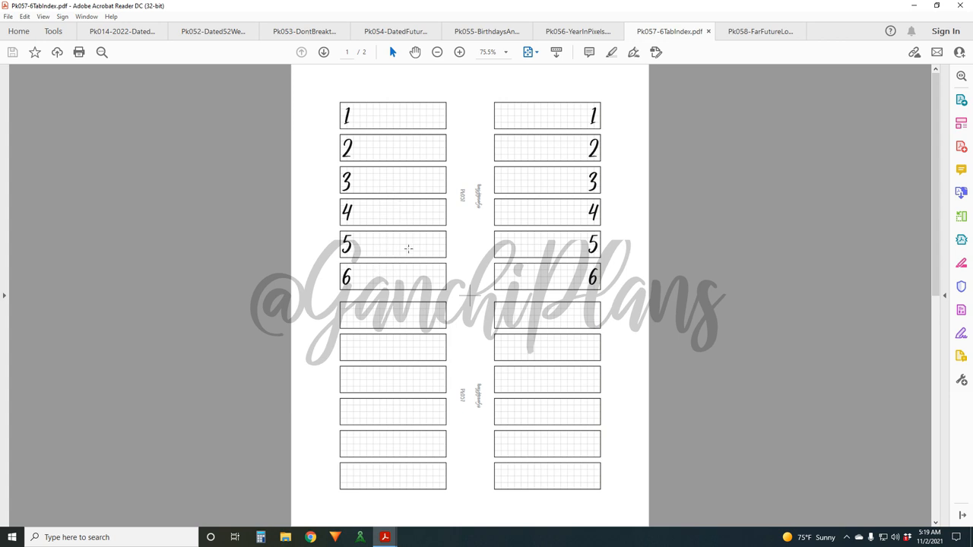
{"action": "mouse_move", "coordinate": [383, 152]}
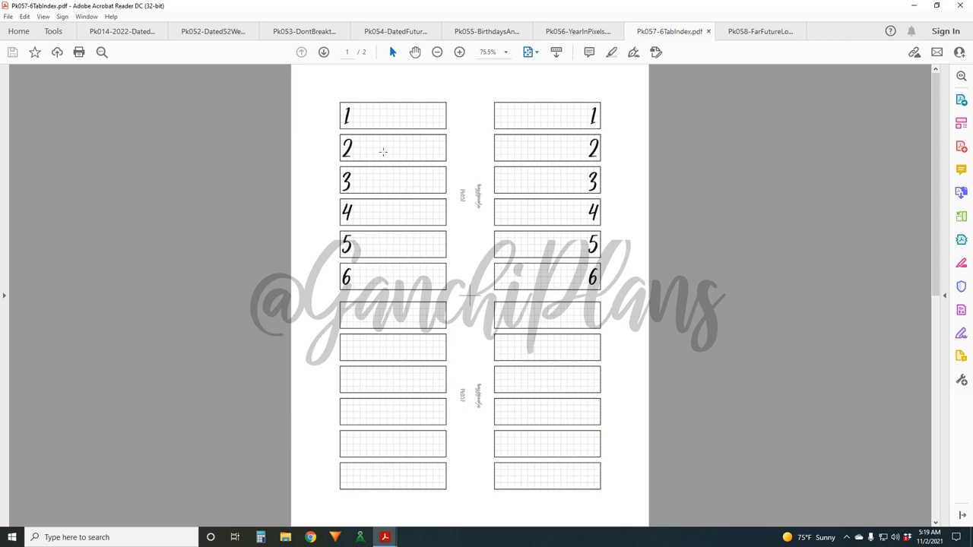
{"action": "mouse_move", "coordinate": [404, 112]}
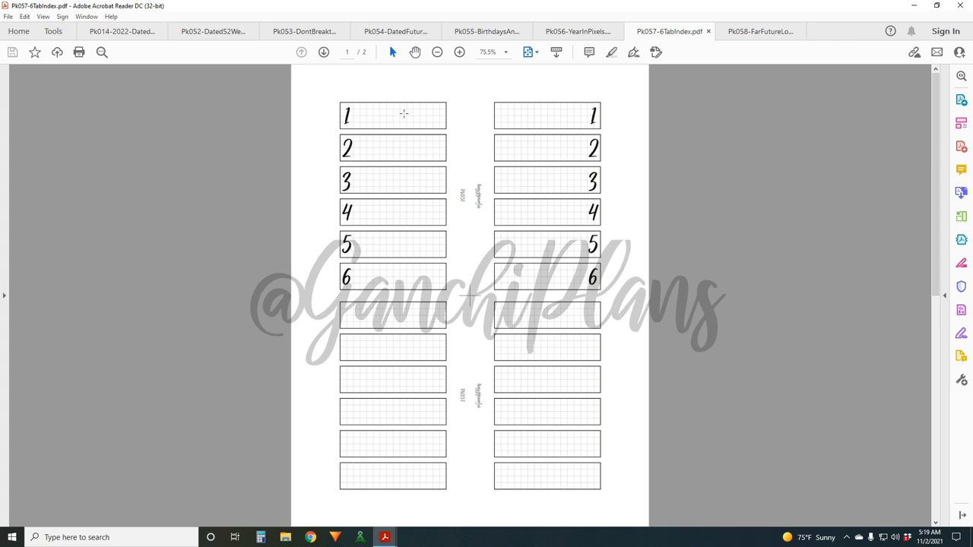
{"action": "mouse_move", "coordinate": [404, 126]}
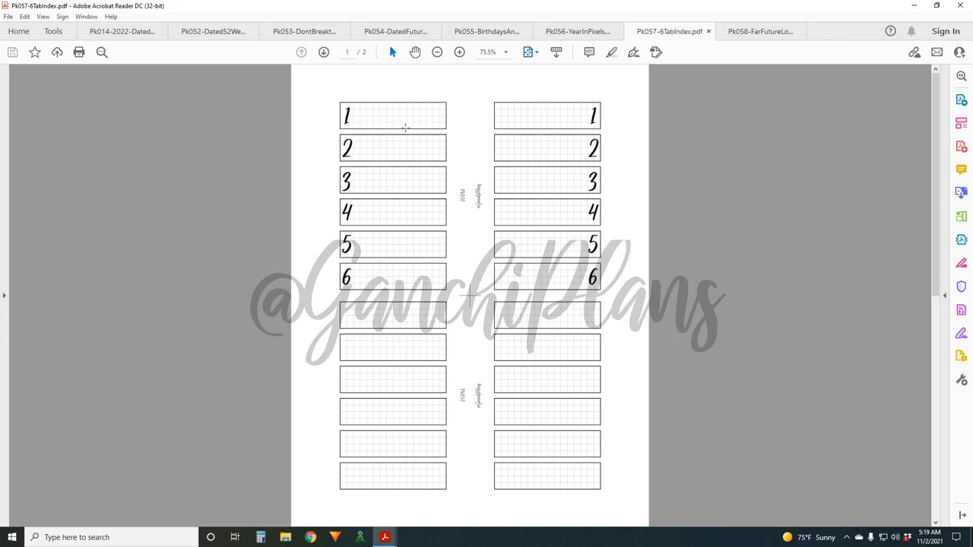
{"action": "mouse_move", "coordinate": [427, 285]}
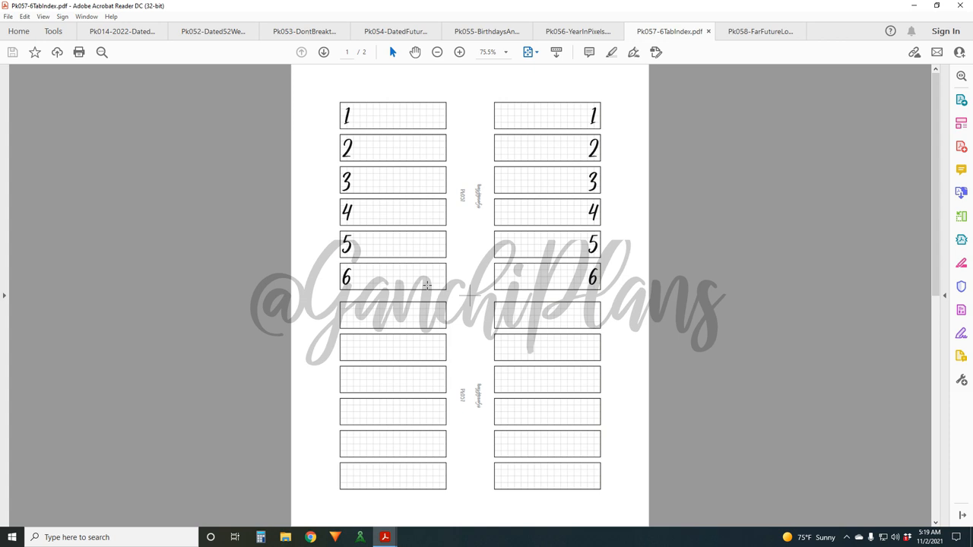
{"action": "mouse_move", "coordinate": [549, 187]}
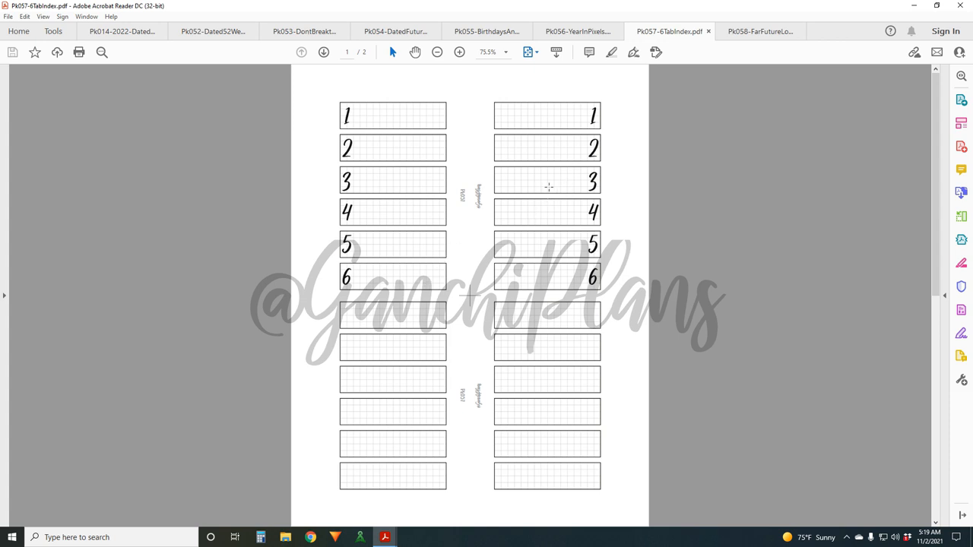
{"action": "mouse_move", "coordinate": [439, 231]}
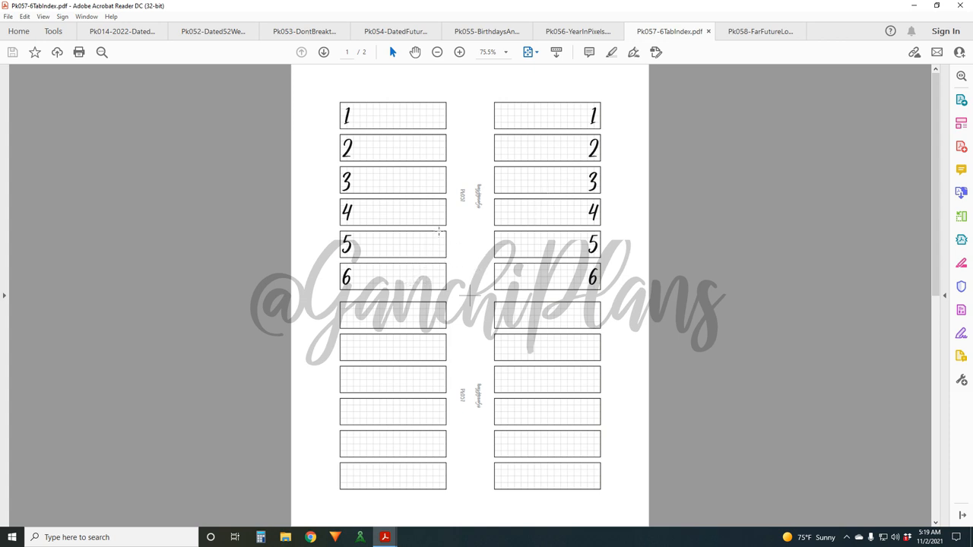
{"action": "mouse_move", "coordinate": [442, 281]}
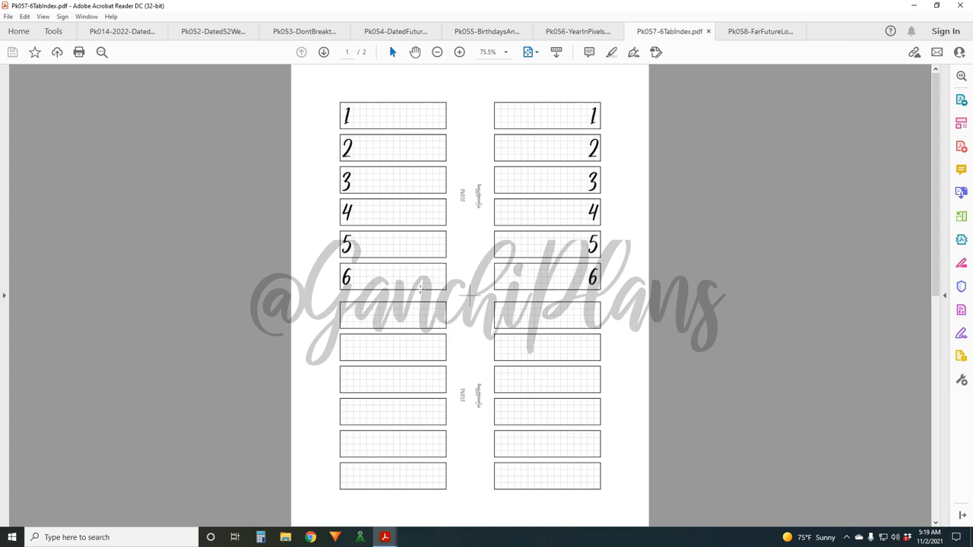
{"action": "mouse_move", "coordinate": [477, 286]}
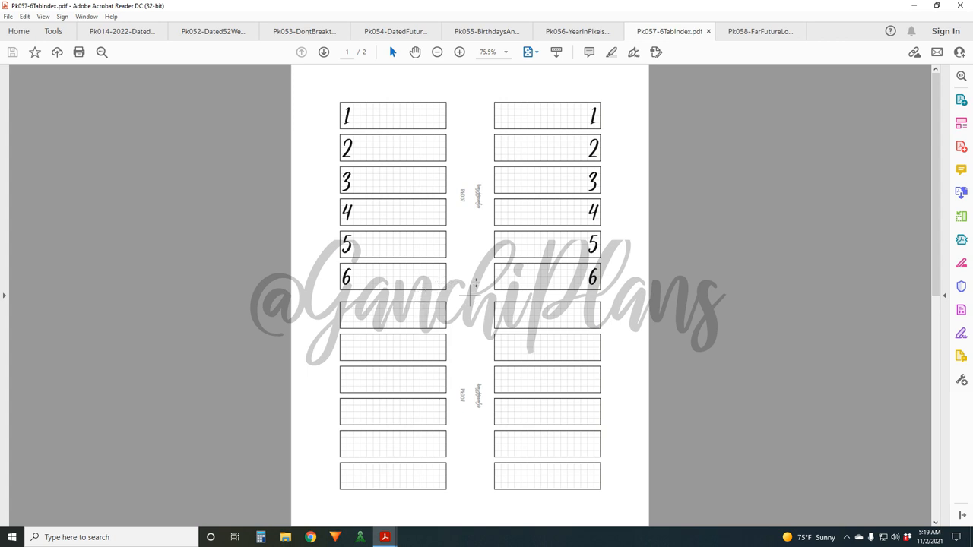
{"action": "mouse_move", "coordinate": [400, 185]}
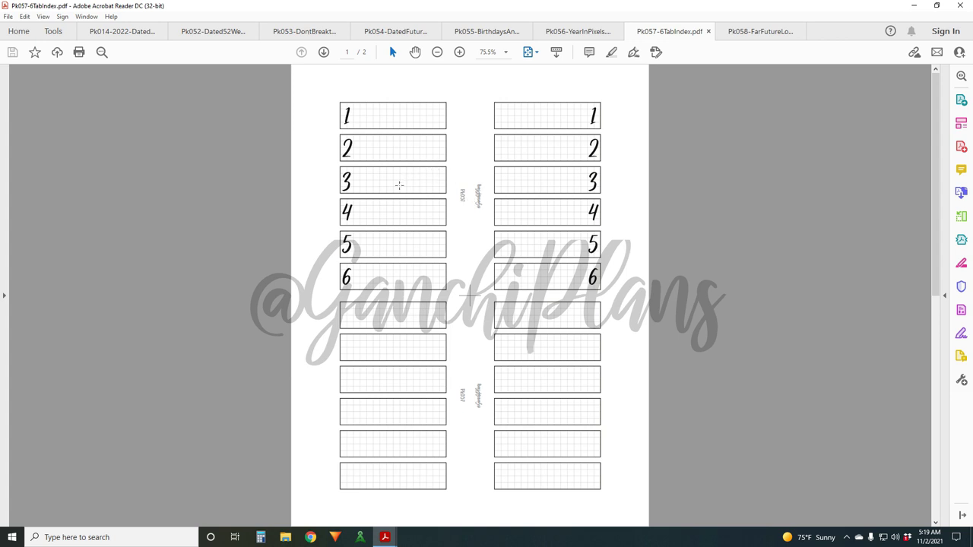
{"action": "mouse_move", "coordinate": [479, 199]}
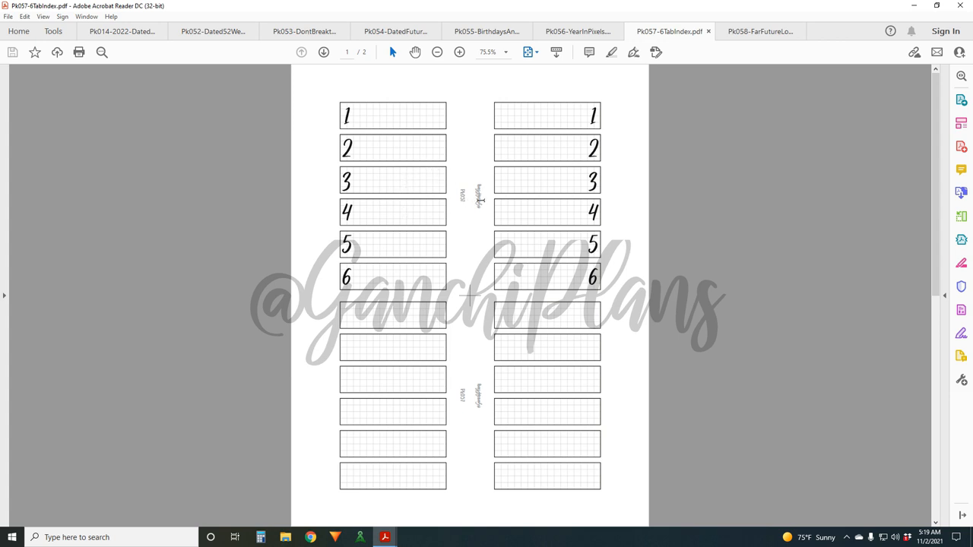
{"action": "mouse_move", "coordinate": [395, 220]}
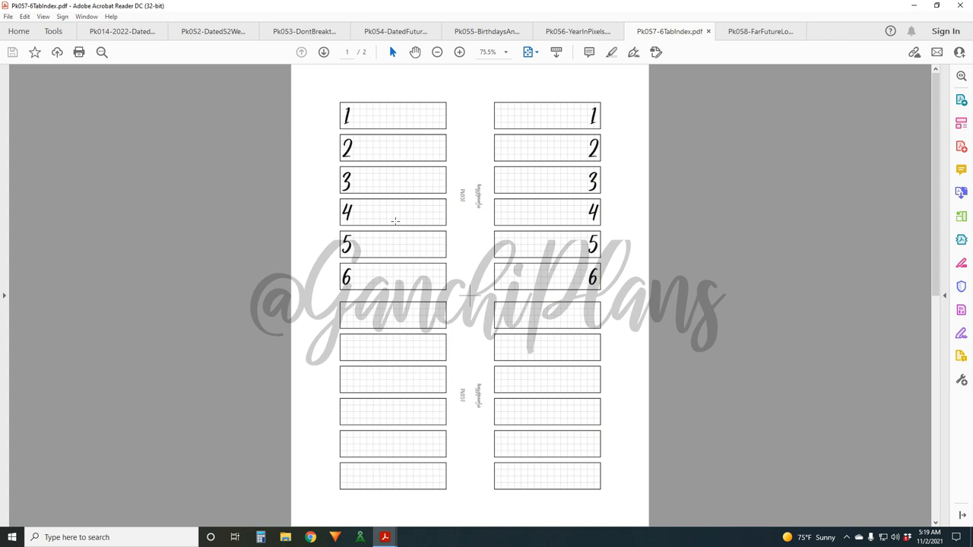
{"action": "mouse_move", "coordinate": [435, 277]}
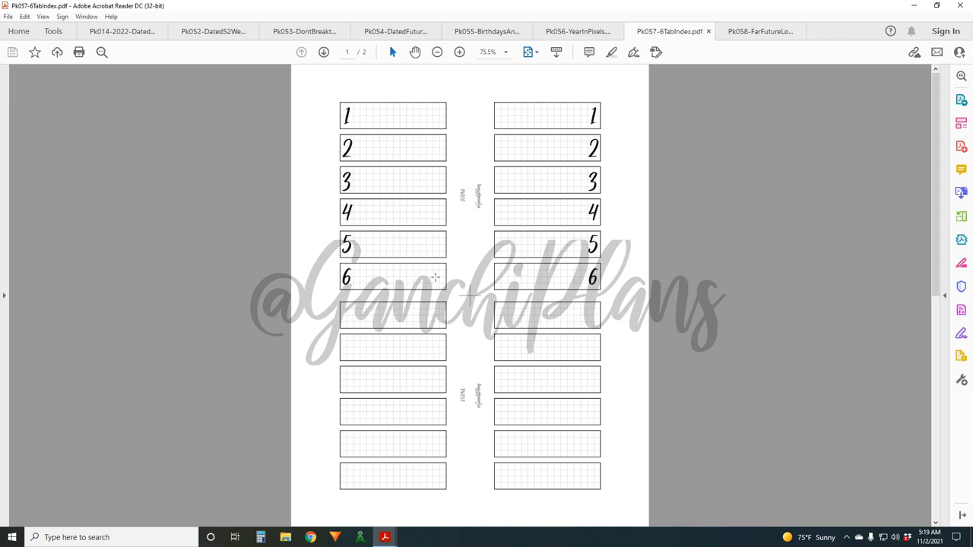
{"action": "mouse_move", "coordinate": [370, 231]}
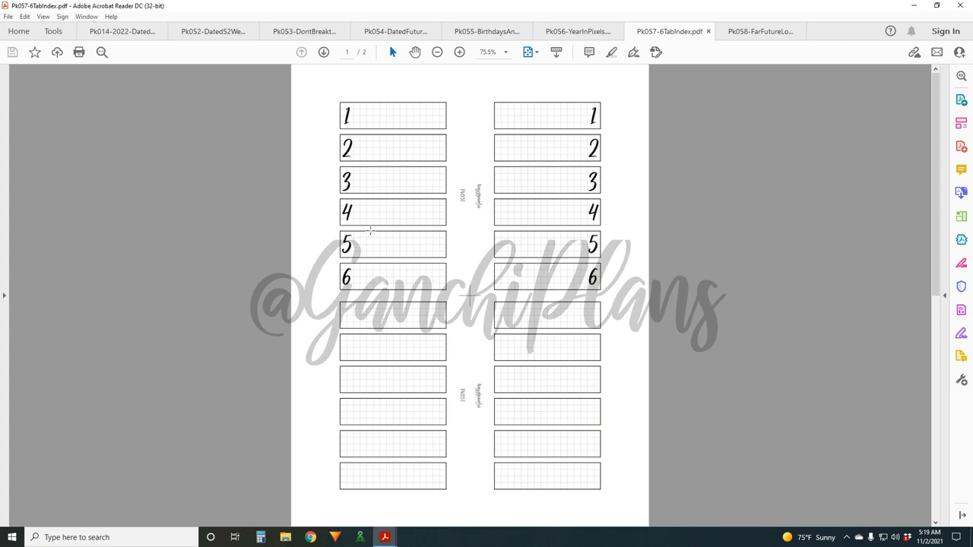
{"action": "mouse_move", "coordinate": [681, 195]}
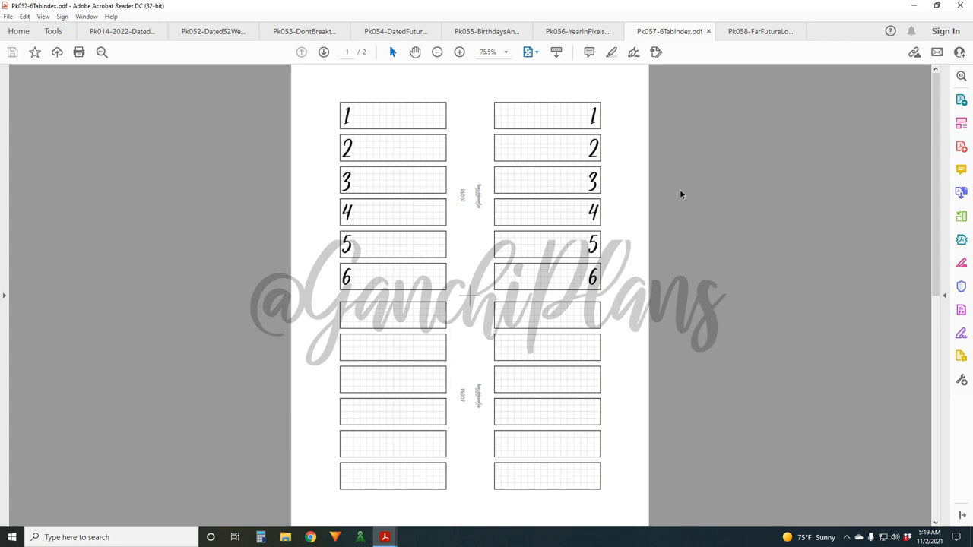
{"action": "mouse_move", "coordinate": [757, 11]}
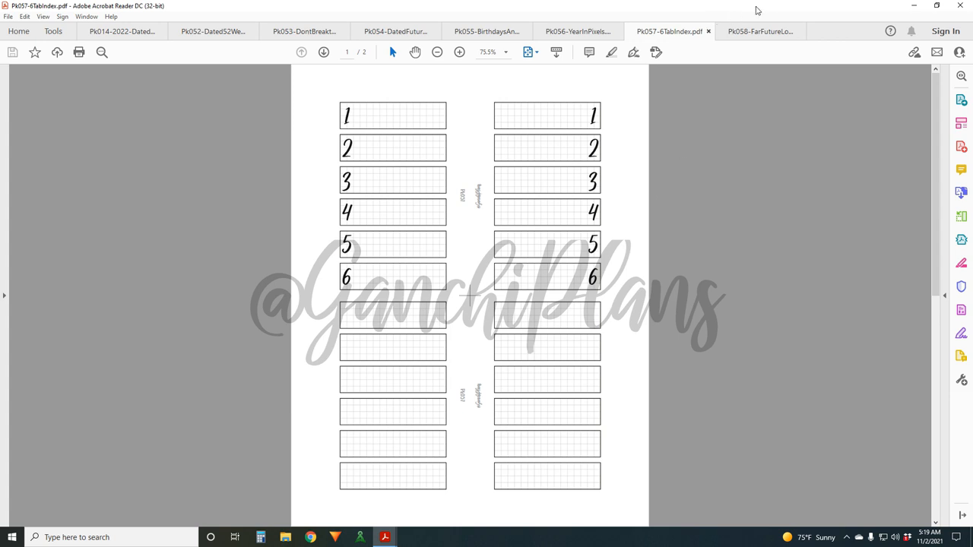
- Switch to the Far Future Log insert with its lined, column-headed log pages
{"action": "left_click", "coordinate": [761, 31]}
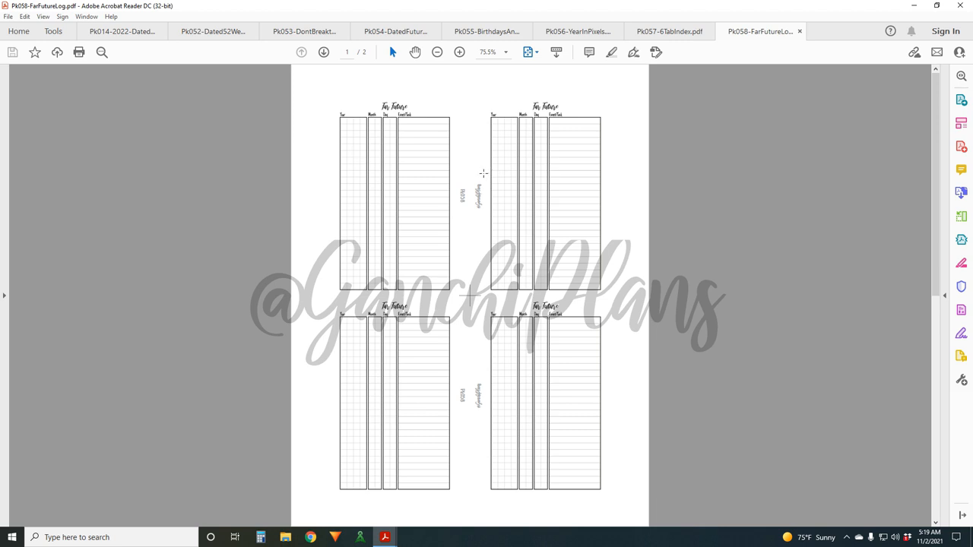
{"action": "mouse_move", "coordinate": [470, 256]}
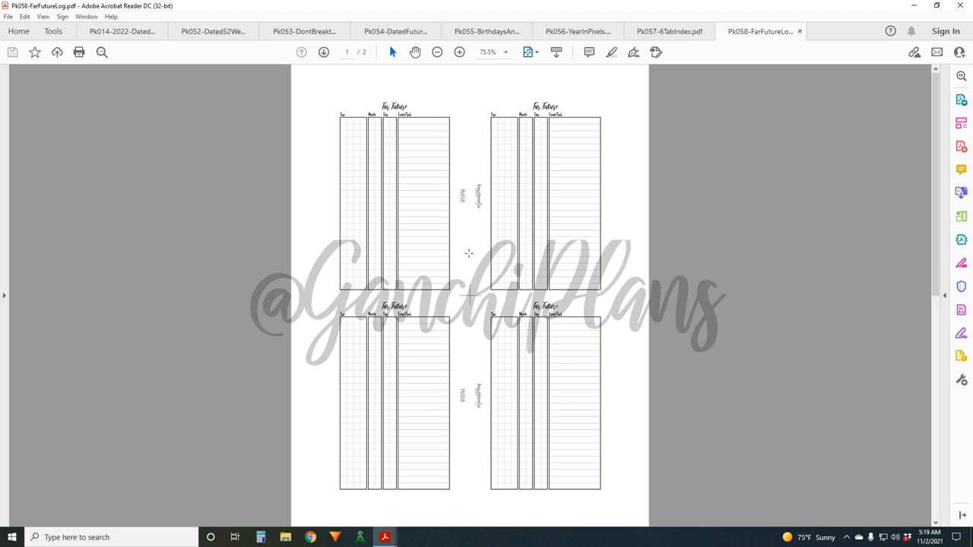
{"action": "mouse_move", "coordinate": [523, 122]}
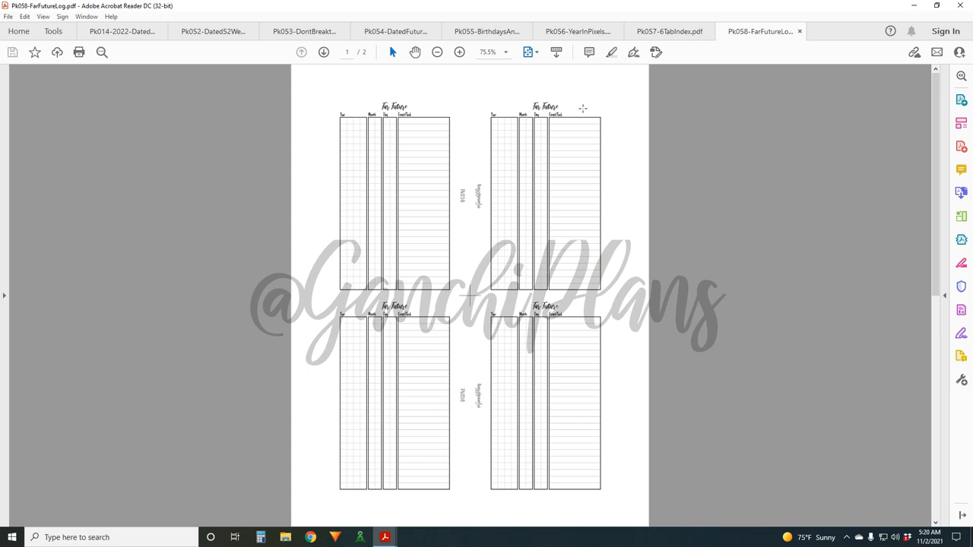
{"action": "mouse_move", "coordinate": [561, 146]}
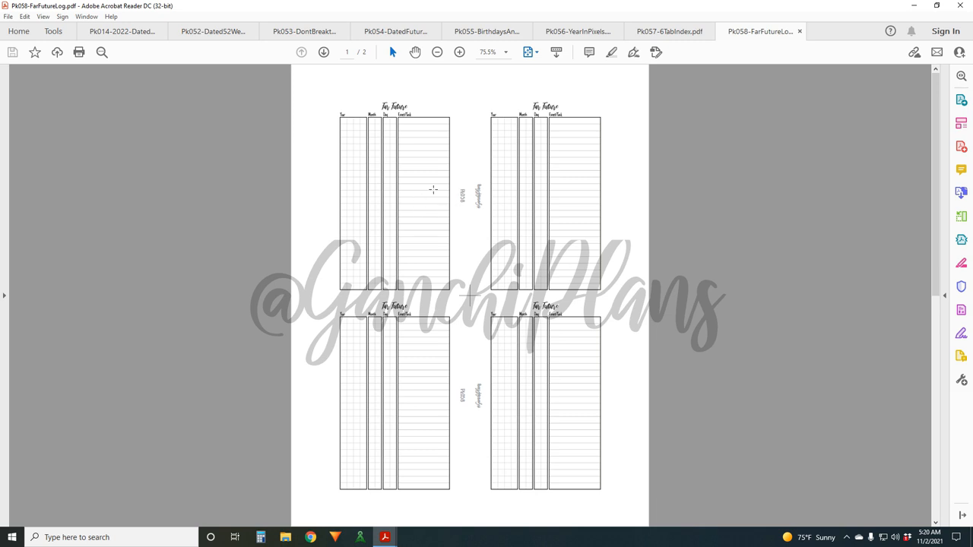
{"action": "mouse_move", "coordinate": [663, 162]}
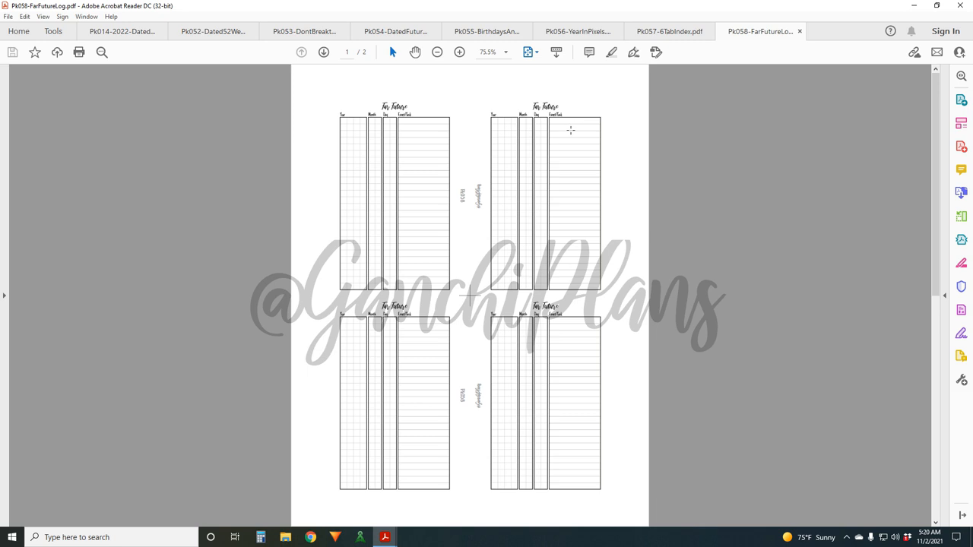
{"action": "mouse_move", "coordinate": [564, 136]}
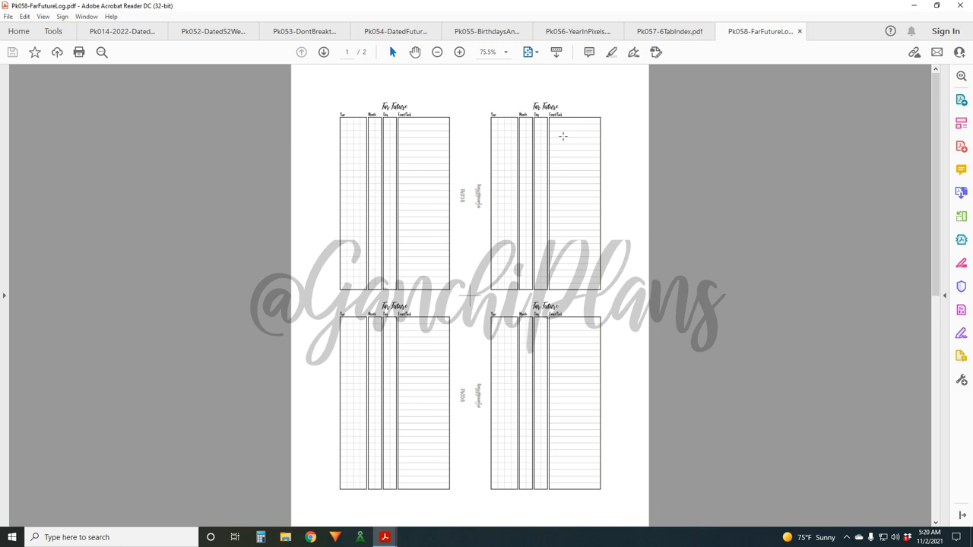
{"action": "mouse_move", "coordinate": [420, 242]}
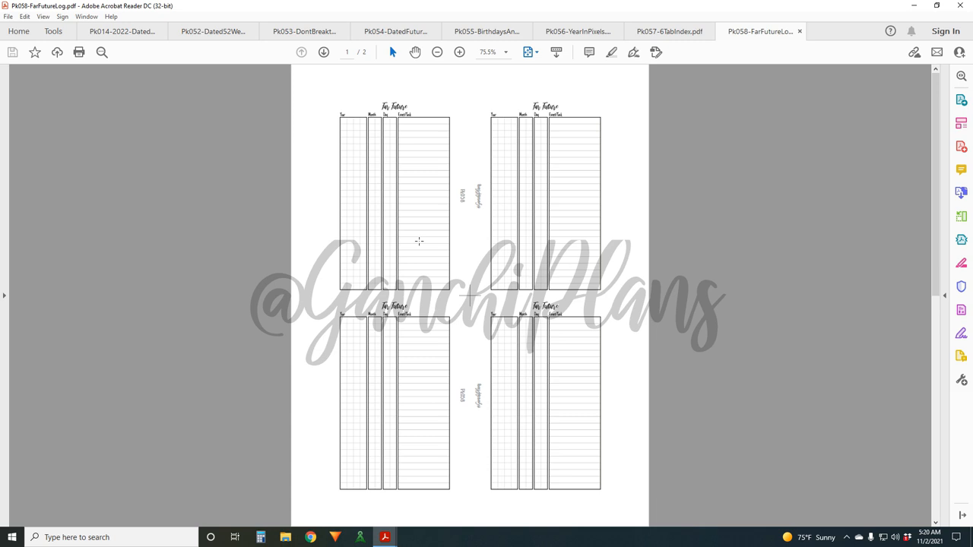
{"action": "mouse_move", "coordinate": [468, 219]}
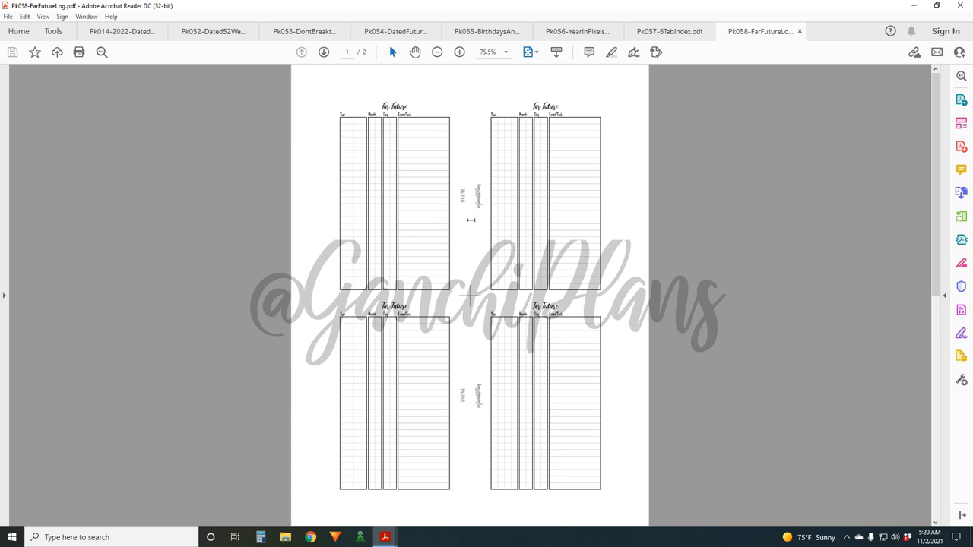
{"action": "mouse_move", "coordinate": [467, 216]}
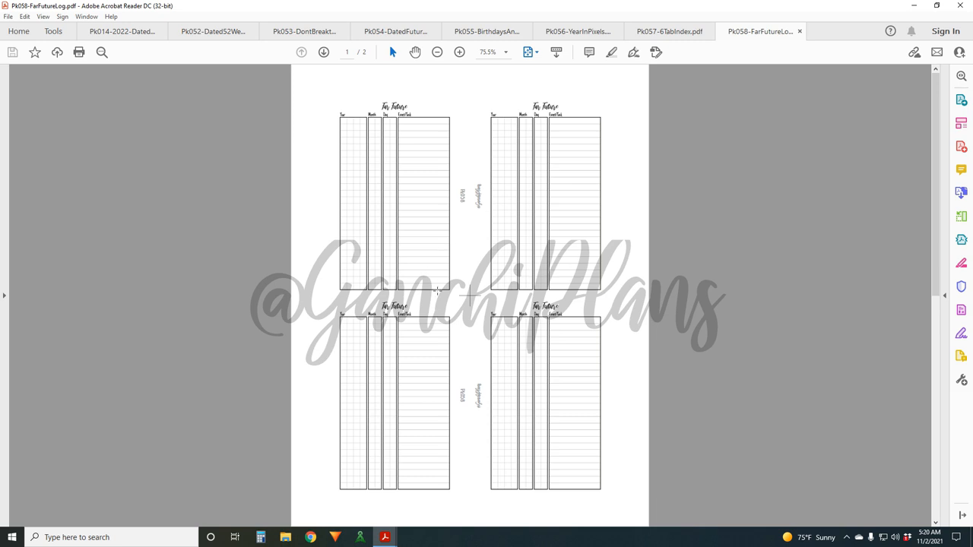
{"action": "mouse_move", "coordinate": [457, 323]}
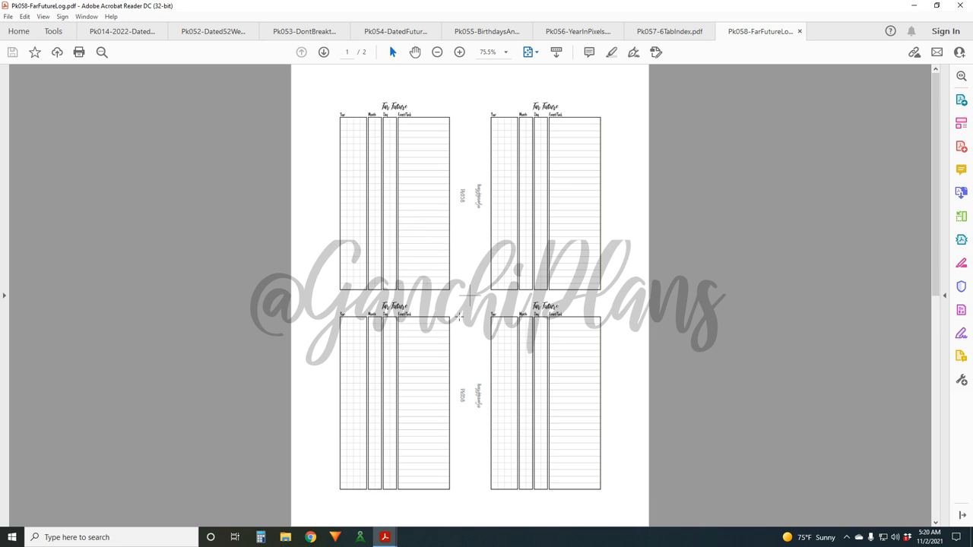
{"action": "mouse_move", "coordinate": [435, 283]}
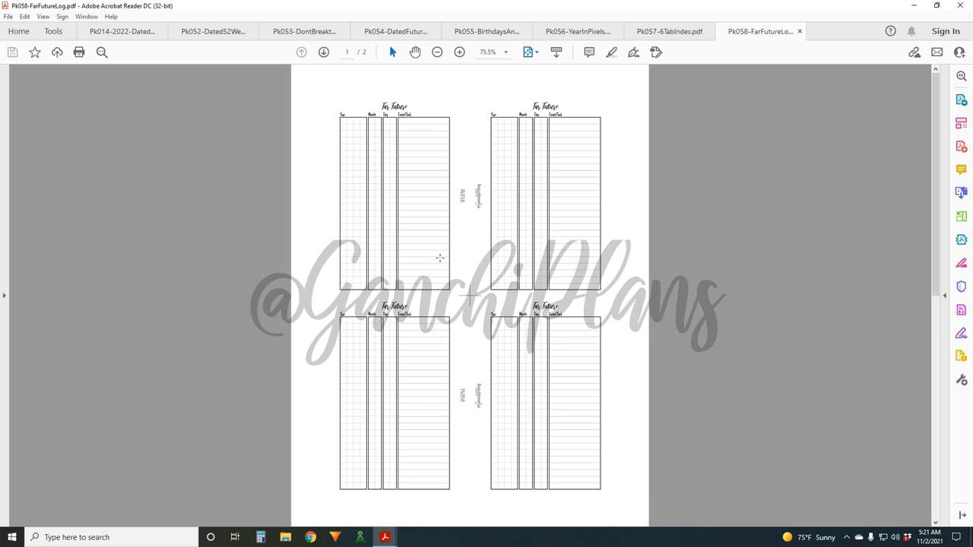
{"action": "mouse_move", "coordinate": [506, 273]}
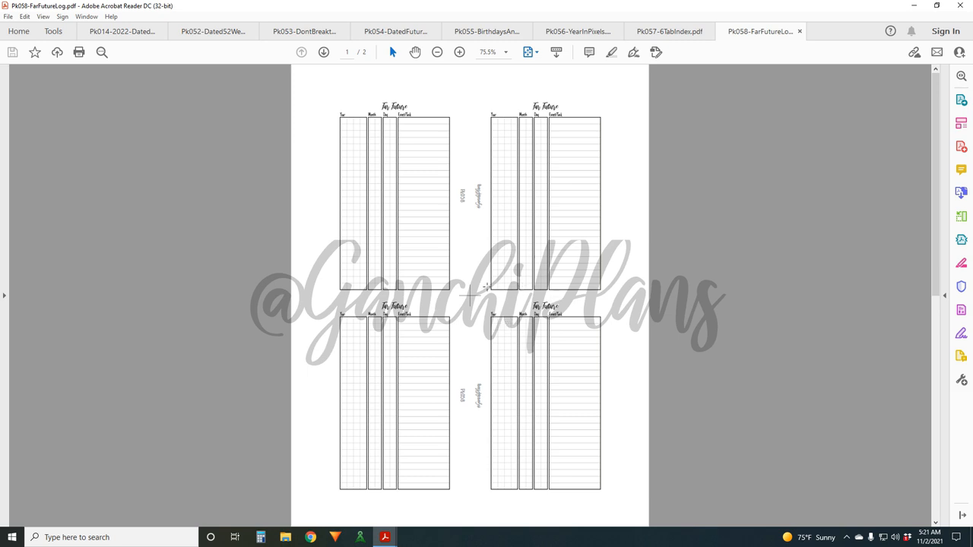
{"action": "mouse_move", "coordinate": [599, 281]}
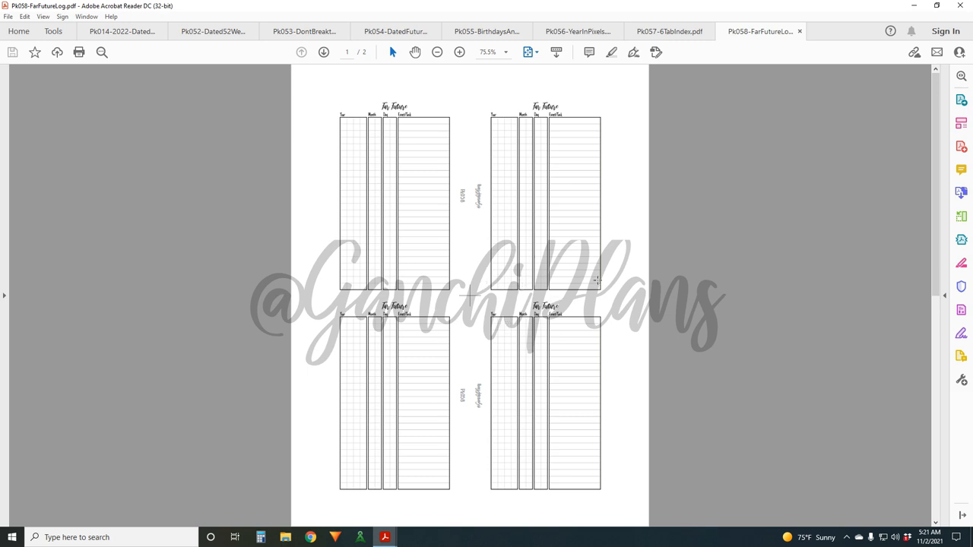
{"action": "mouse_move", "coordinate": [590, 277]}
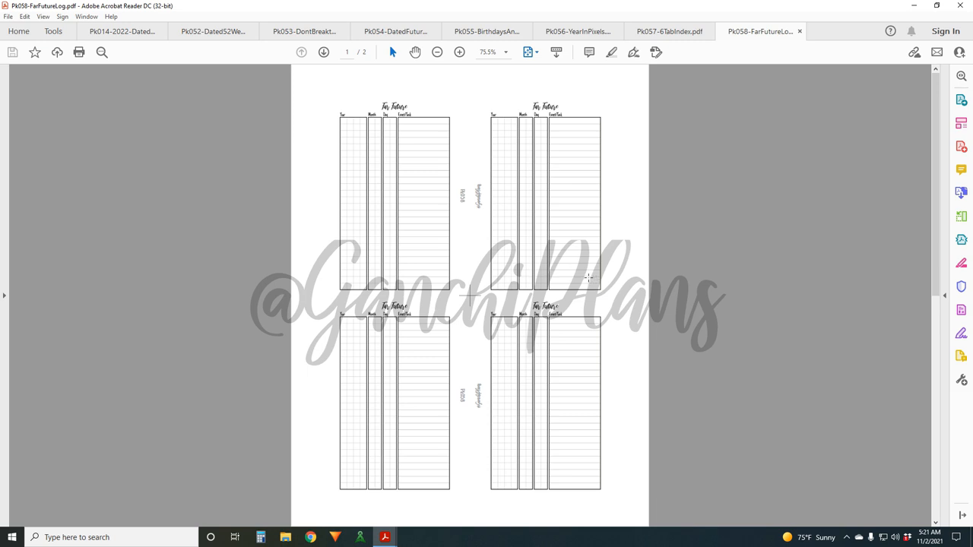
{"action": "mouse_move", "coordinate": [453, 222]}
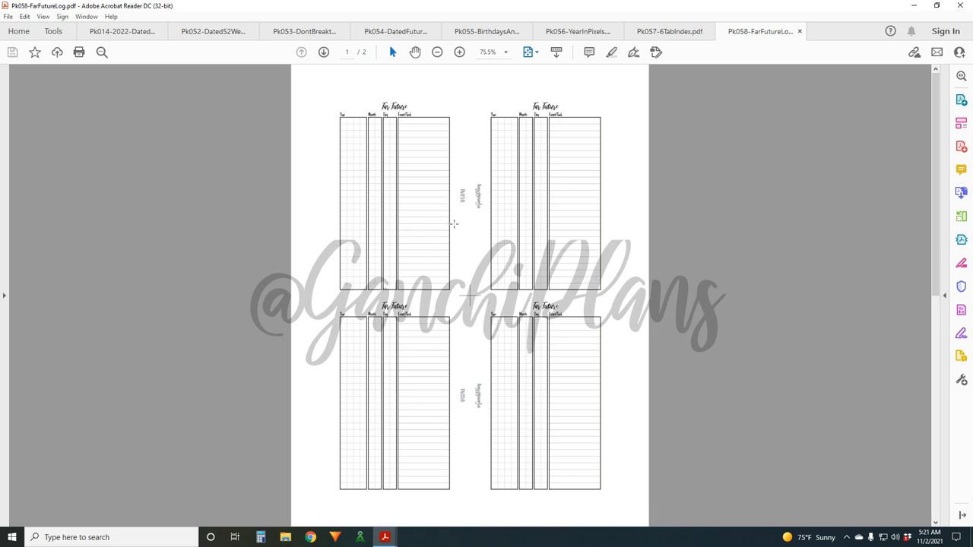
{"action": "mouse_move", "coordinate": [471, 198]}
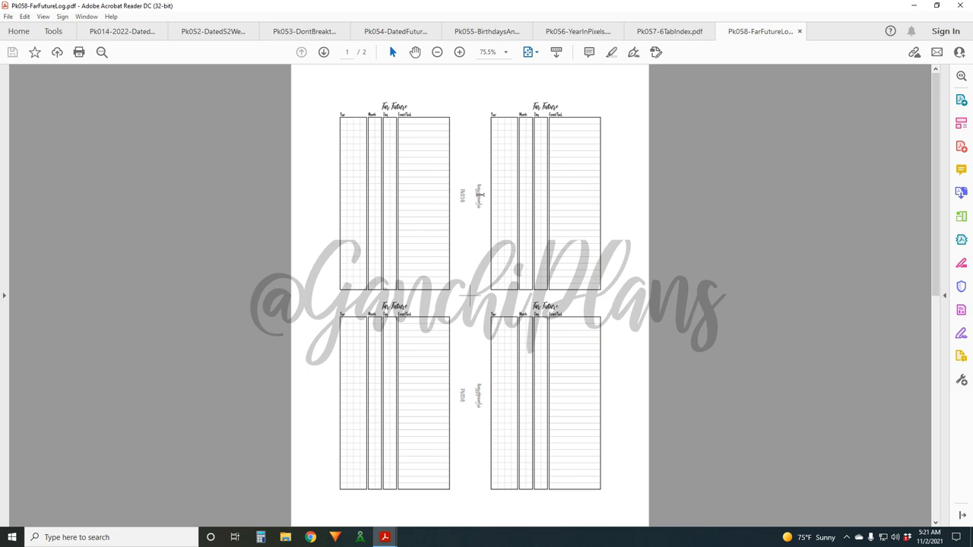
{"action": "mouse_move", "coordinate": [374, 137]}
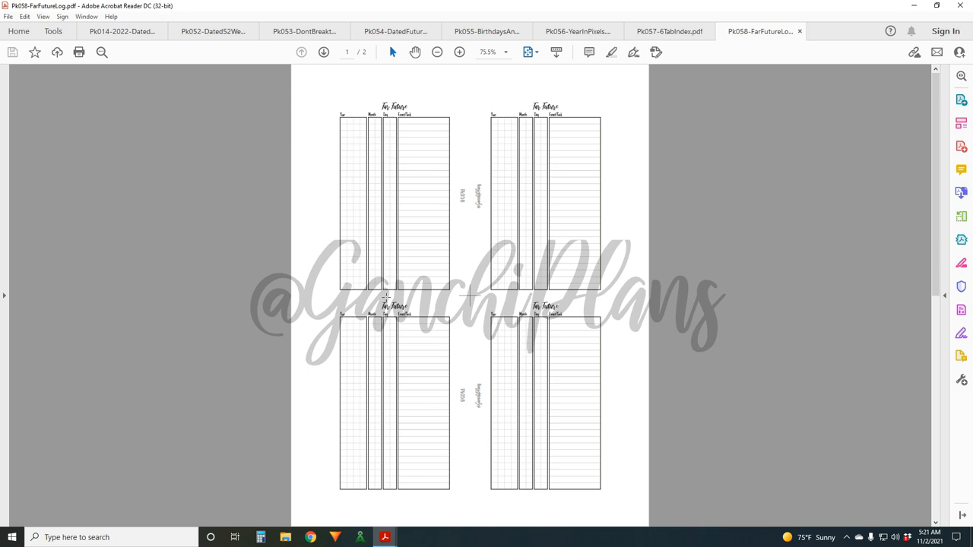
{"action": "mouse_move", "coordinate": [396, 273]}
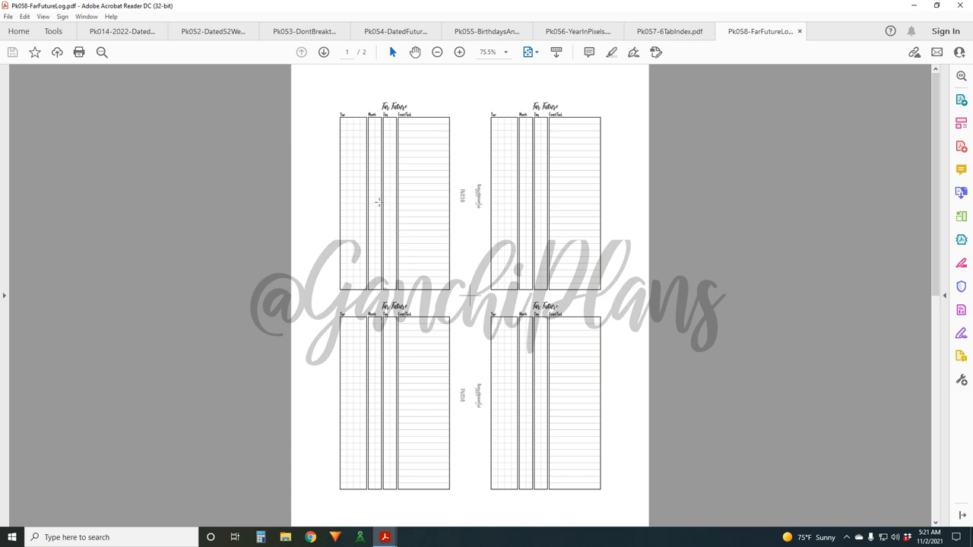
{"action": "mouse_move", "coordinate": [356, 216]}
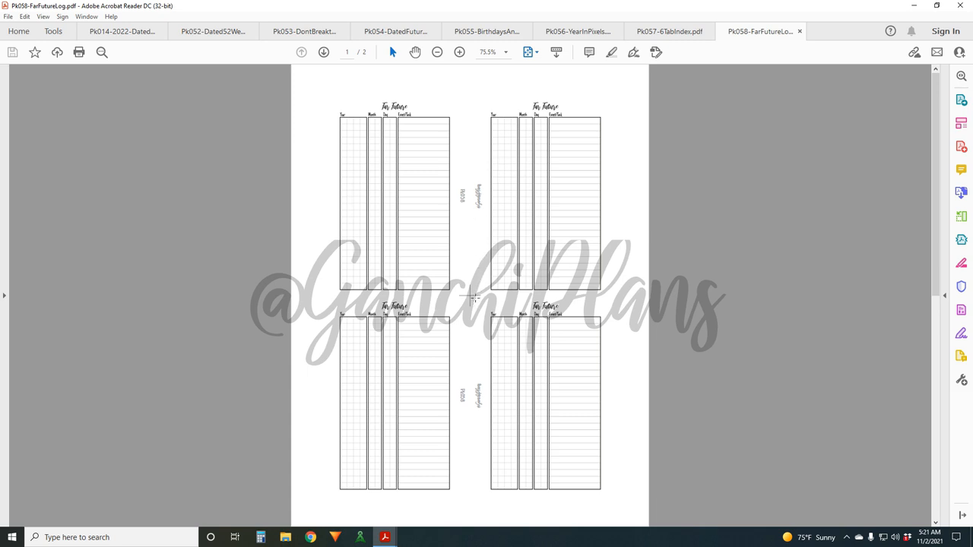
{"action": "mouse_move", "coordinate": [493, 226]}
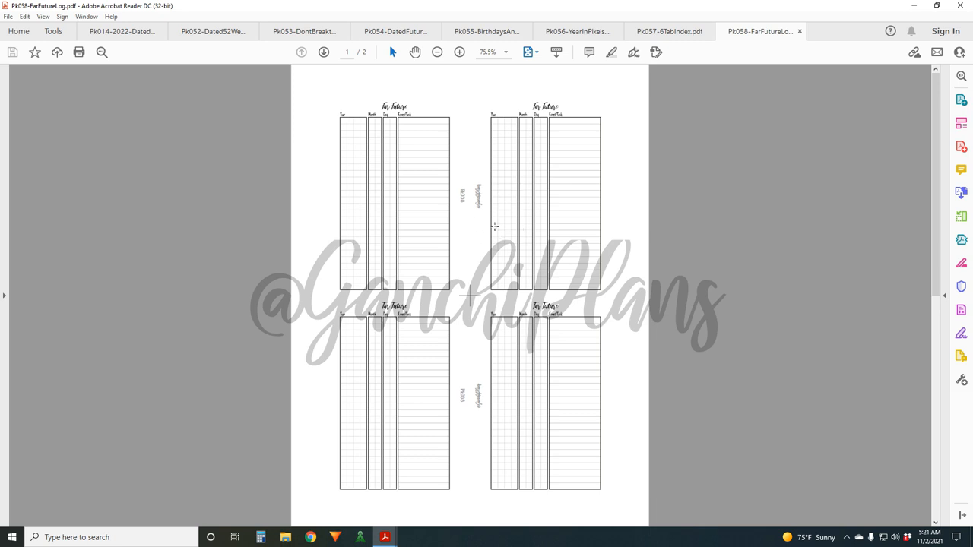
{"action": "mouse_move", "coordinate": [494, 243]}
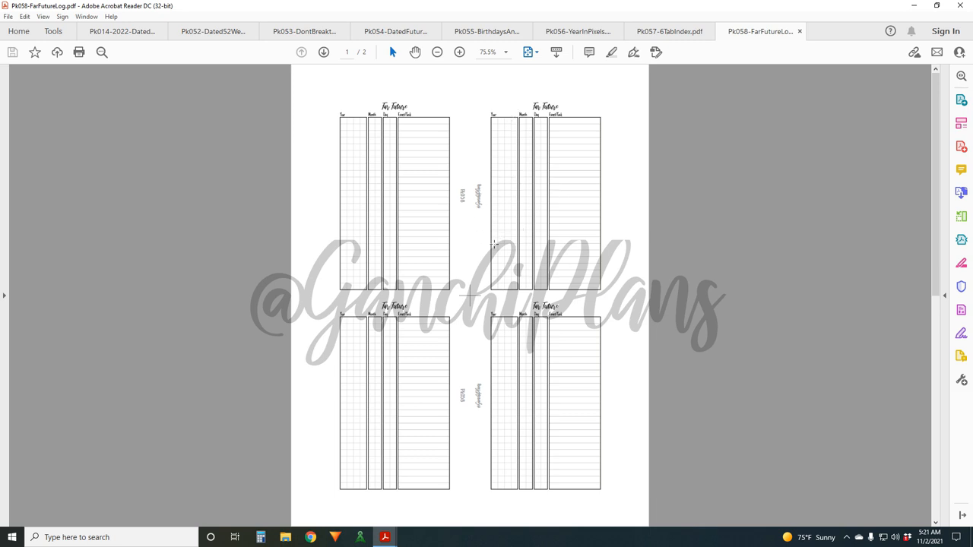
{"action": "mouse_move", "coordinate": [429, 175]}
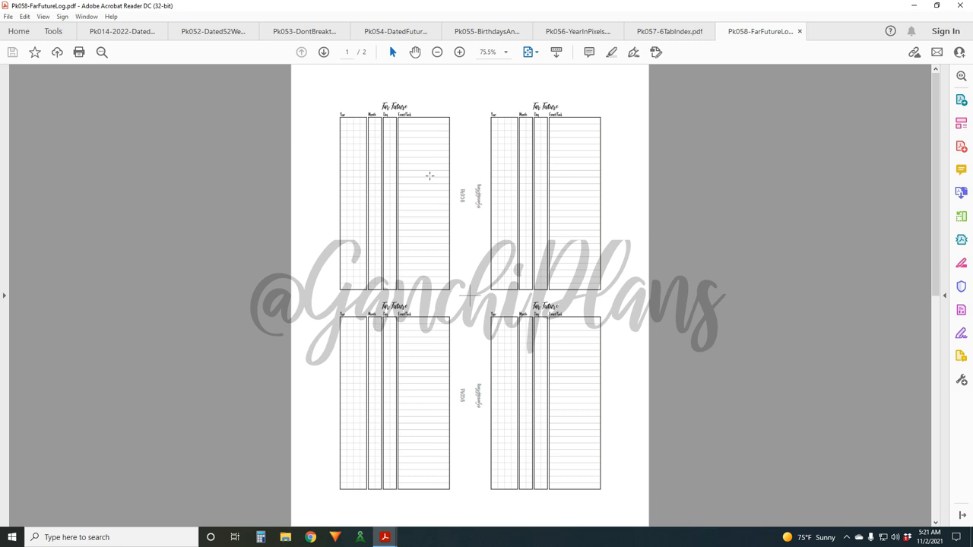
{"action": "mouse_move", "coordinate": [501, 179]}
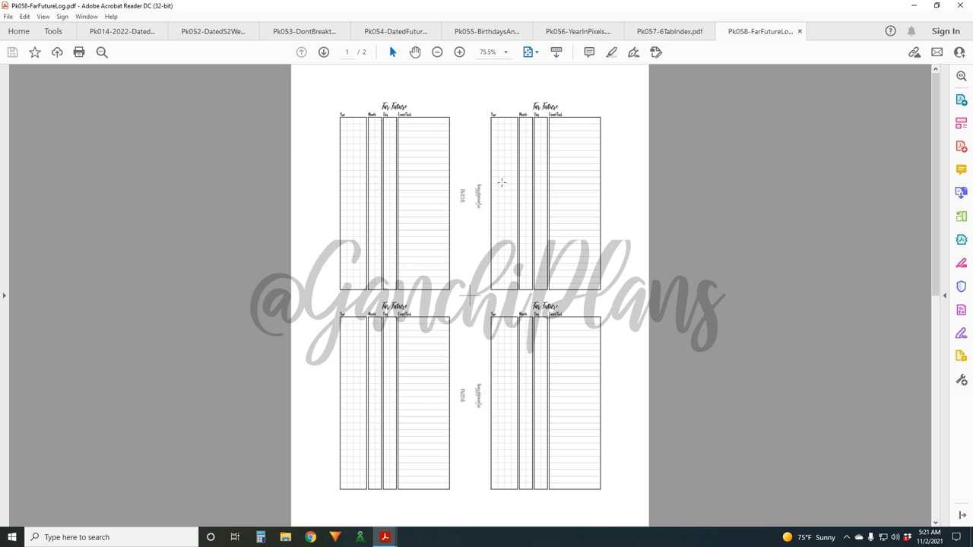
{"action": "mouse_move", "coordinate": [549, 188]}
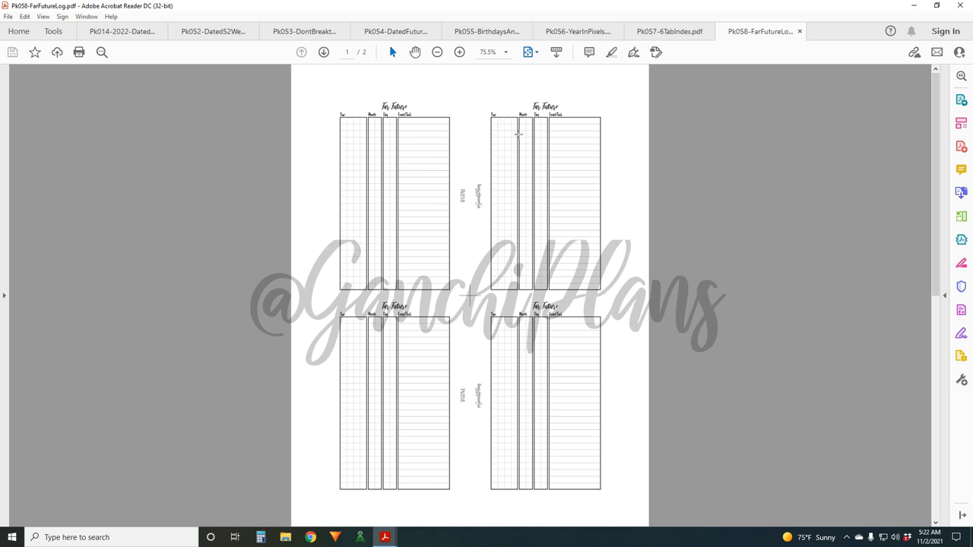
{"action": "mouse_move", "coordinate": [549, 136]}
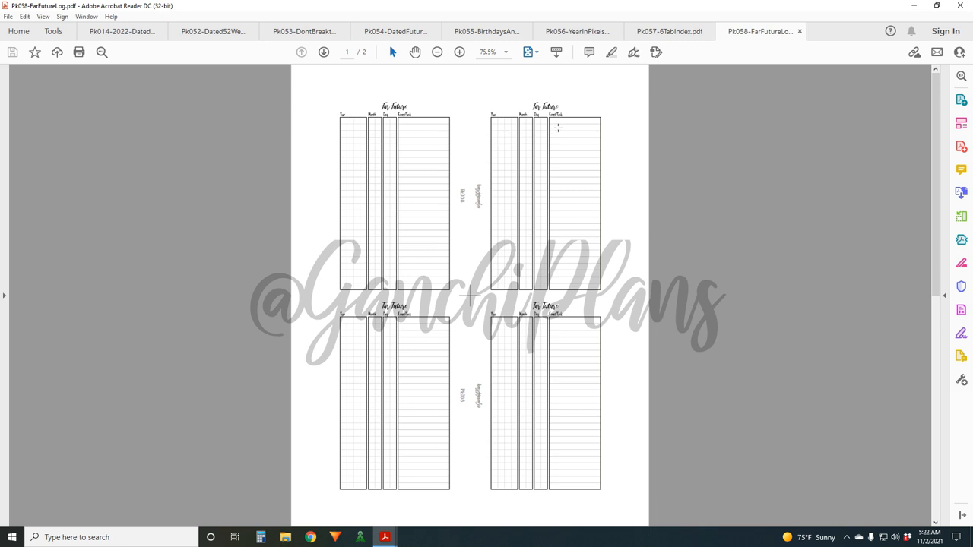
{"action": "mouse_move", "coordinate": [587, 134]}
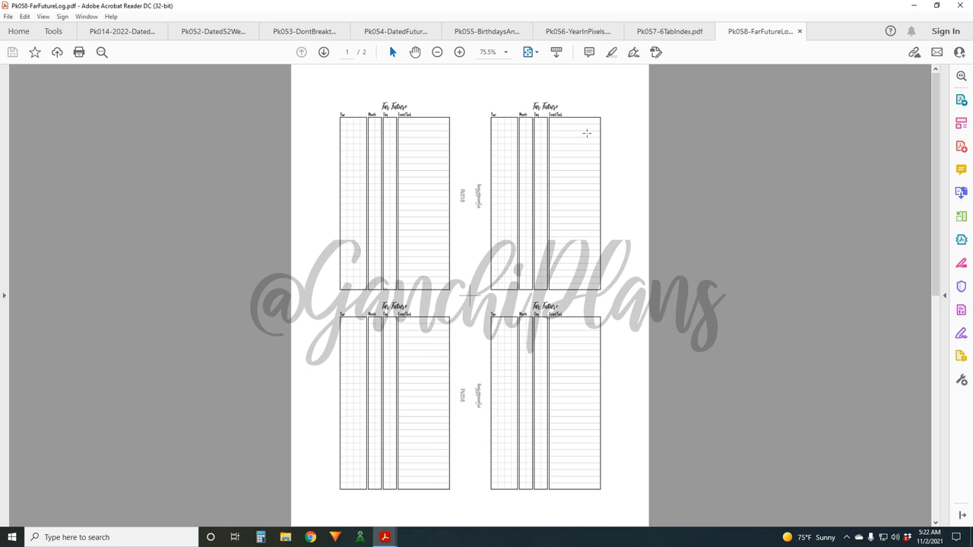
{"action": "mouse_move", "coordinate": [583, 132]}
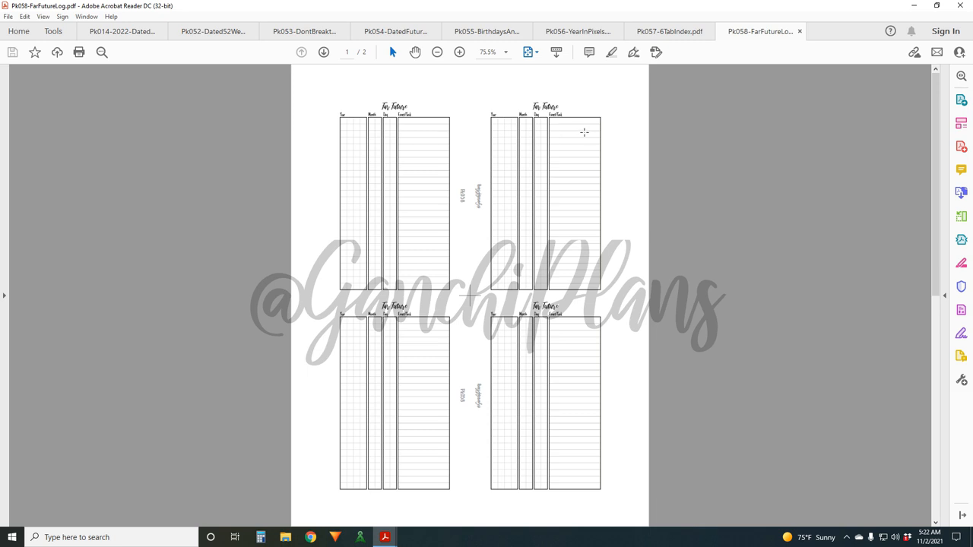
{"action": "mouse_move", "coordinate": [573, 164]}
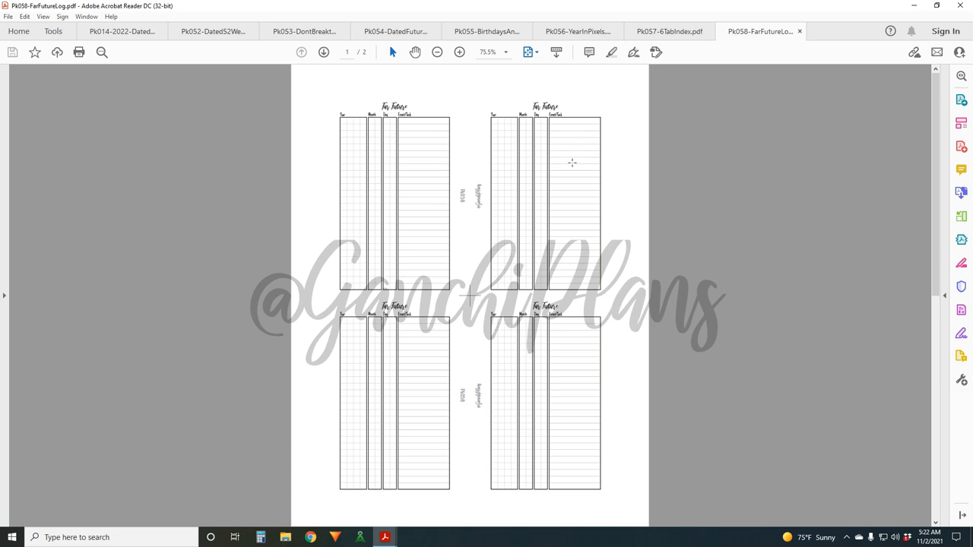
{"action": "mouse_move", "coordinate": [538, 278]}
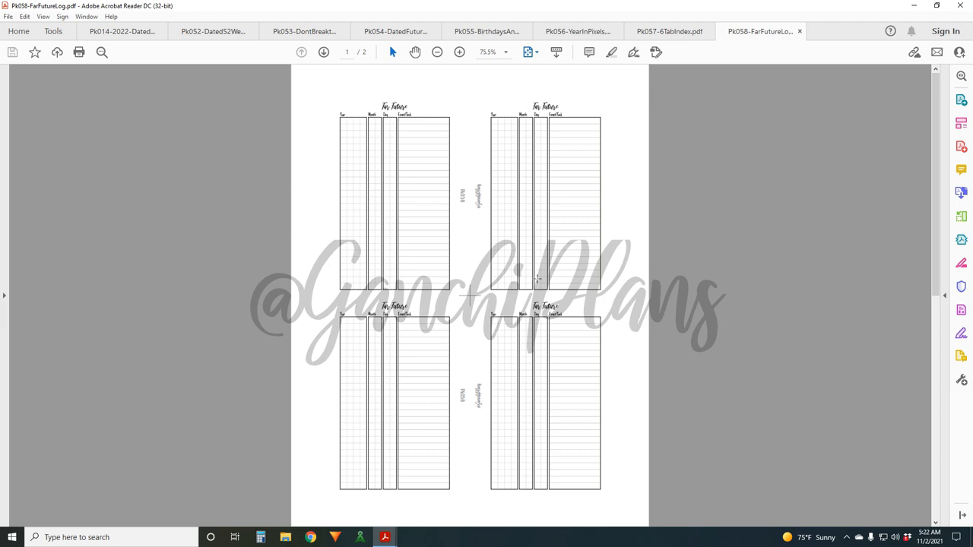
{"action": "mouse_move", "coordinate": [500, 290]}
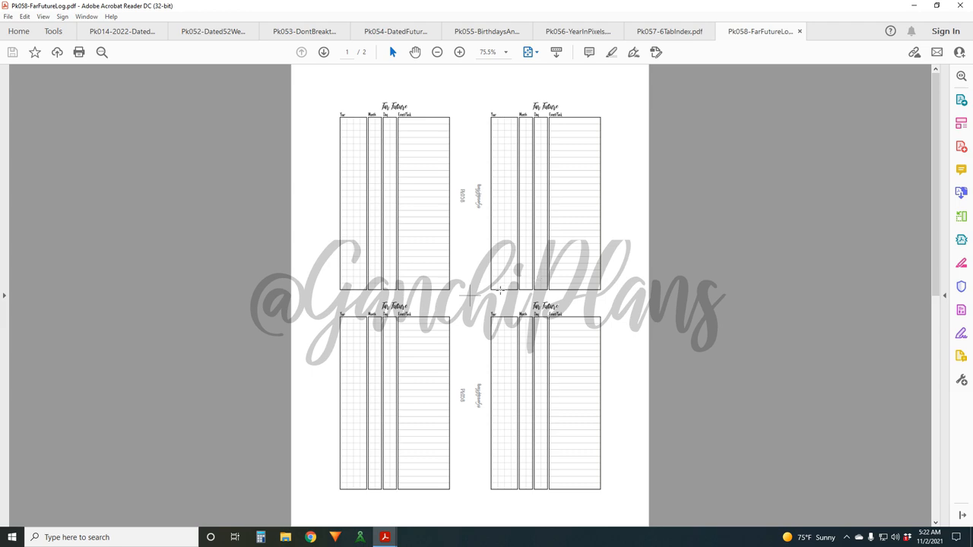